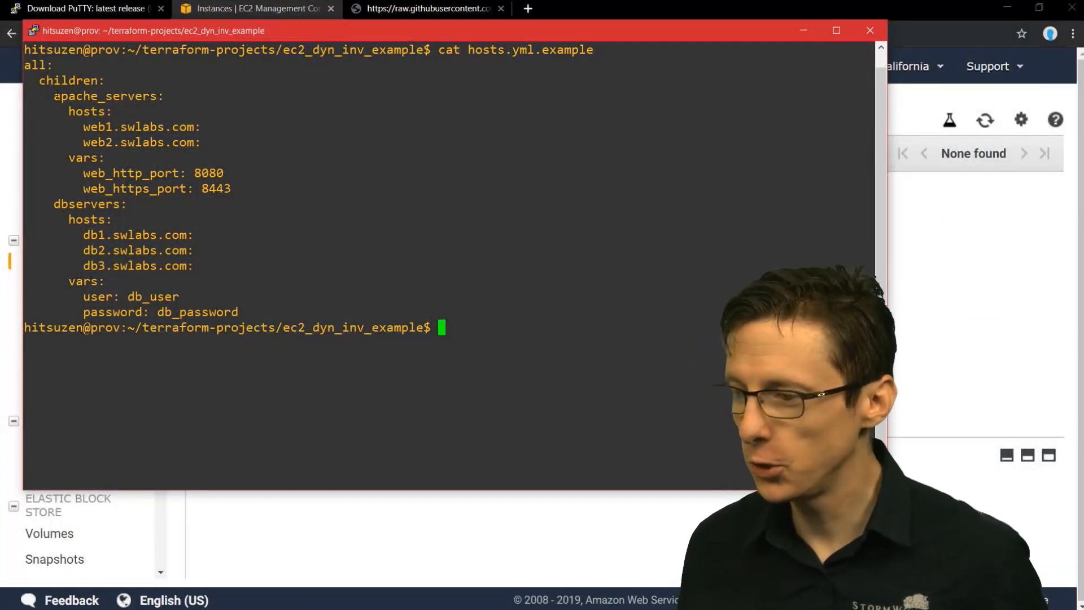
# Step: Run terraform plan -out tfplan, producing a plan that adds 16 resources
pyautogui.doubleClick(104, 96)
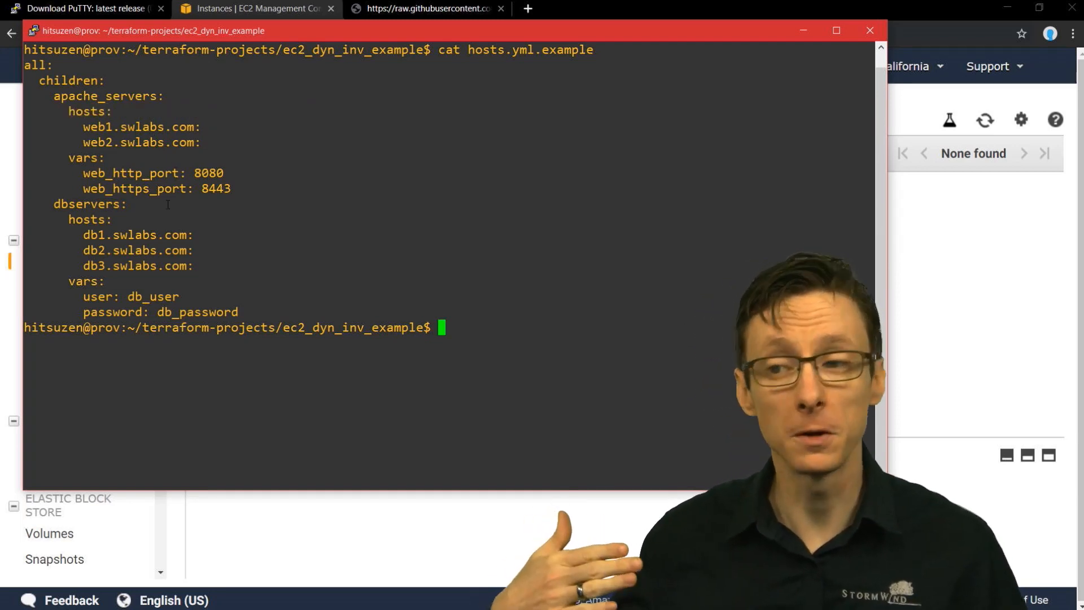
pyautogui.doubleClick(83, 158)
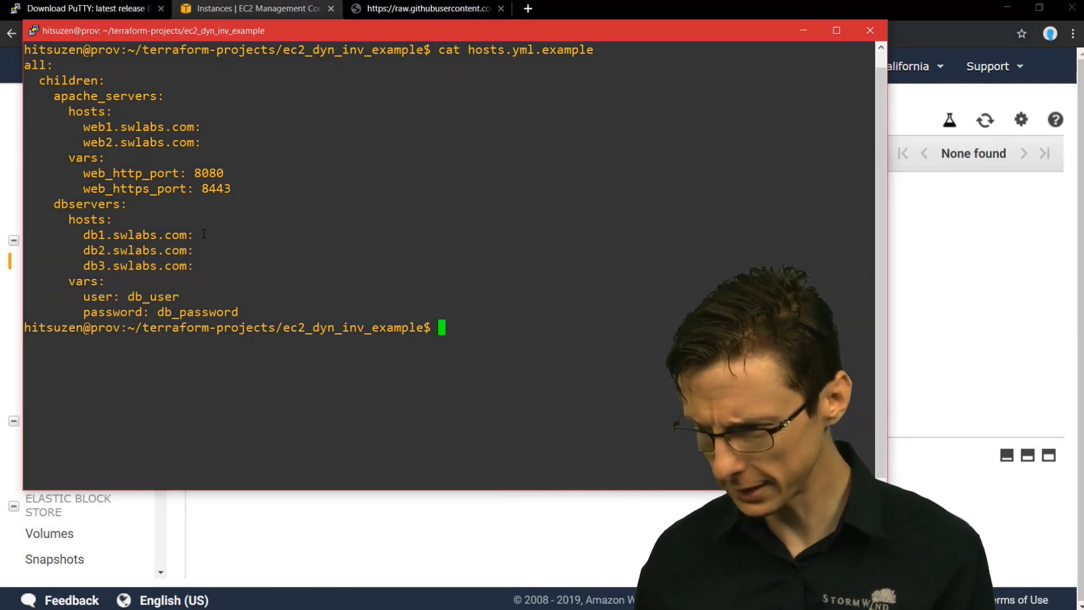
pyautogui.write('terraform')
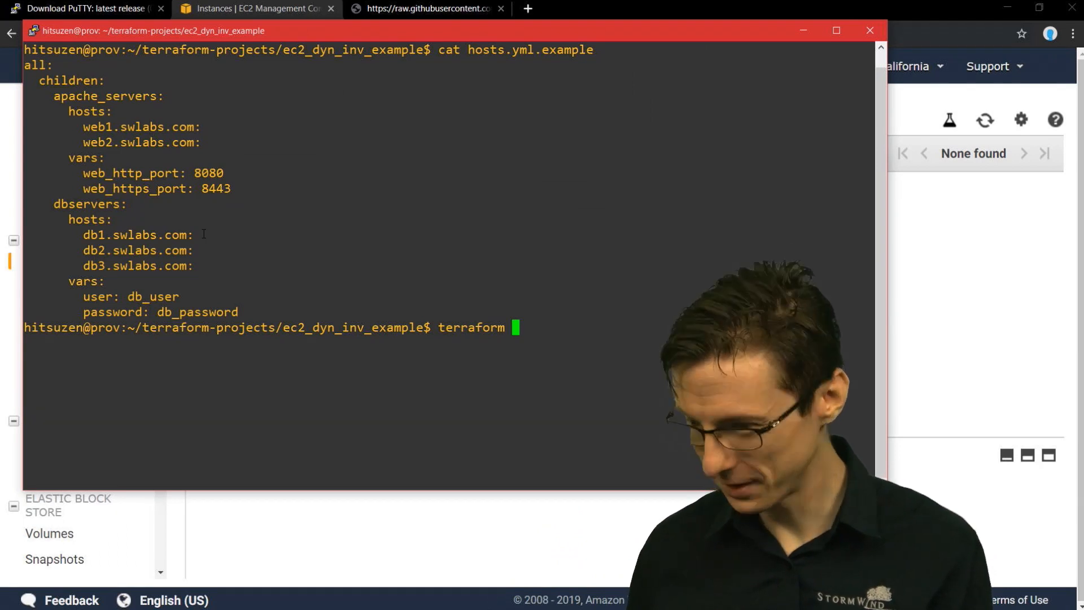
pyautogui.write('plan')
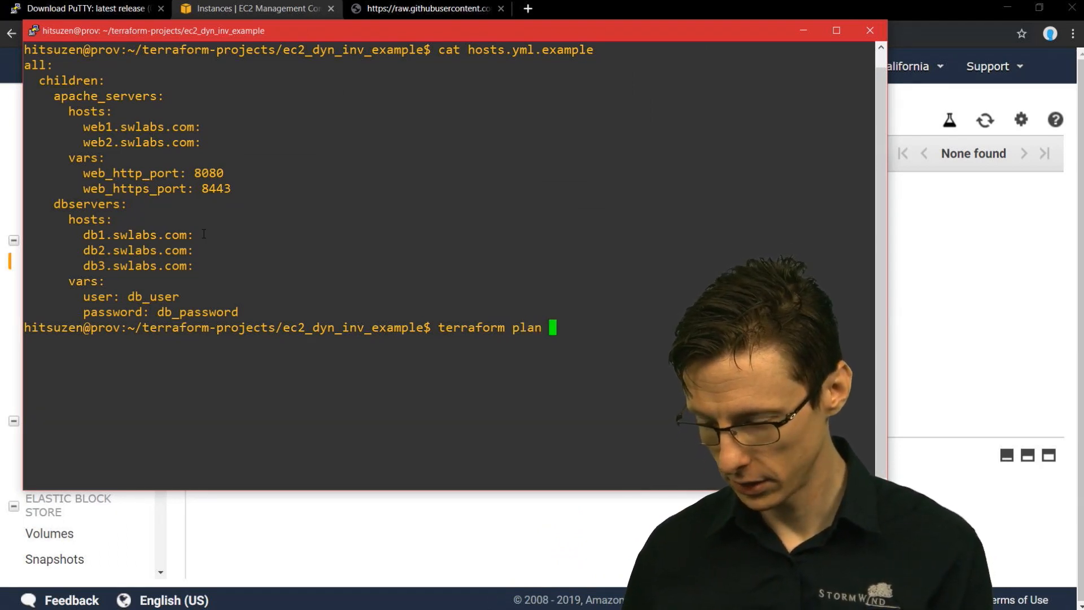
pyautogui.write('-out tfpla')
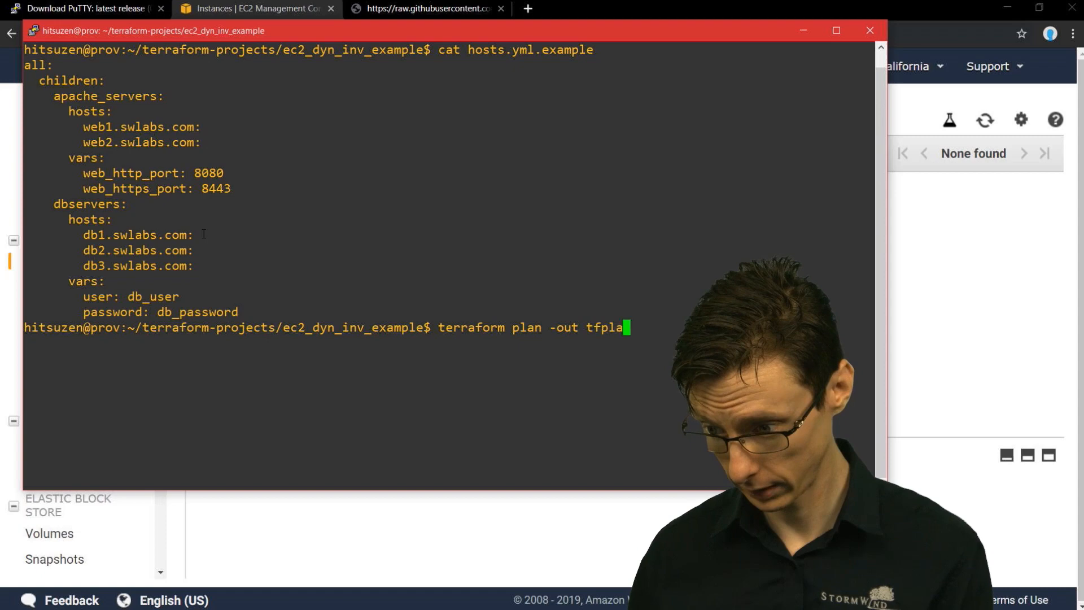
pyautogui.press('Enter')
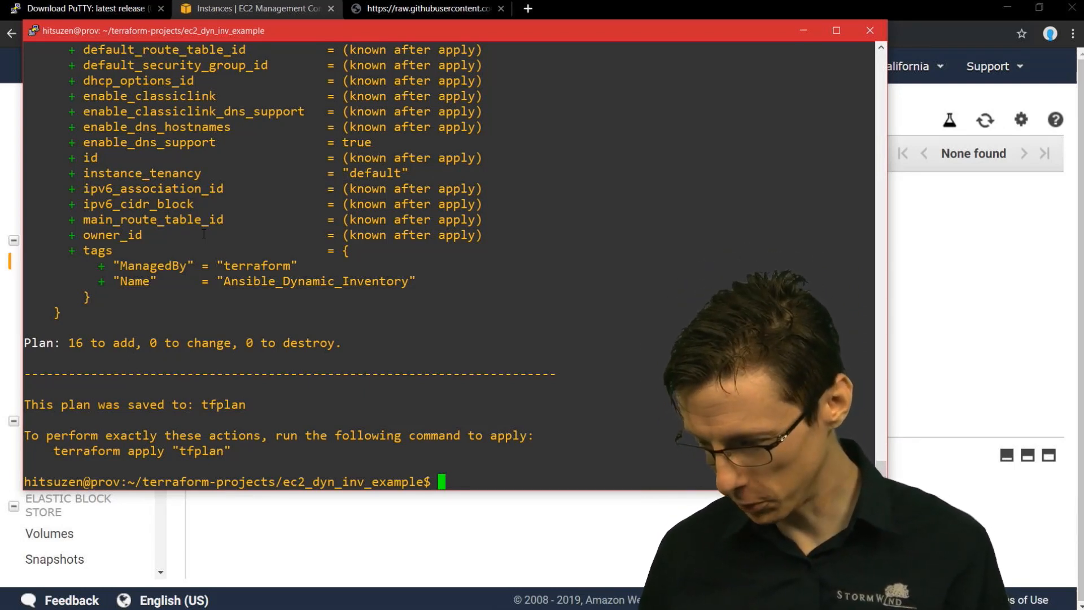
# Step: Apply the saved plan with terraform apply "tfplan" to launch the six t3.nano instances
pyautogui.write('terrafo')
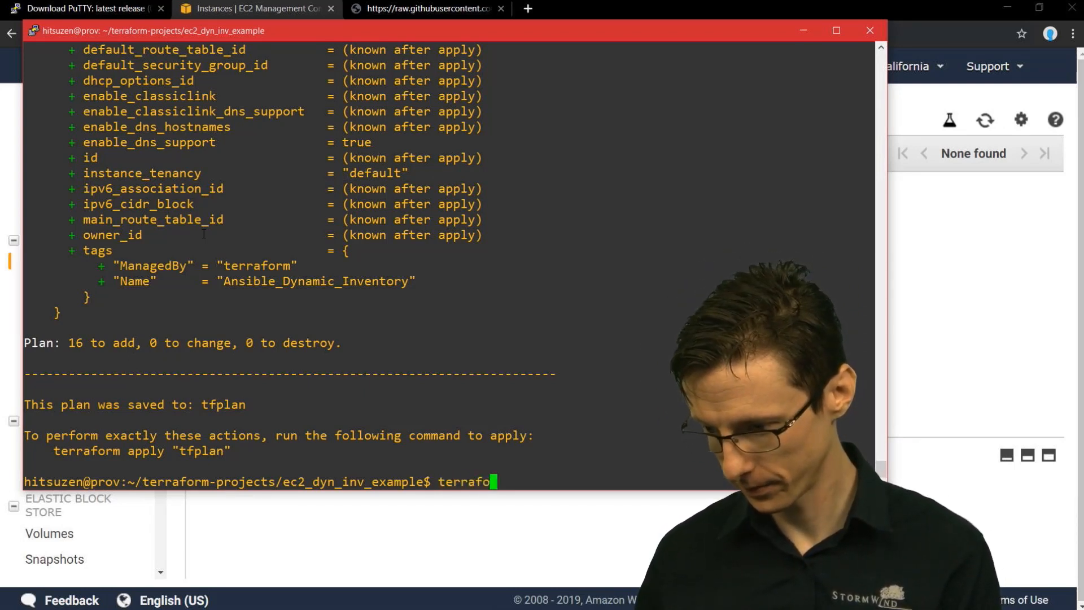
pyautogui.write('rm apply')
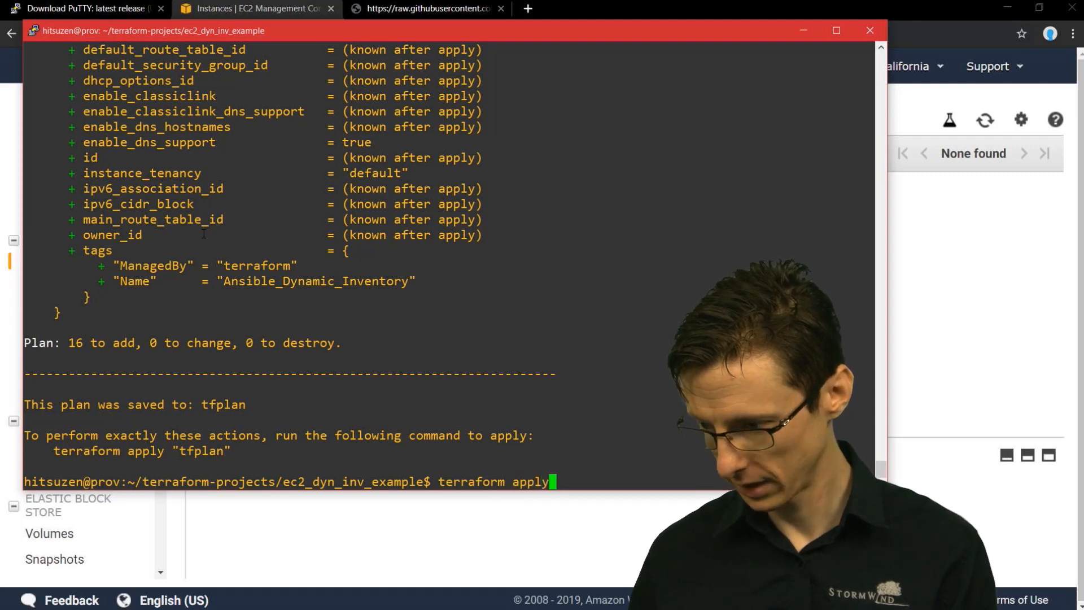
pyautogui.write('"tfplan')
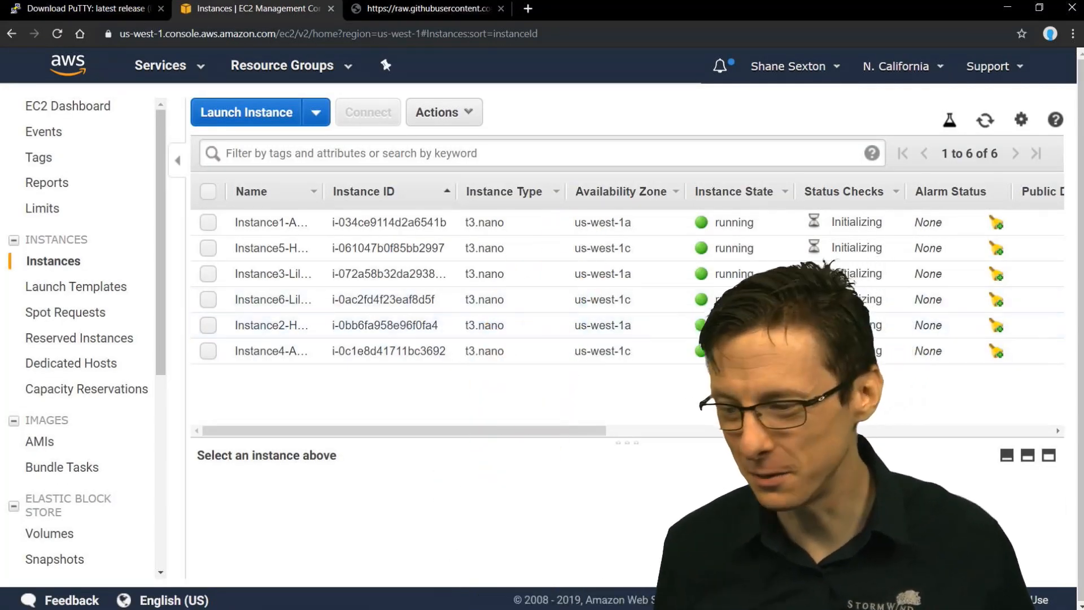
# Step: View Instance1-Aurora-AZ1's details and public IP, then show the raw ec2.py script page
pyautogui.click(208, 222)
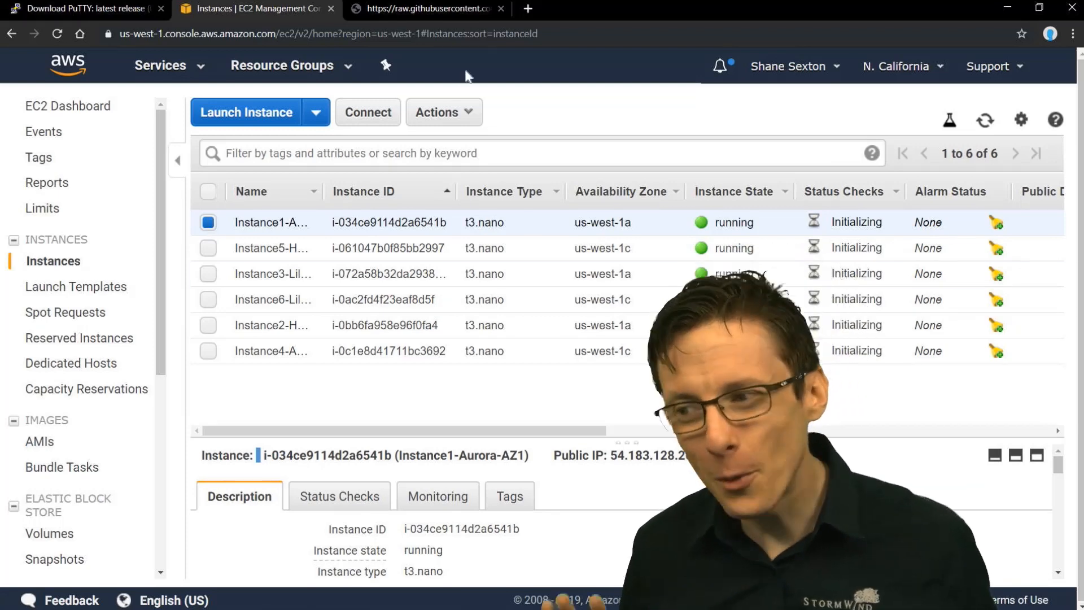
pyautogui.click(421, 8)
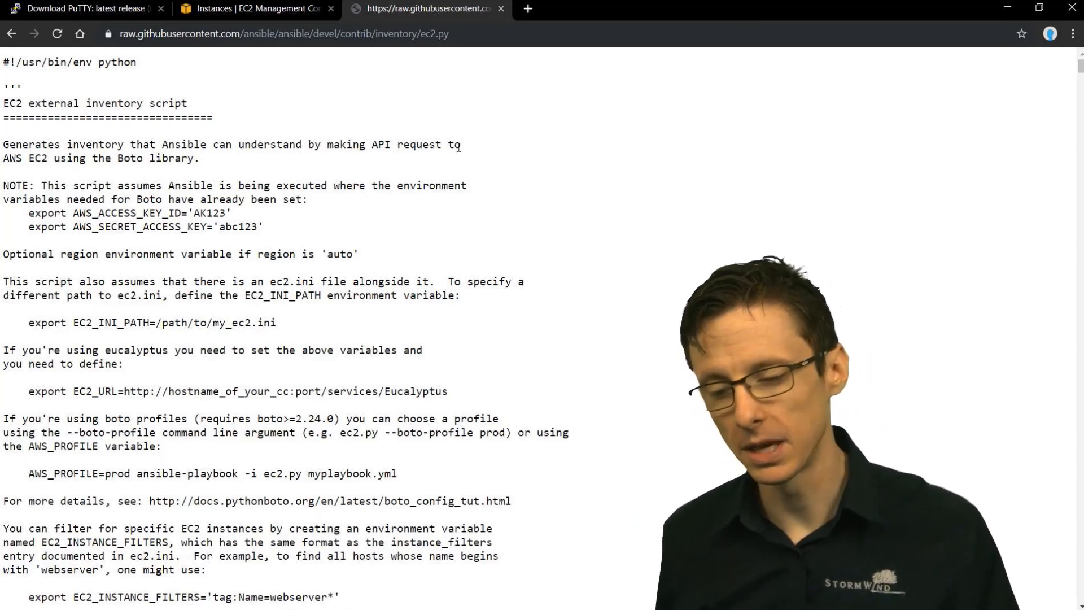
pyautogui.moveTo(241, 59)
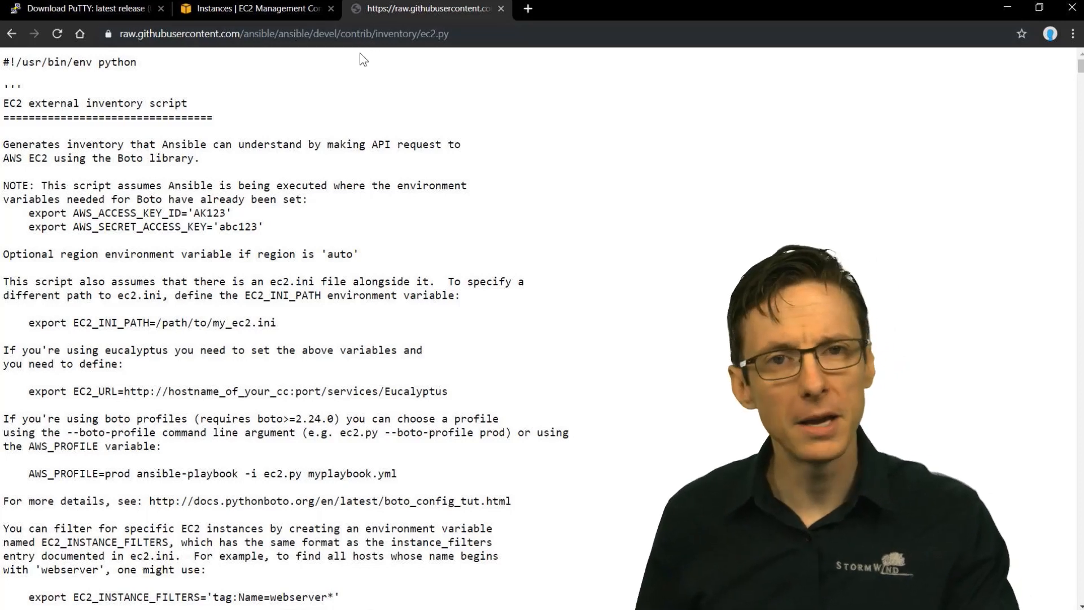
pyautogui.moveTo(445, 95)
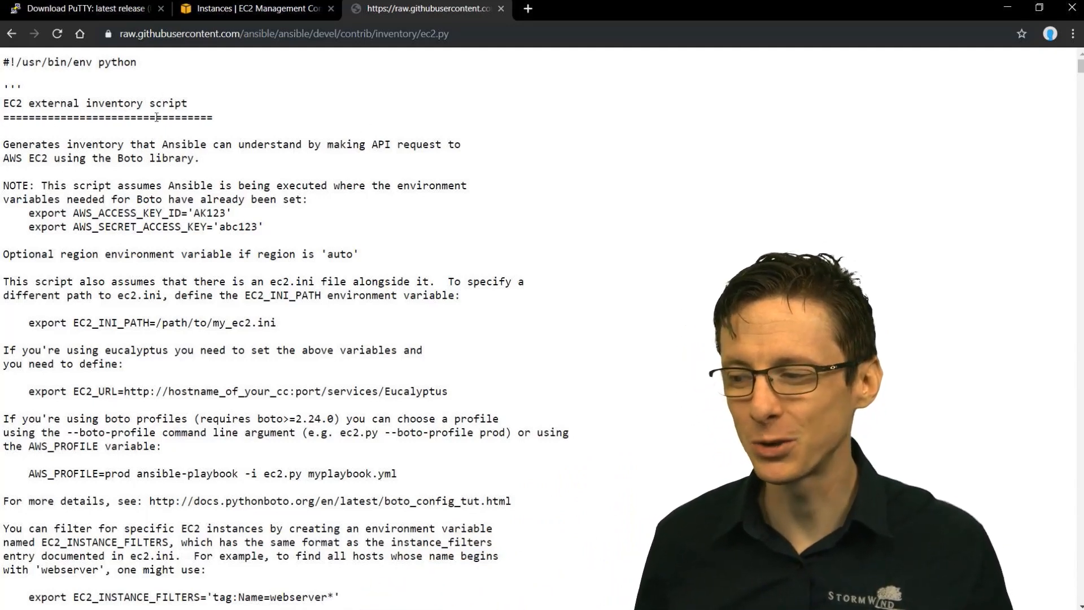
pyautogui.moveTo(488, 61)
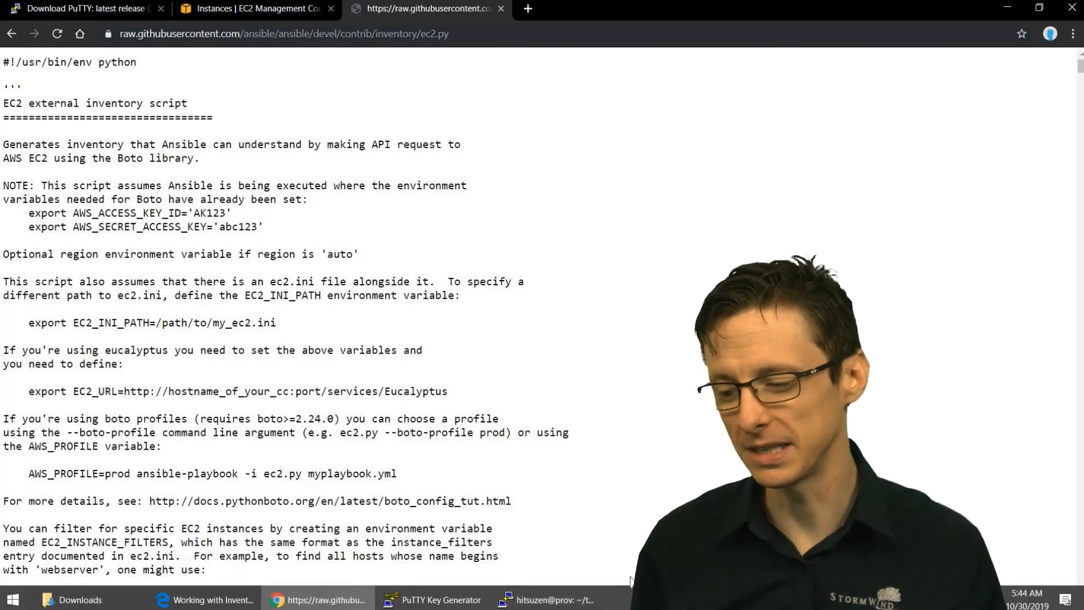
# Step: Download ec2.ini with wget from the Ansible contrib/inventory raw URL and edit it in vi
pyautogui.click(551, 599)
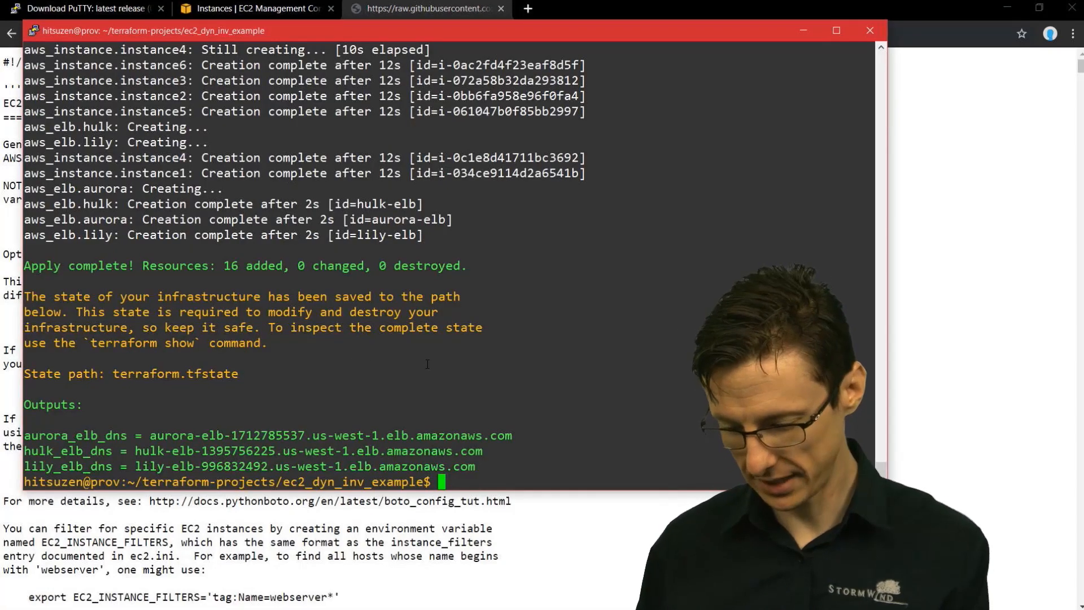
pyautogui.write('wget')
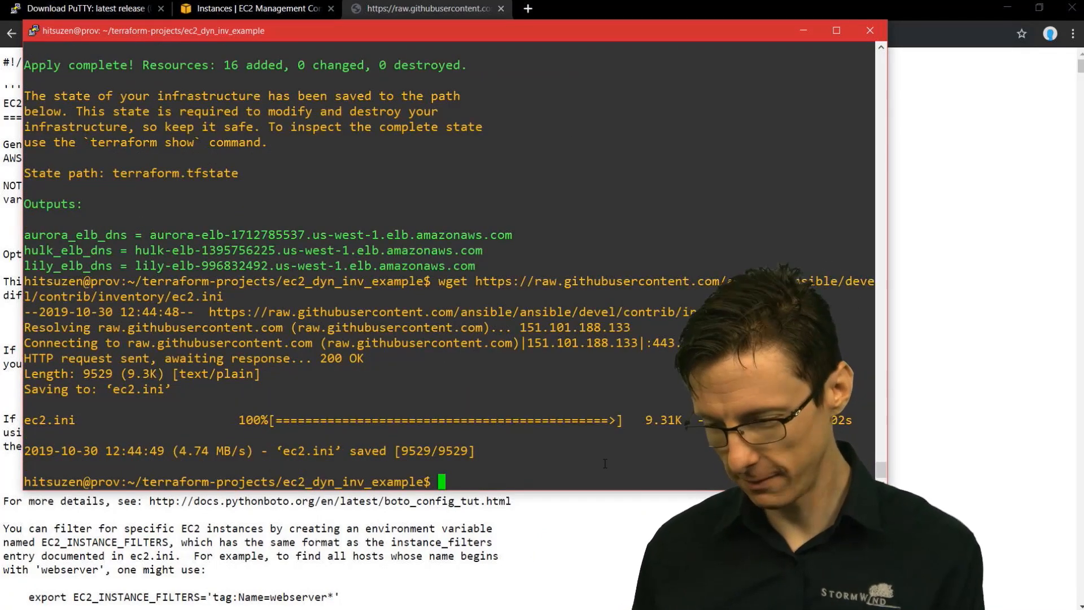
pyautogui.write('vi ec')
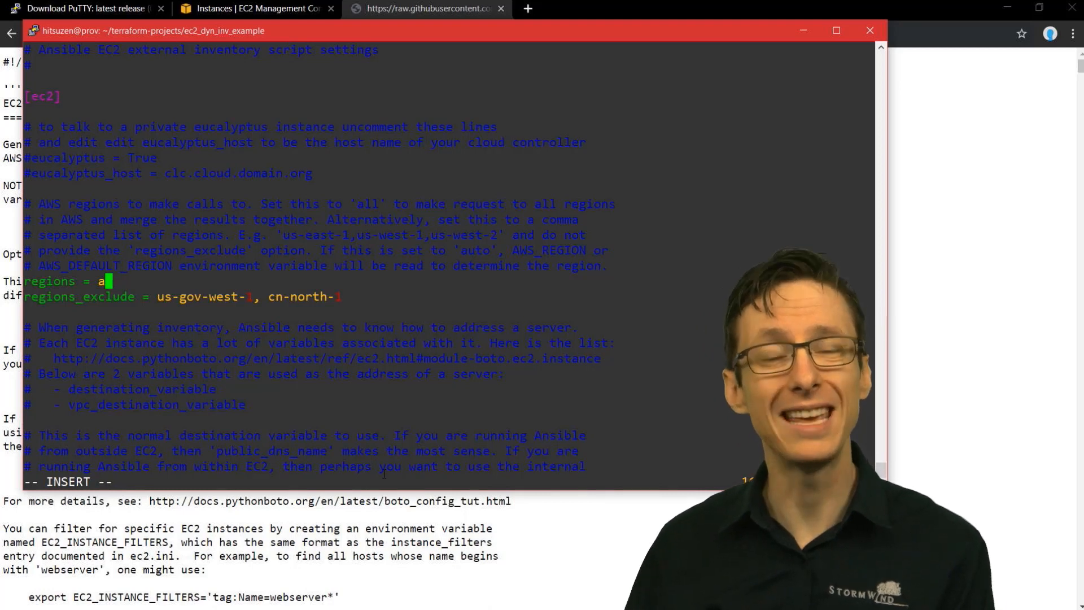
# Step: Replace the regions value in ec2.ini with us-west-1
pyautogui.press('Backspace')
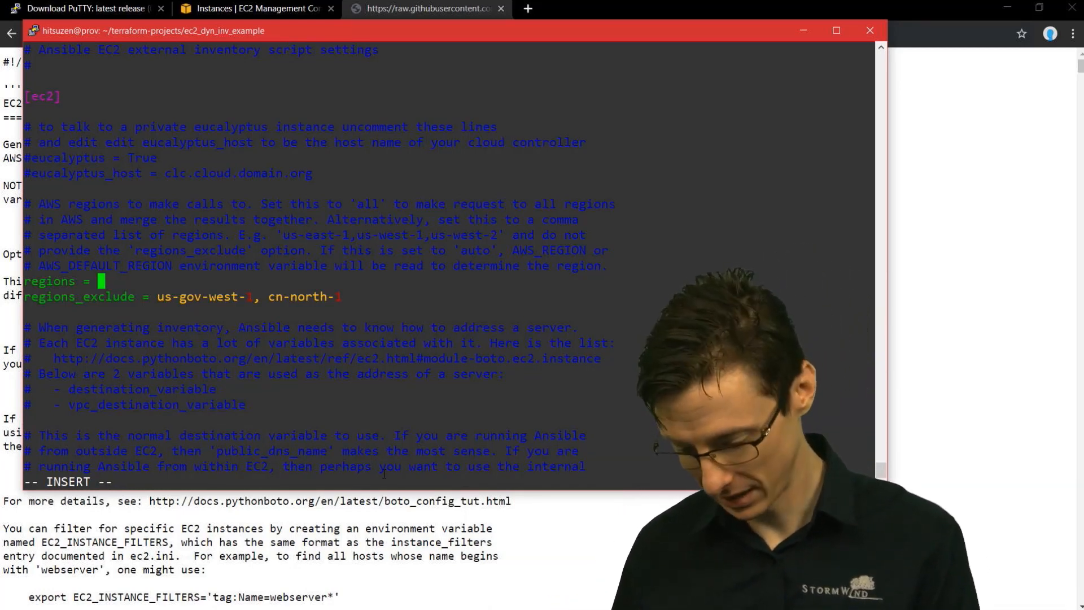
pyautogui.write('us-we')
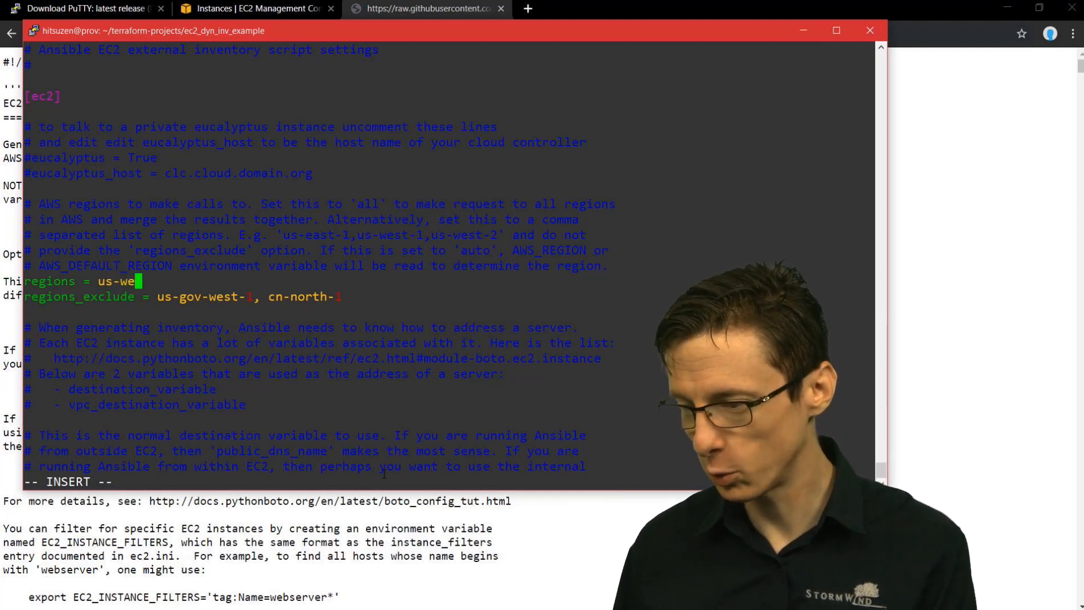
pyautogui.write('st-1')
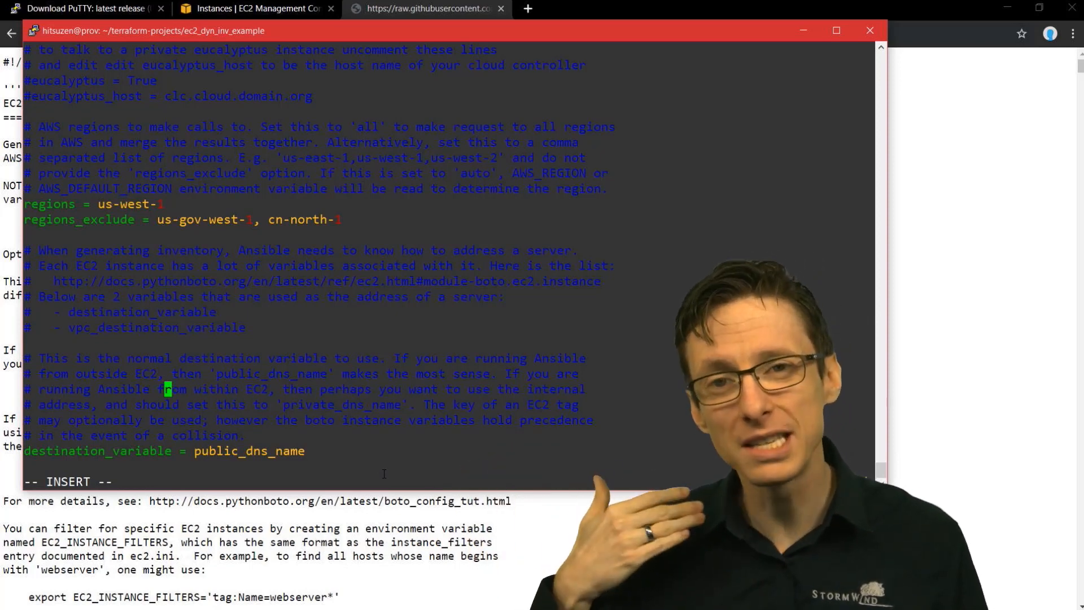
# Step: Set the four group_by_elasticache options to False and save ec2.ini with :wq
pyautogui.scroll(-3)
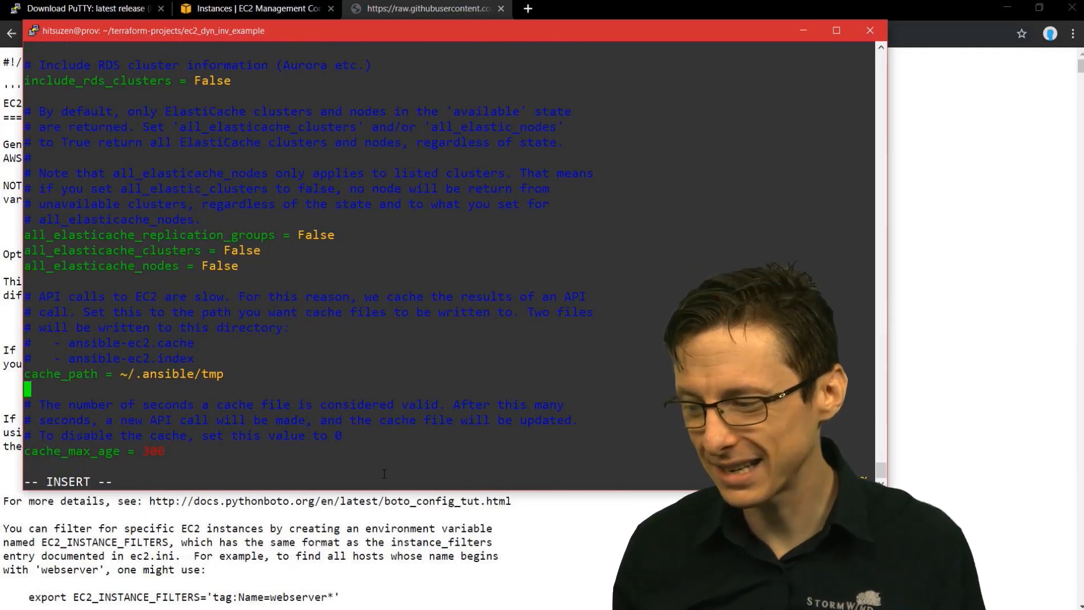
pyautogui.scroll(-3)
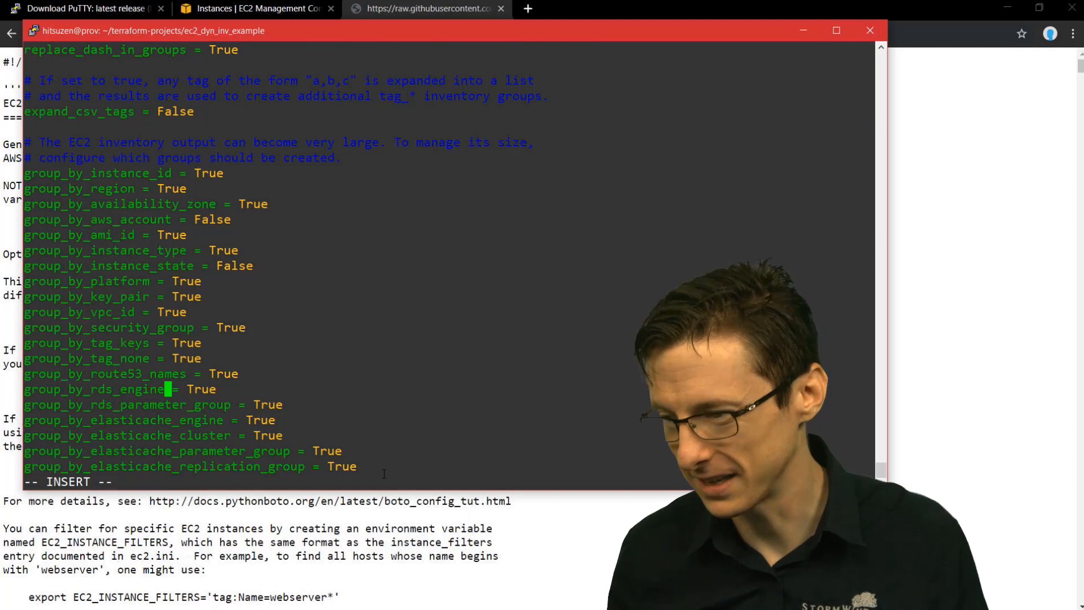
pyautogui.scroll(-3)
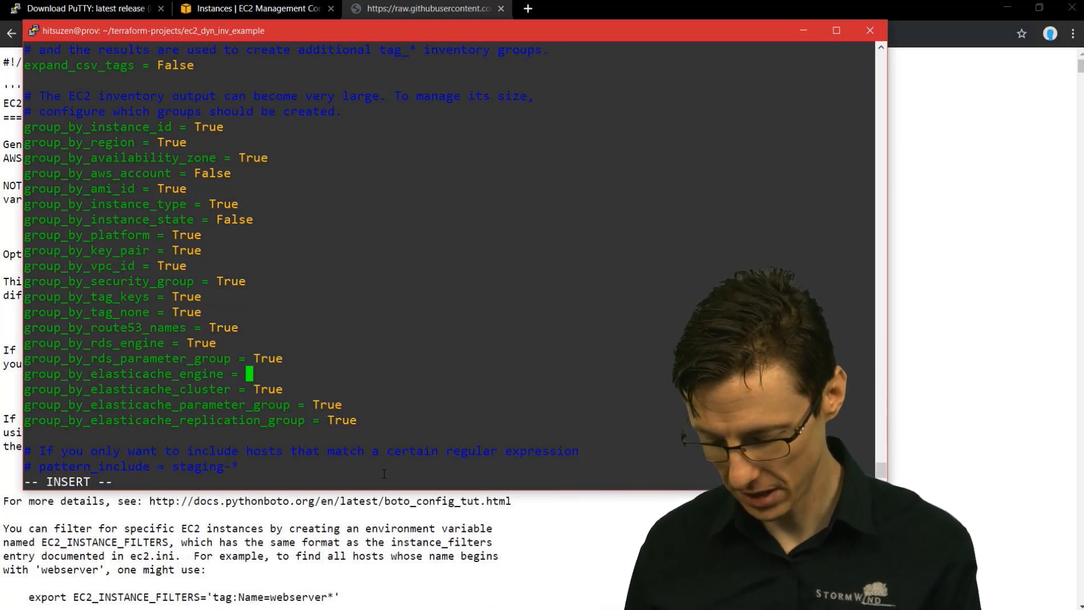
pyautogui.write('False')
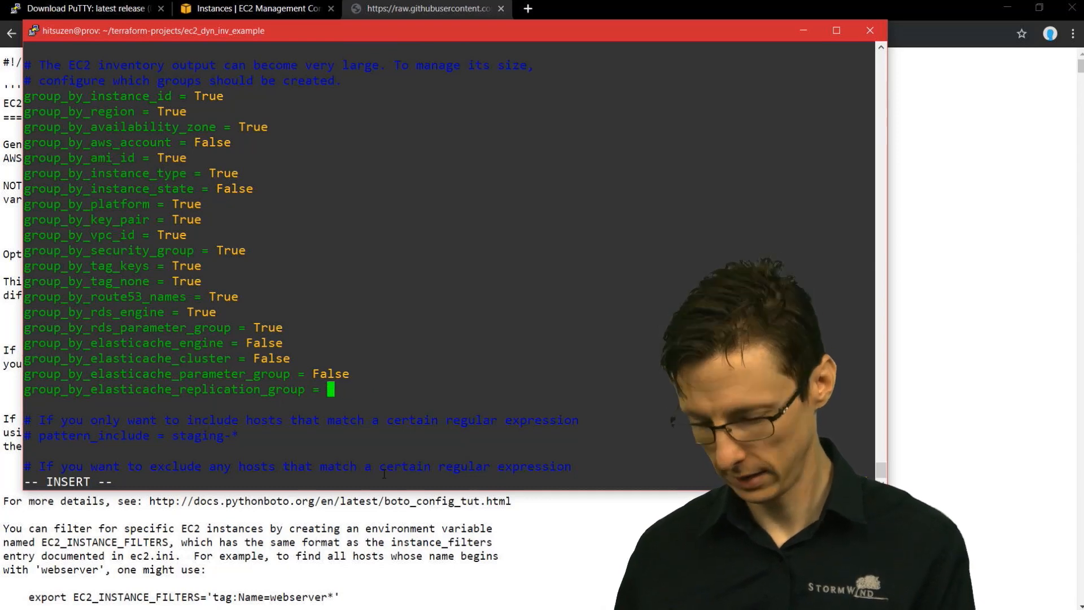
pyautogui.write('Fa')
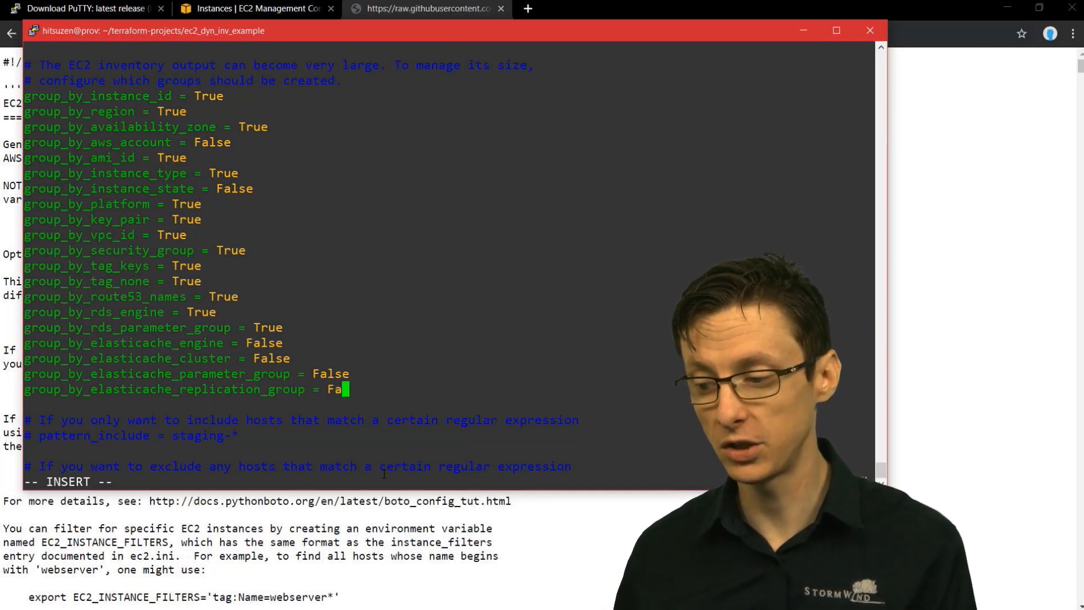
pyautogui.write('lse')
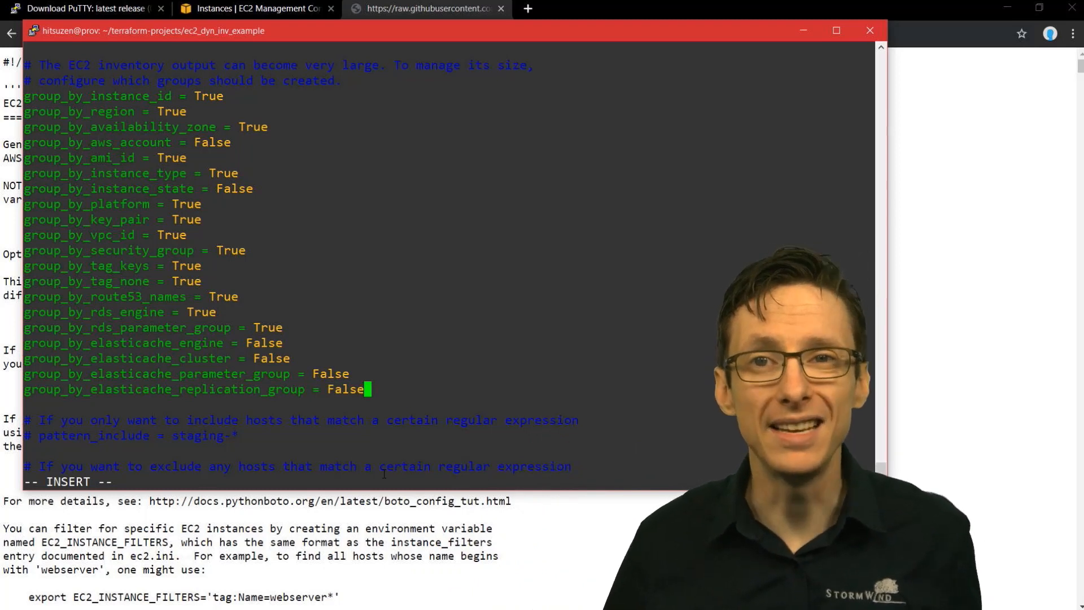
pyautogui.press('Escape')
pyautogui.write('rm')
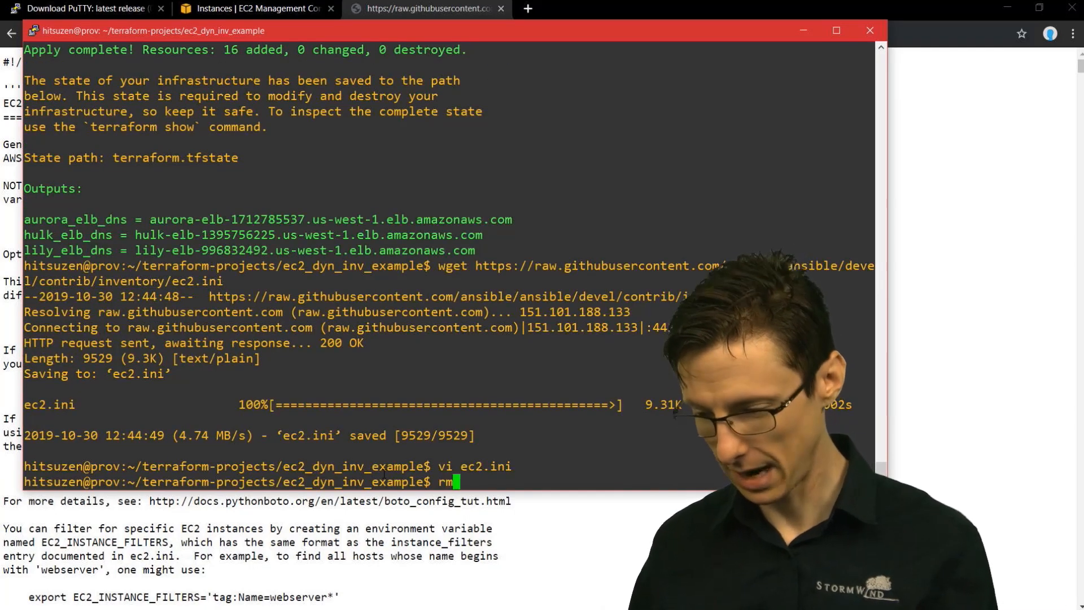
# Step: Enter the ec2.ini command at the prompt and return to the raw ec2.py script in Chrome
pyautogui.write('ec2.ini')
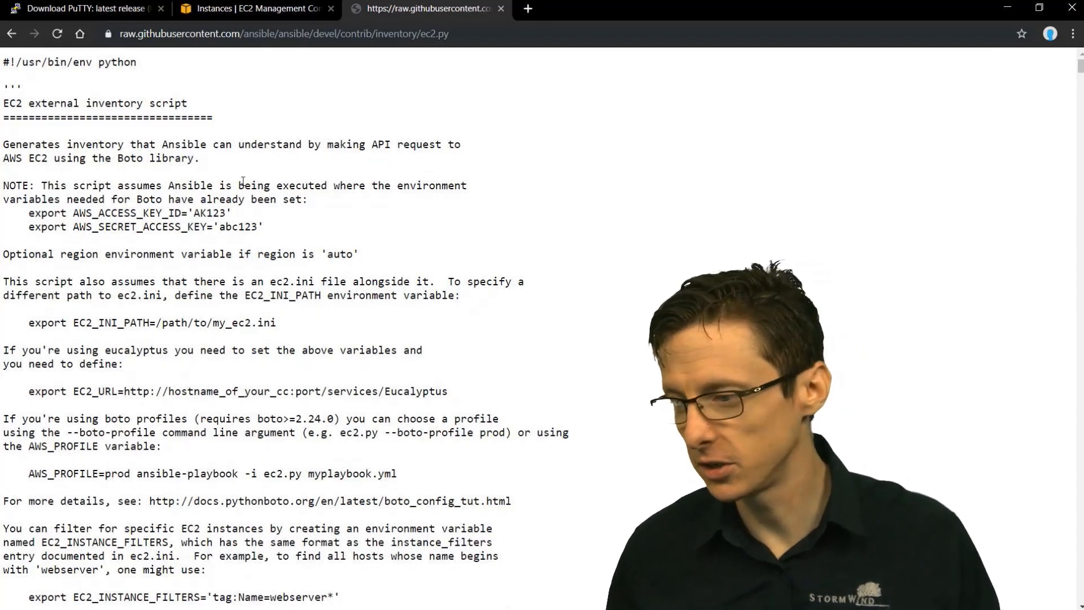
pyautogui.doubleClick(128, 212)
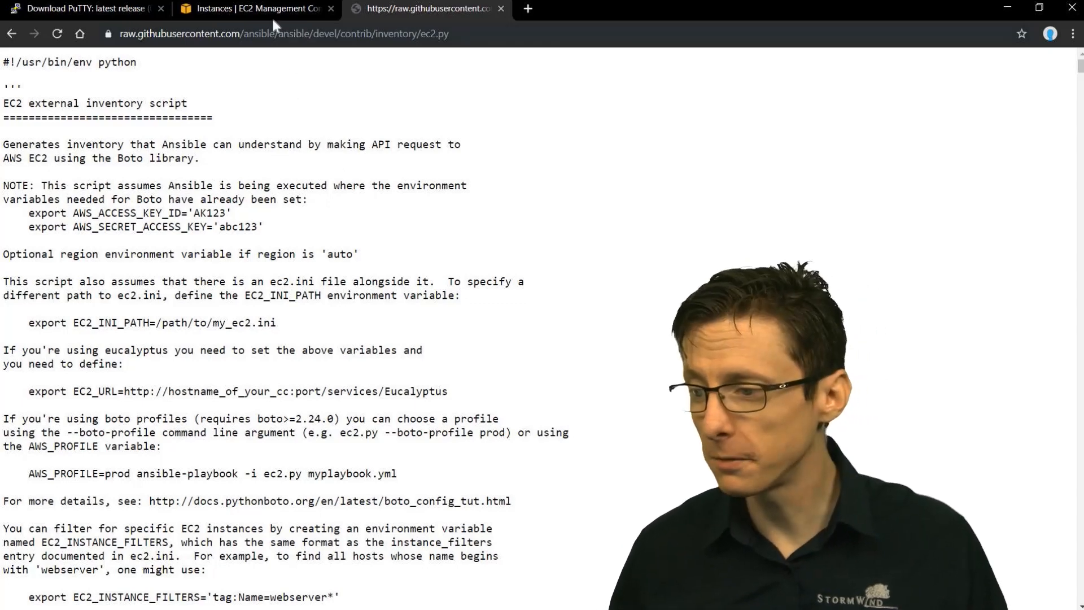
# Step: Begin adding IAM user Ansible2 with Programmatic access selected
pyautogui.click(256, 9)
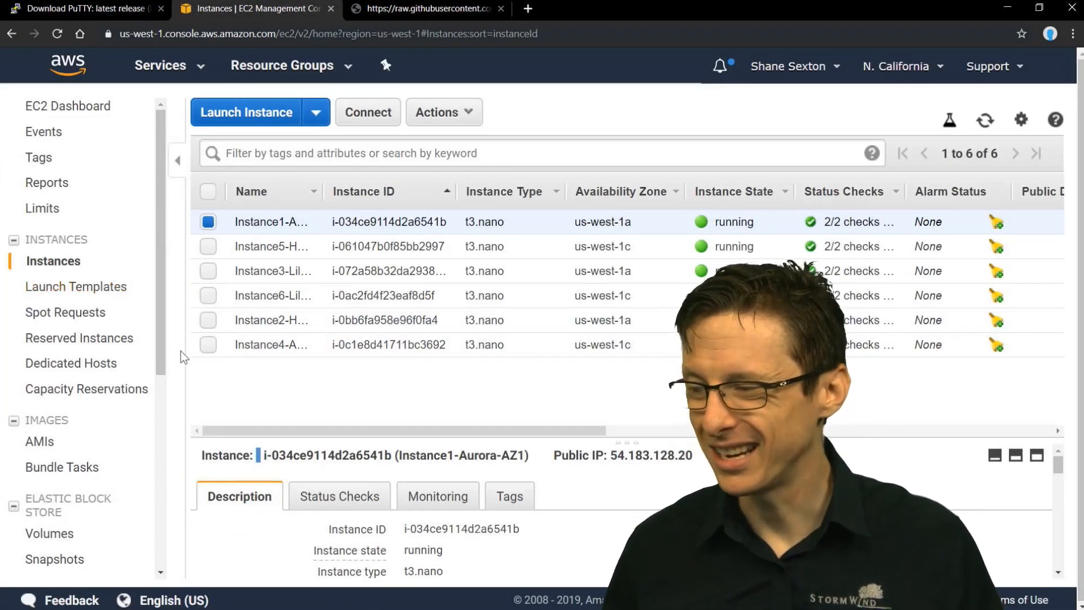
pyautogui.click(160, 66)
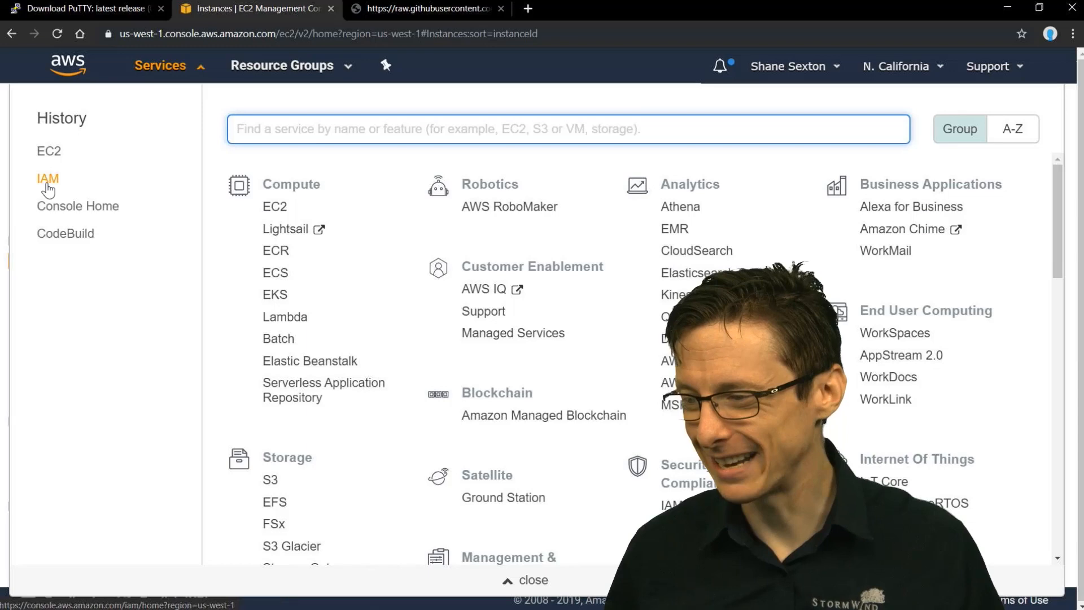
pyautogui.click(47, 178)
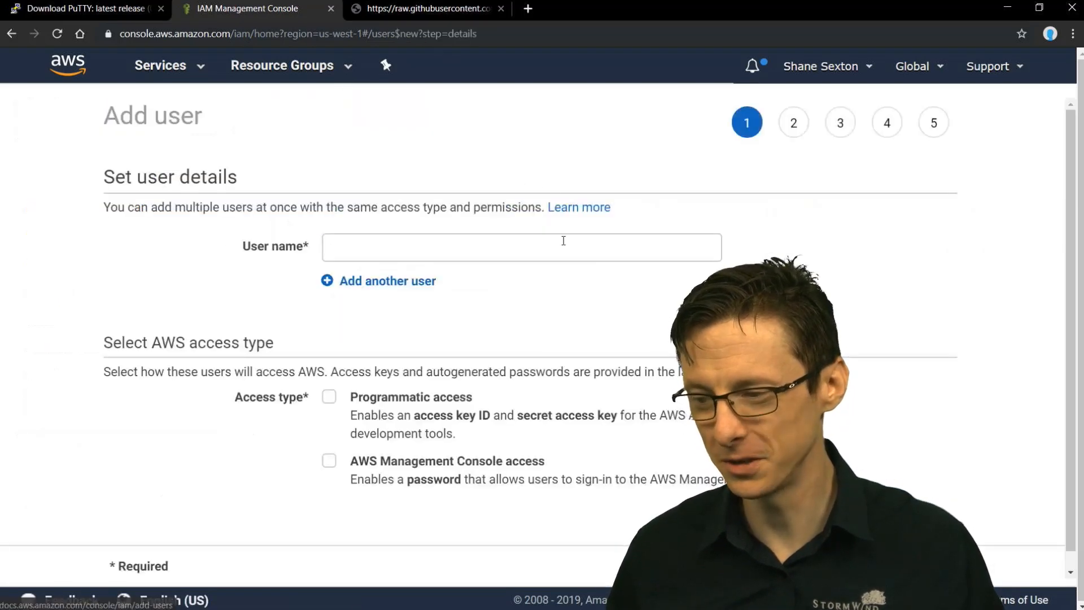
pyautogui.write('Ansible2')
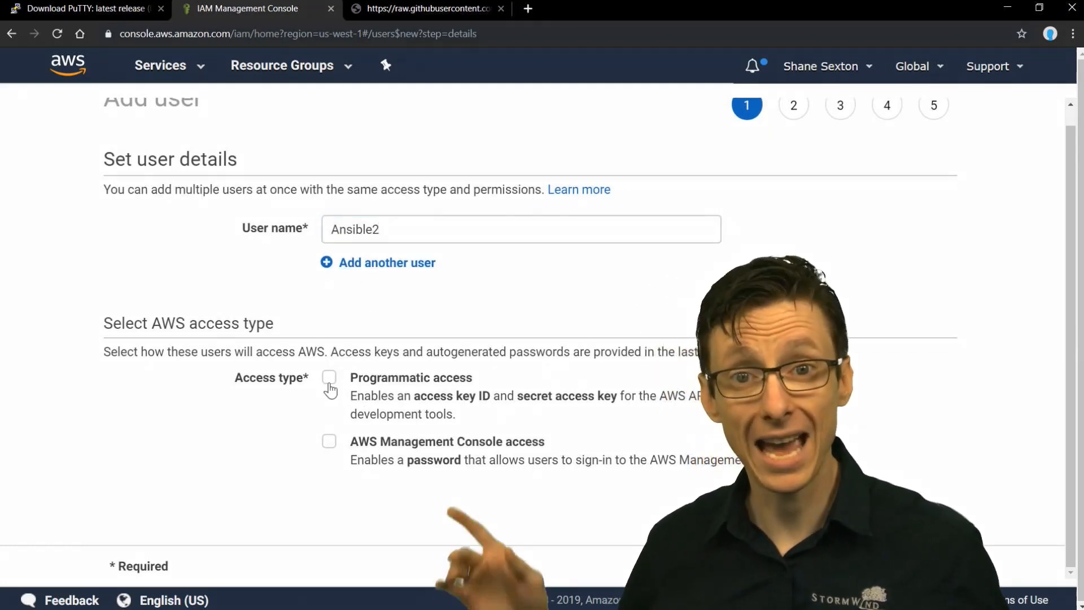
pyautogui.click(329, 376)
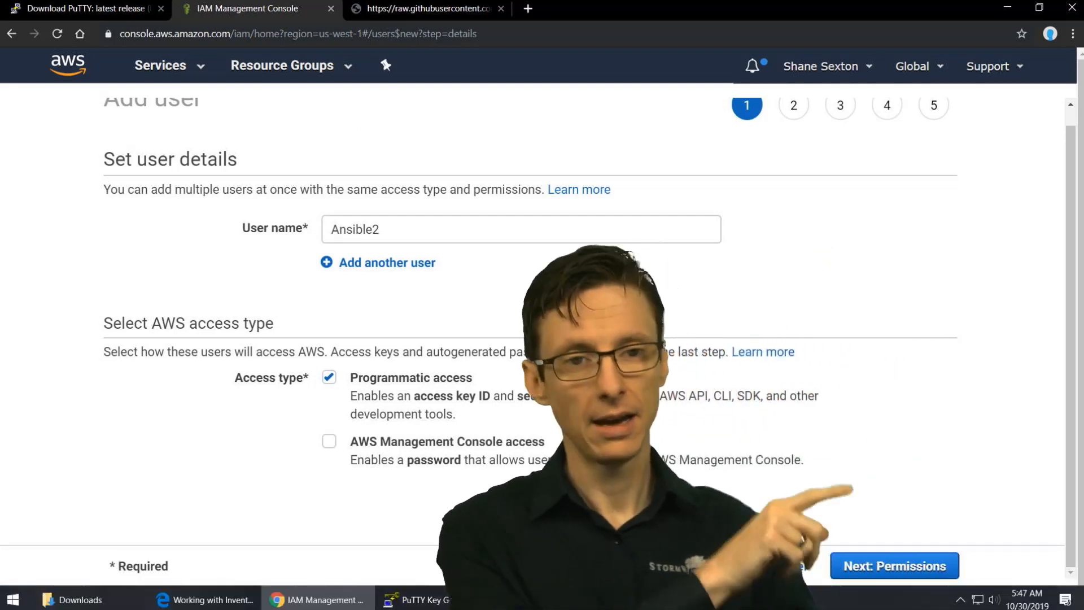
# Step: Create user Ansible2 in the Administrators group, skipping tags, with an access key generated
pyautogui.click(893, 564)
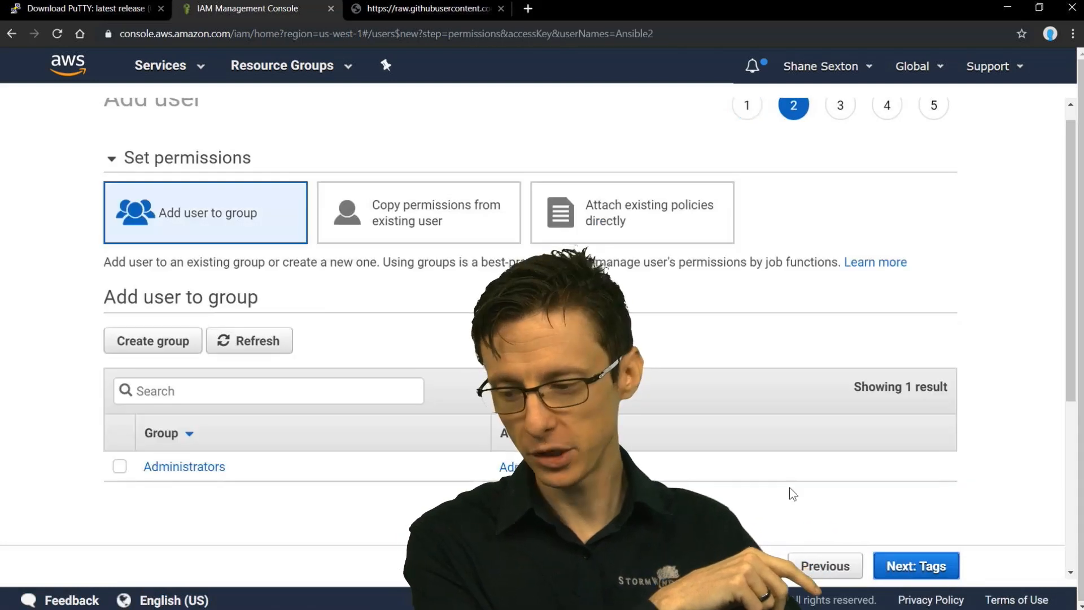
pyautogui.click(119, 466)
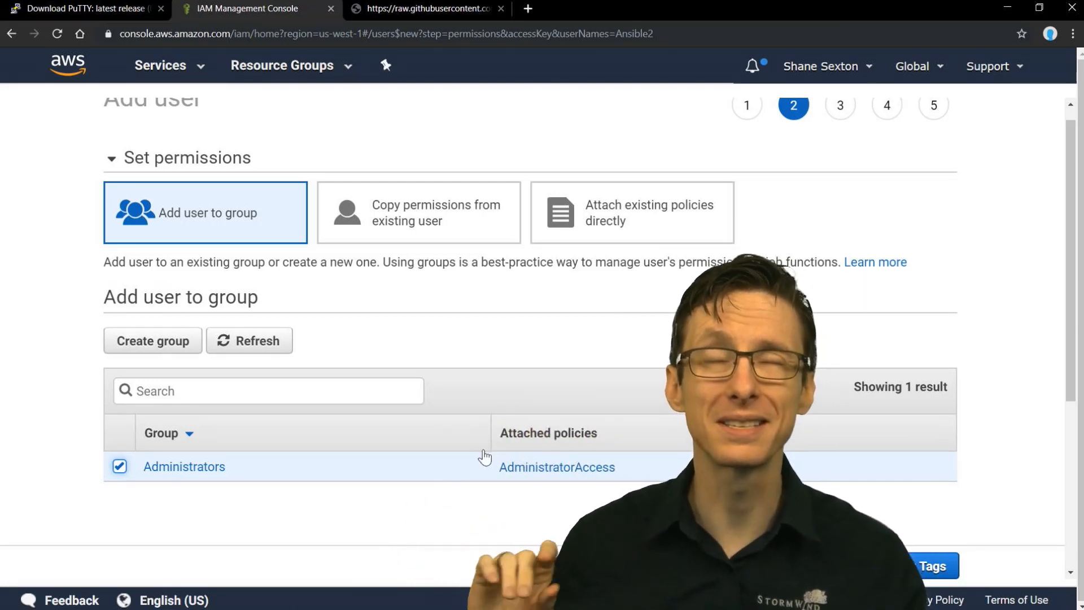
pyautogui.moveTo(641, 459)
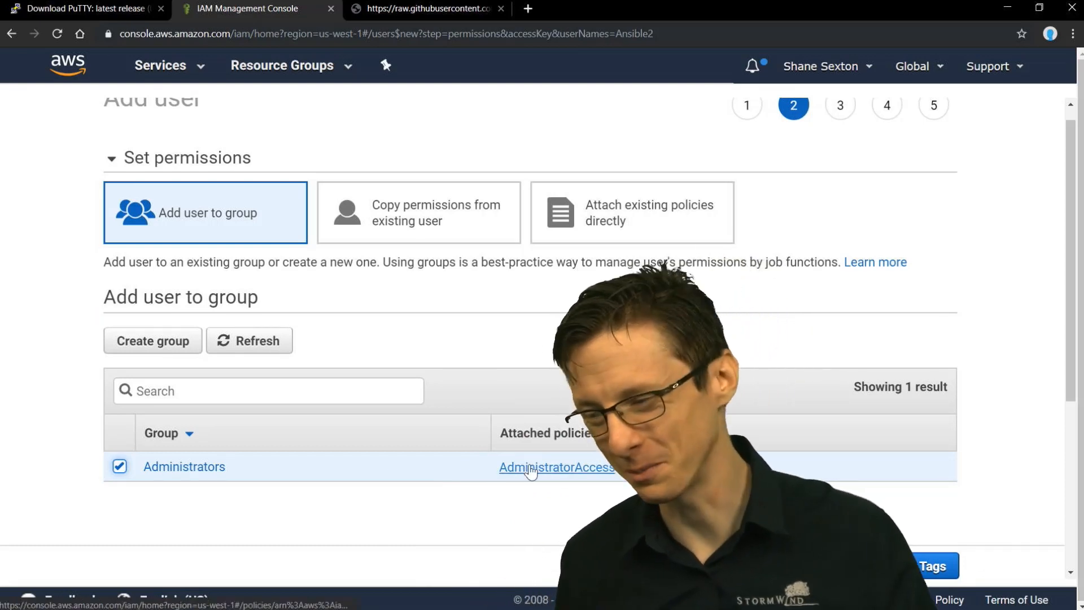
pyautogui.click(931, 566)
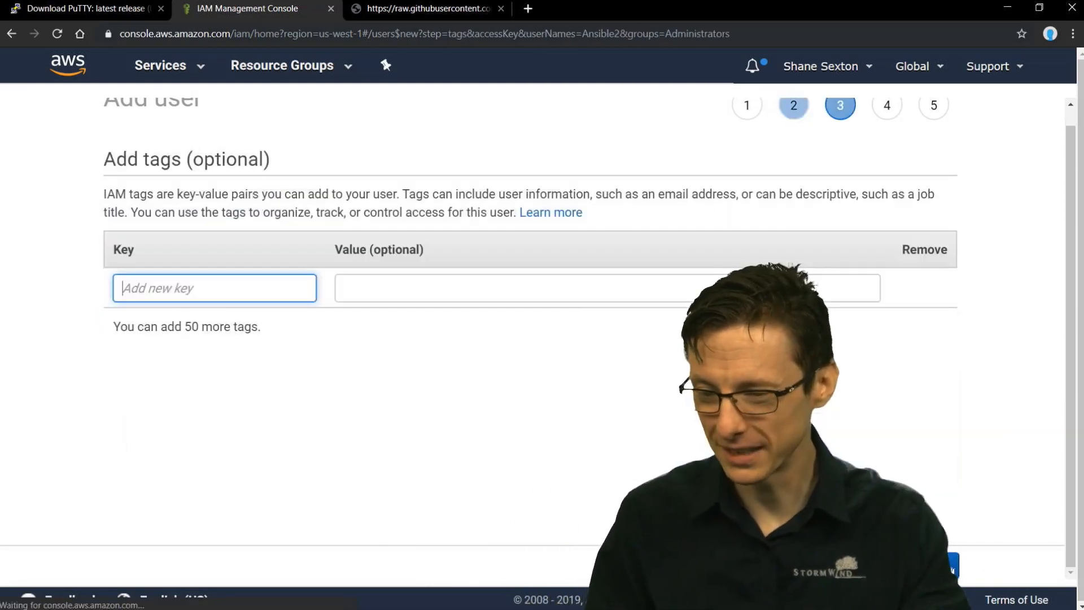
pyautogui.click(951, 564)
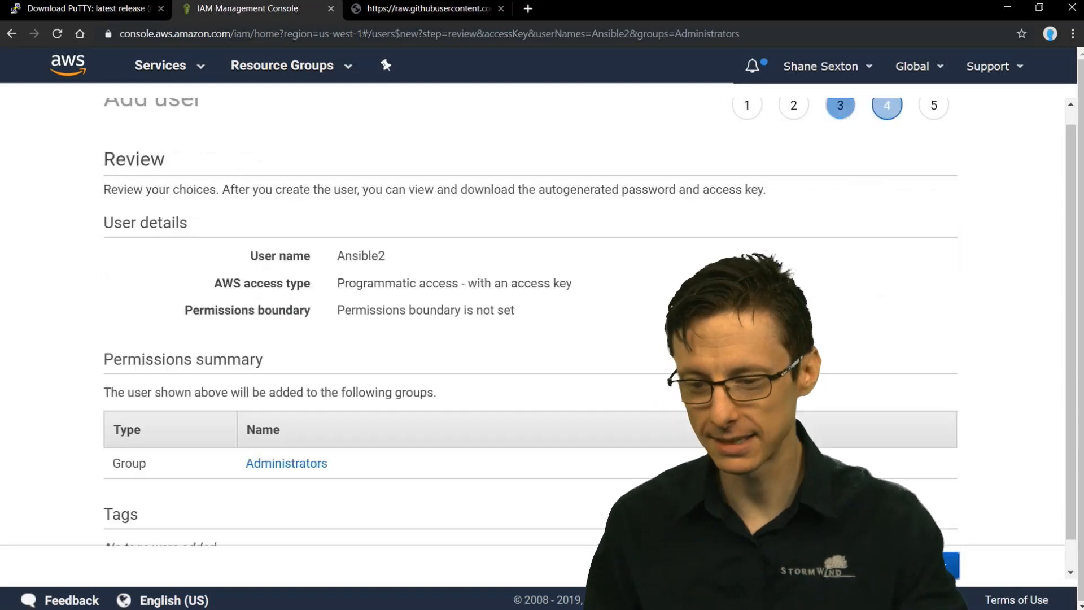
pyautogui.scroll(-3)
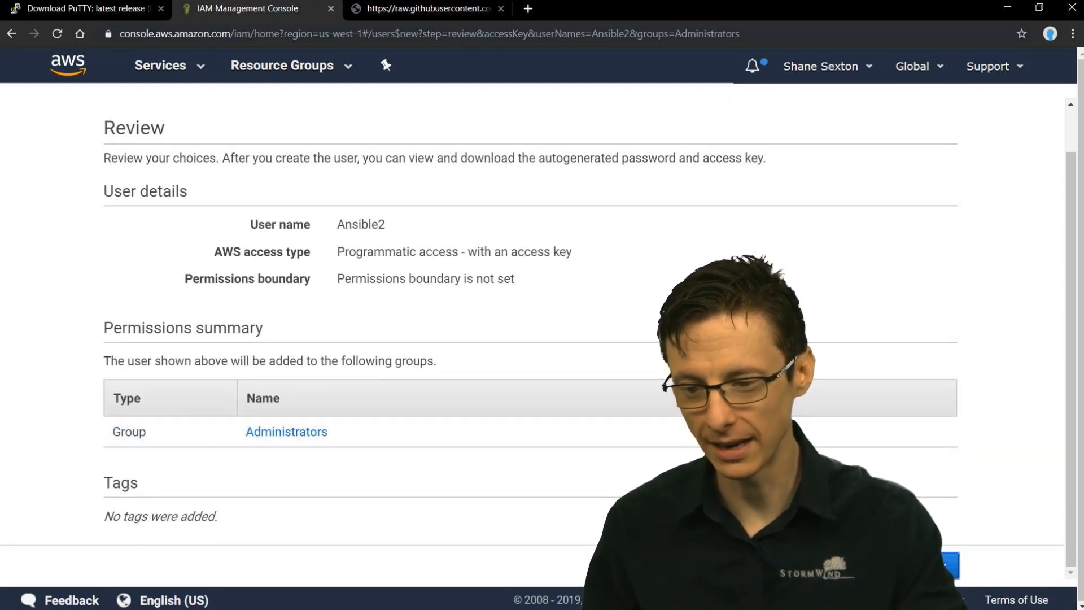
pyautogui.click(940, 566)
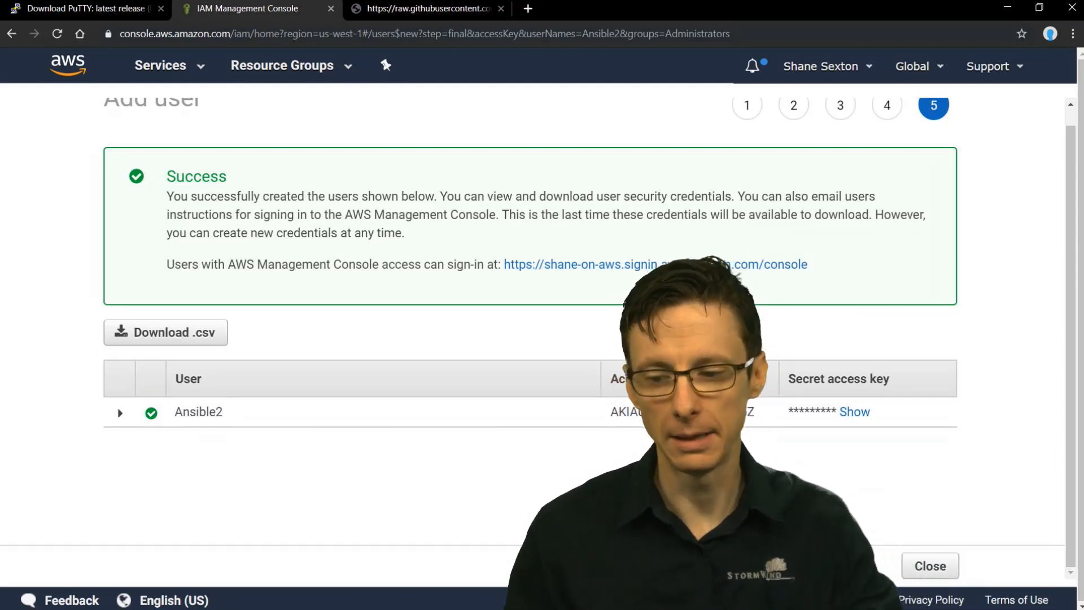
# Step: Reveal Ansible2's secret access key and select the access key ID for copying
pyautogui.click(853, 411)
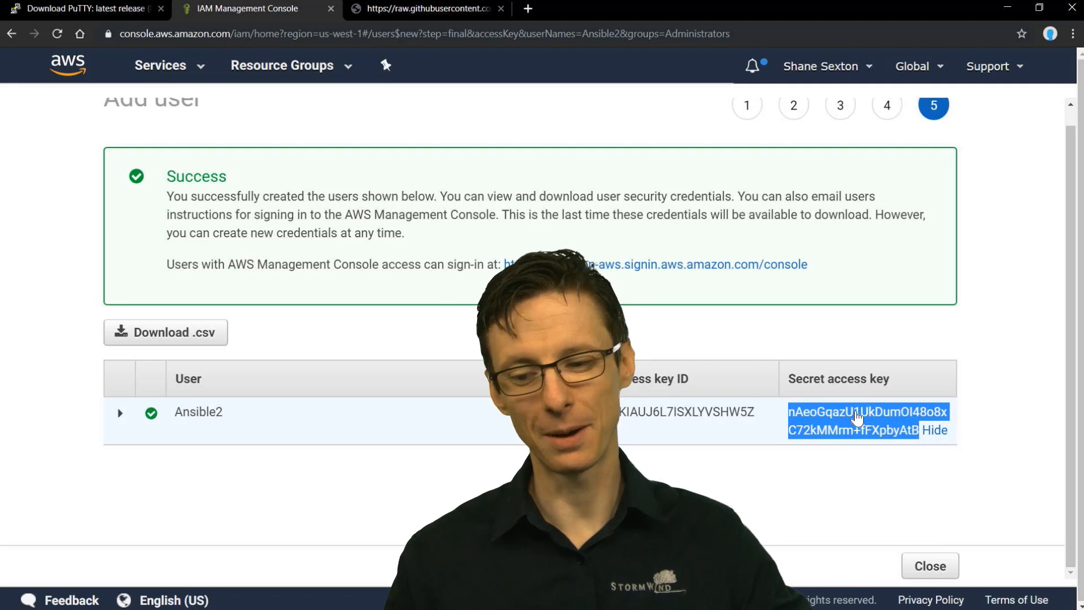
pyautogui.moveTo(898, 487)
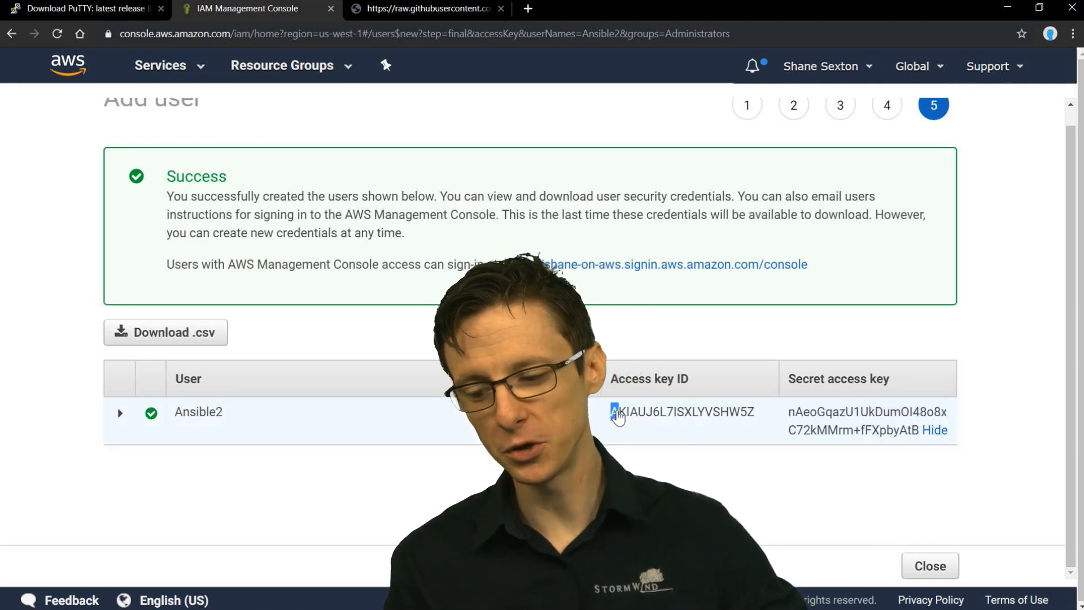
pyautogui.doubleClick(682, 411)
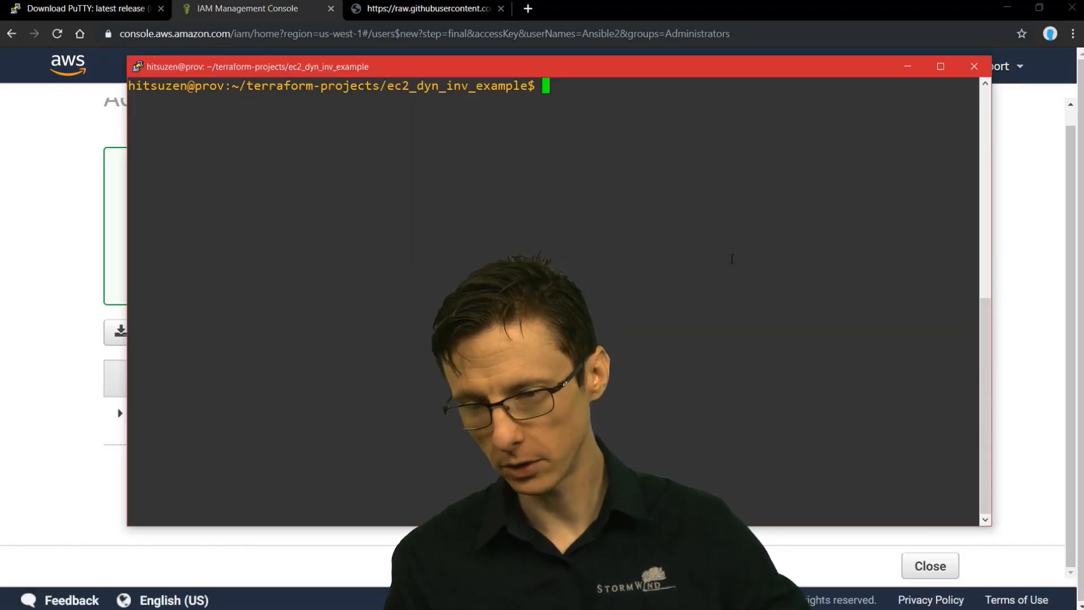
# Step: Begin an export of AWS_ACCESS_KEY_ID, using Tab completion to list the AWS variables
pyautogui.write('export')
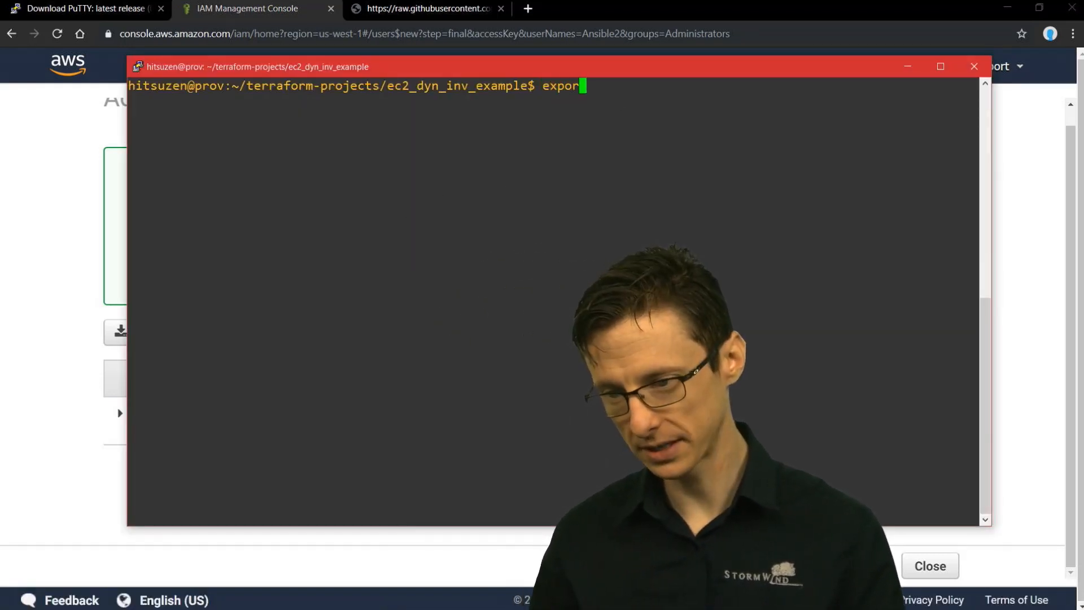
pyautogui.write('$AW')
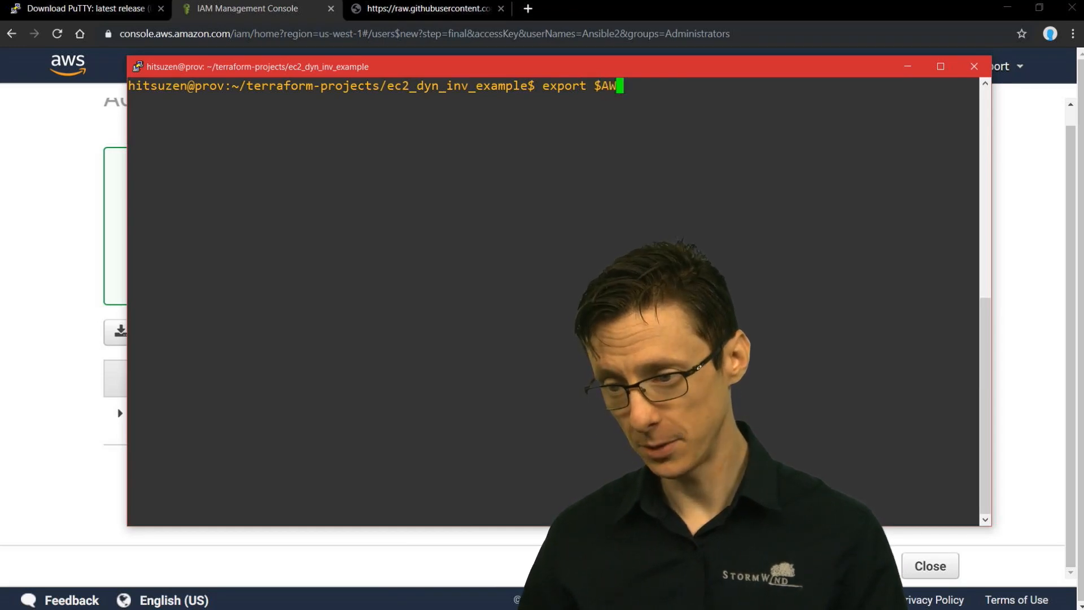
pyautogui.press('Tab')
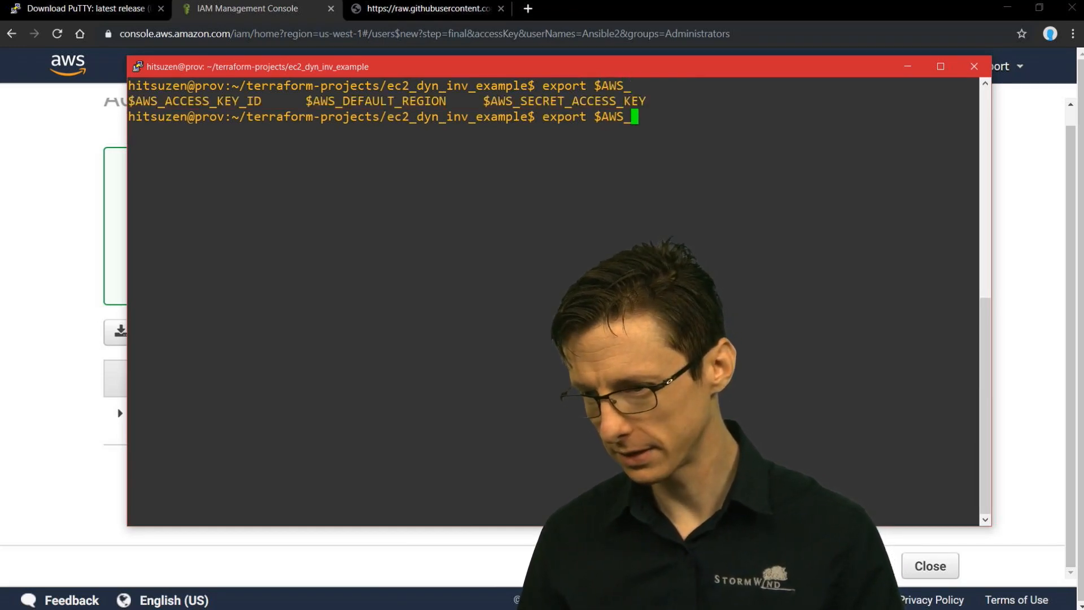
pyautogui.write('ACCESS_KEY_ID')
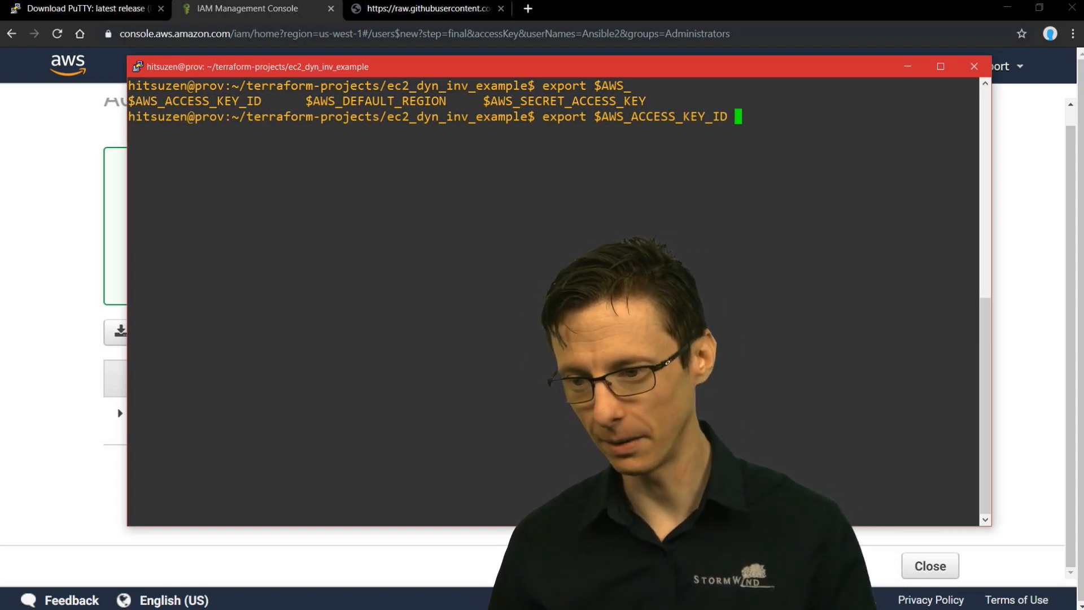
pyautogui.write('"')
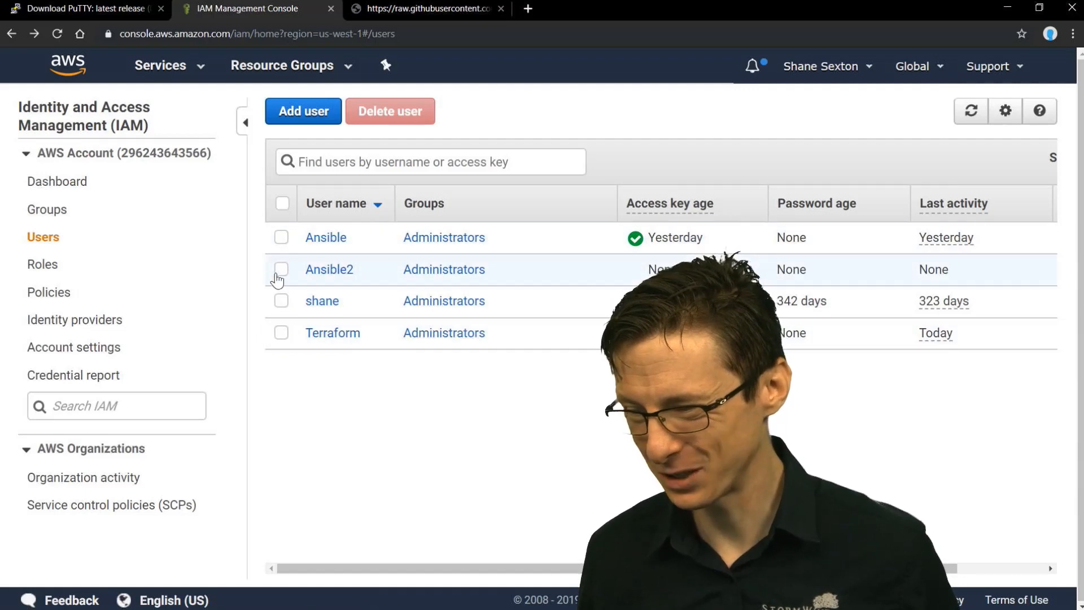
# Step: Delete the Ansible2 IAM user and bring up the ec2.py script page
pyautogui.click(389, 111)
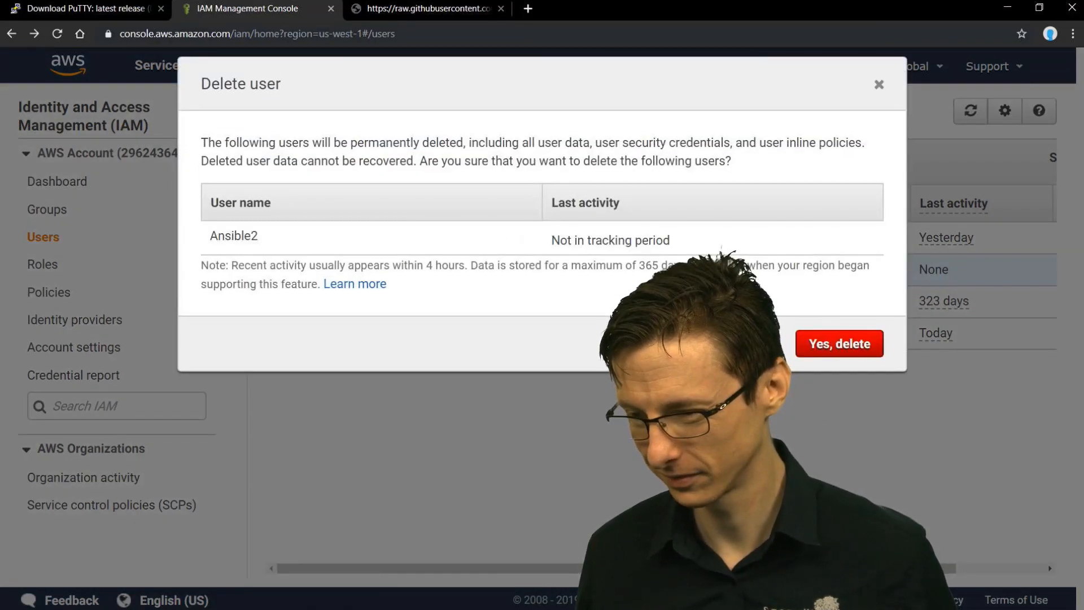
pyautogui.click(837, 342)
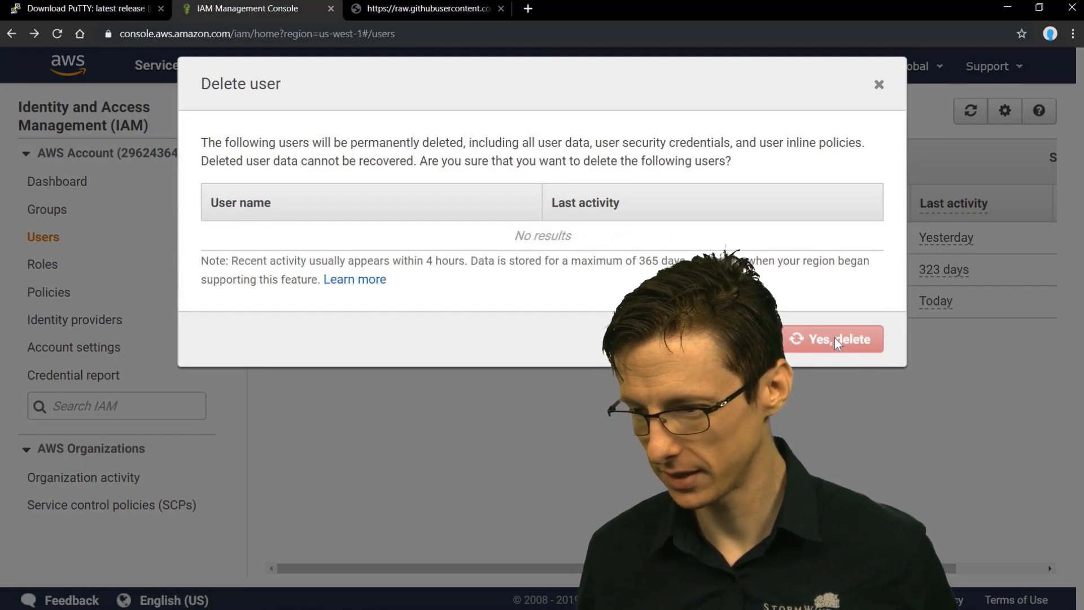
pyautogui.click(427, 9)
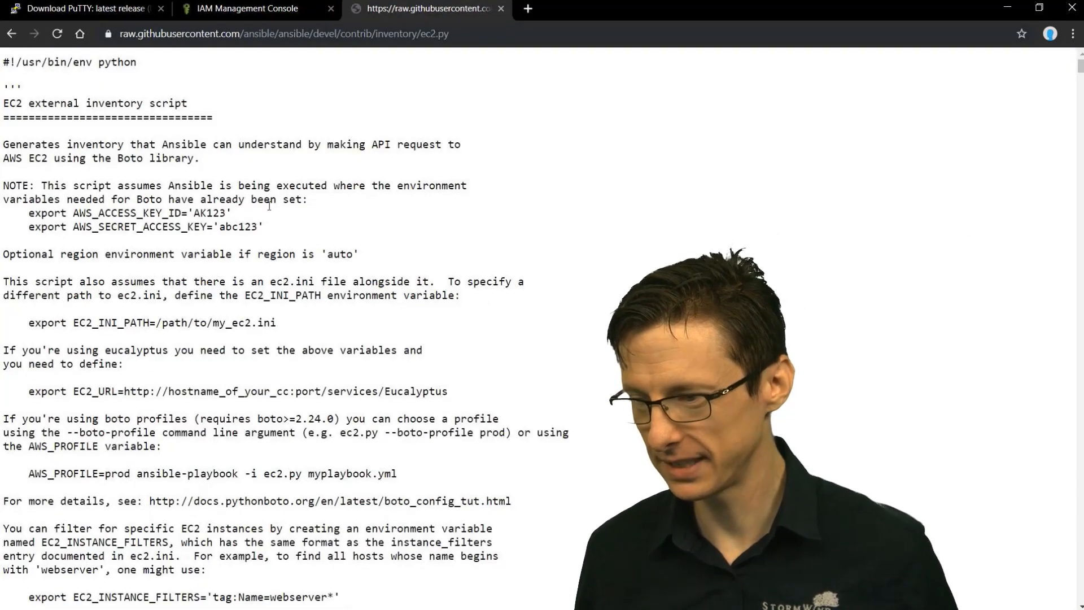
# Step: Highlight the ec2.py NOTE about AWS_ACCESS_KEY_ID and AWS_SECRET_ACCESS_KEY
pyautogui.moveTo(28, 213); pyautogui.dragTo(263, 227)
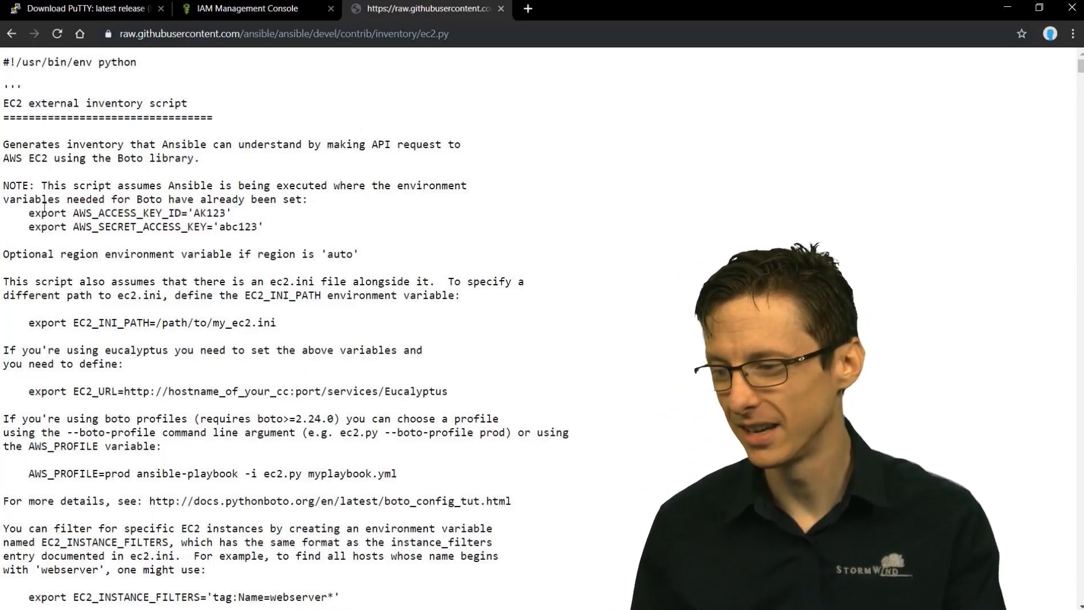
pyautogui.doubleClick(116, 213)
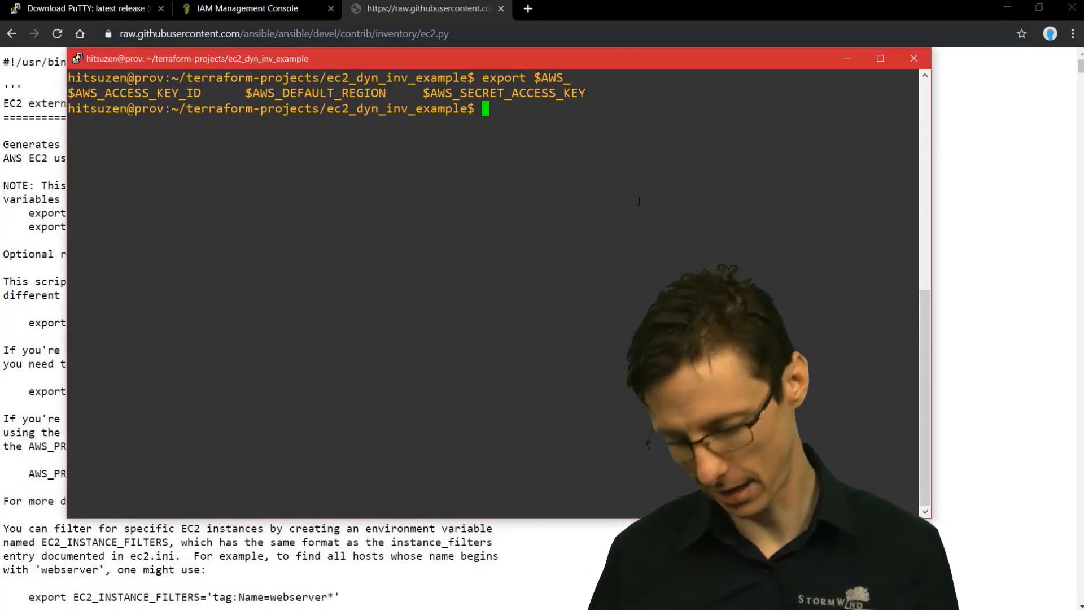
# Step: Run ec2.py and review the first inventory groups by AMI and instance ID
pyautogui.write('ec2.p')
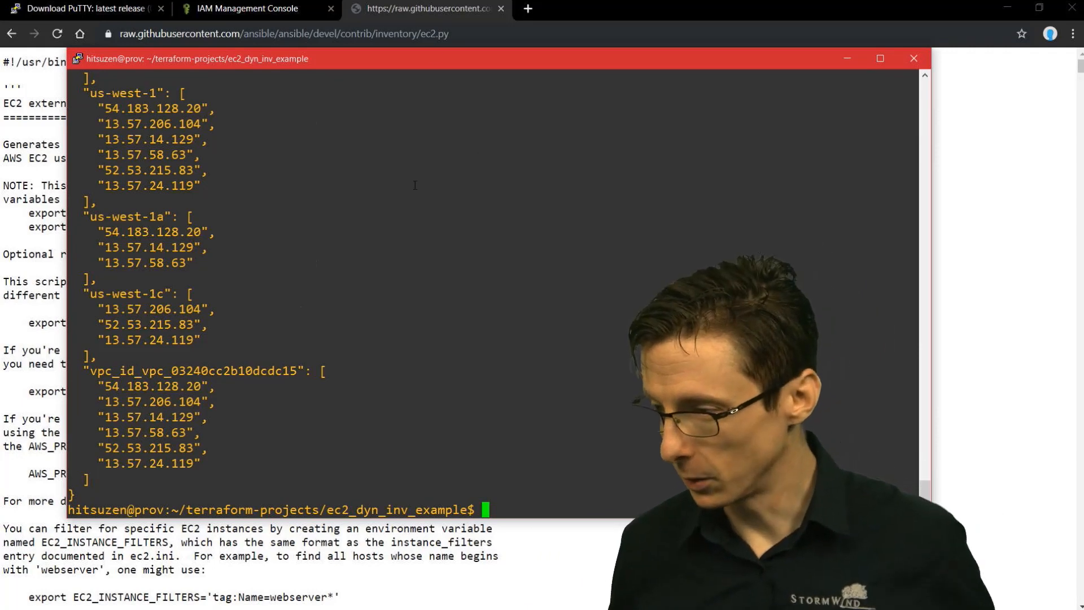
pyautogui.scroll(-3)
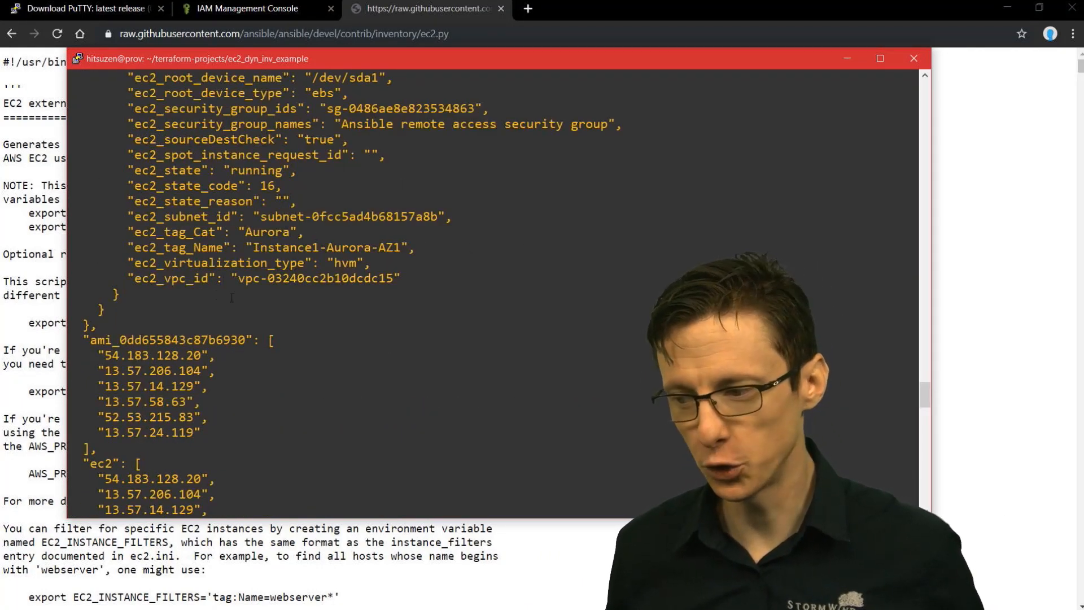
pyautogui.scroll(-3)
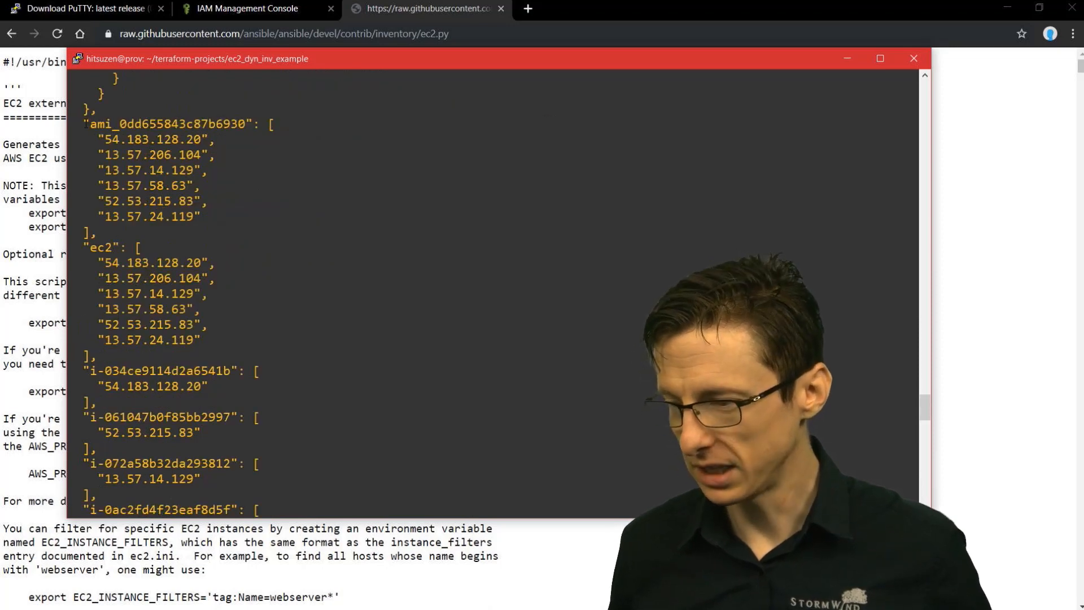
pyautogui.doubleClick(167, 124)
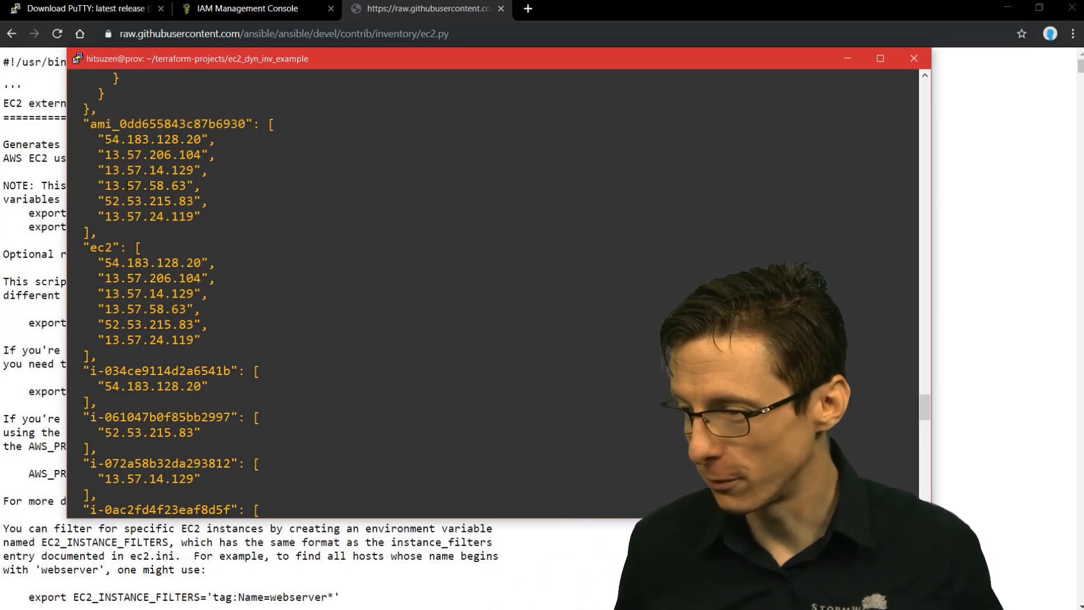
pyautogui.doubleClick(166, 123)
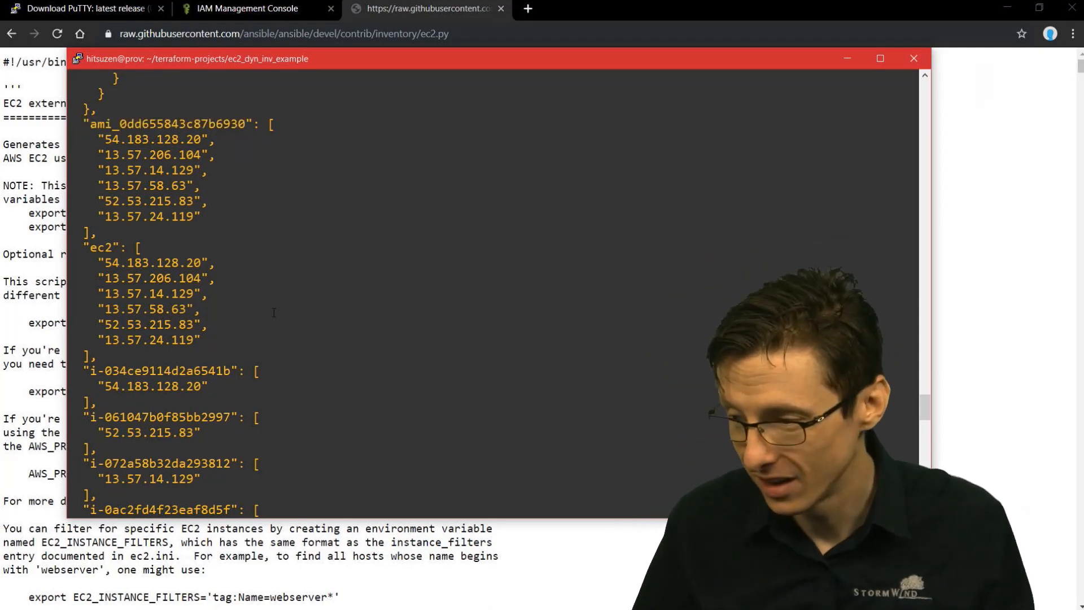
pyautogui.doubleClick(101, 247)
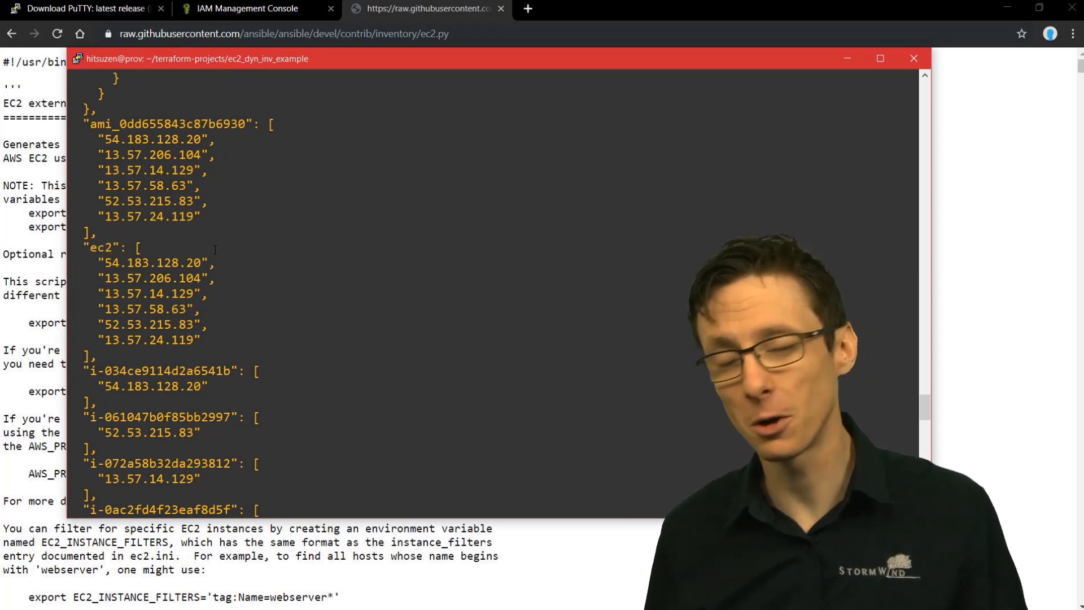
# Step: Review the security_group, tag, zone and VPC groupings and the instance IPs
pyautogui.scroll(-3)
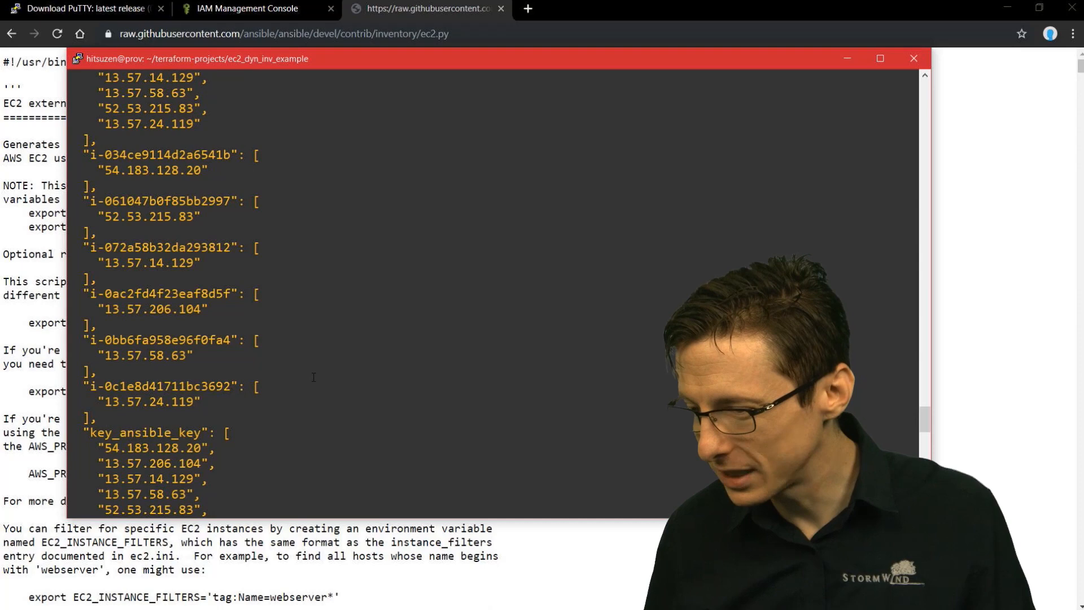
pyautogui.scroll(-3)
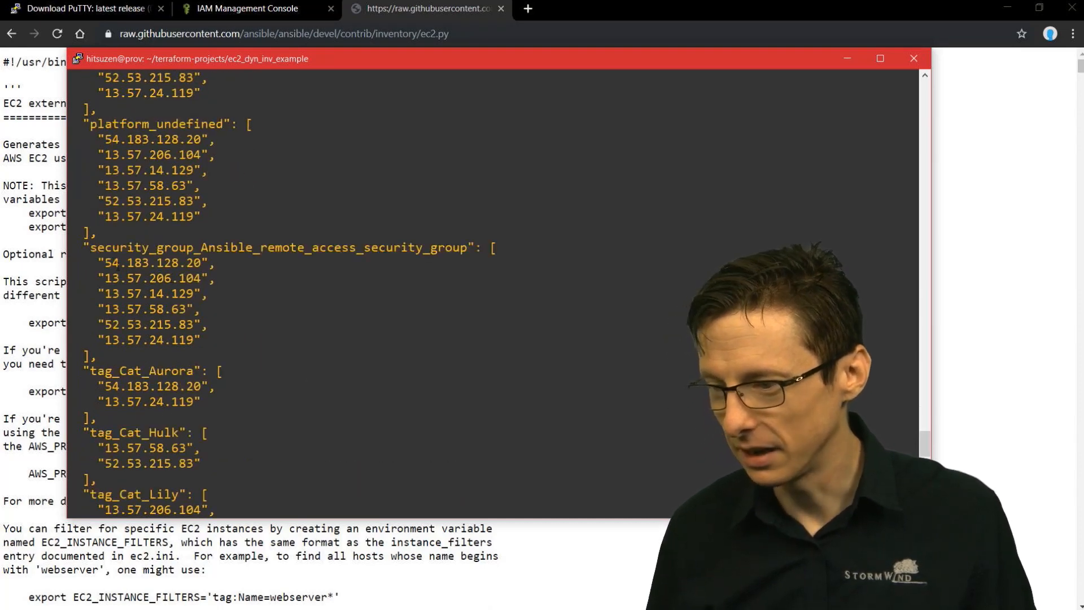
pyautogui.doubleClick(142, 248)
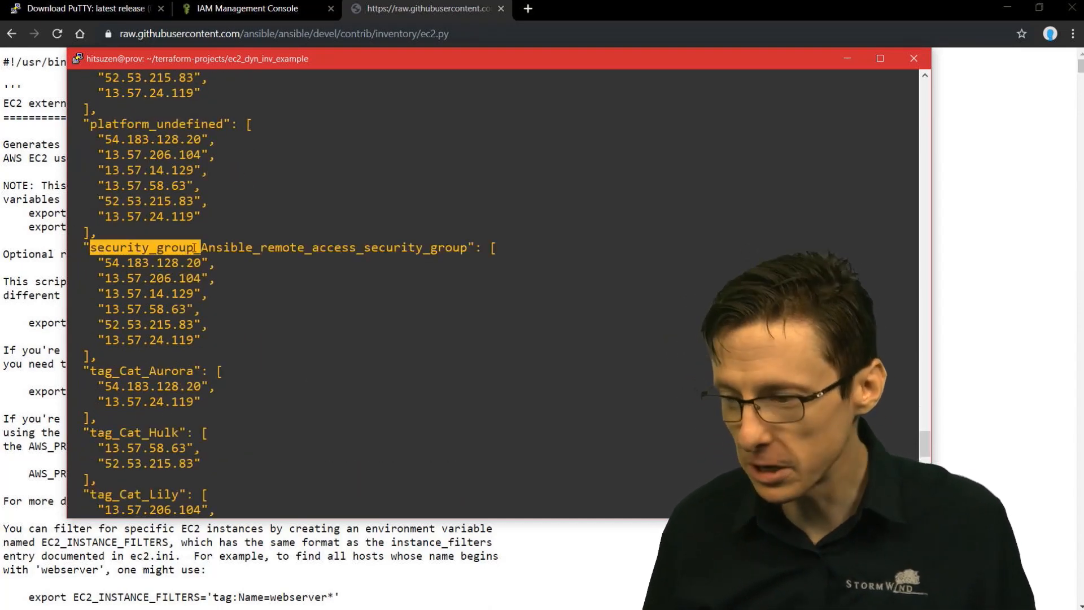
pyautogui.scroll(-3)
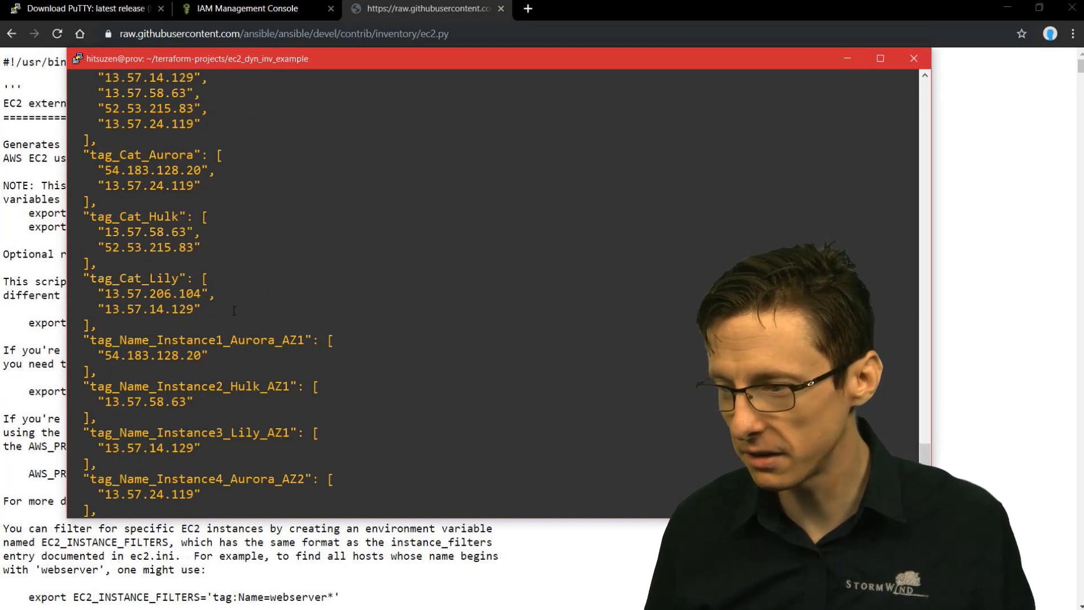
pyautogui.doubleClick(138, 155)
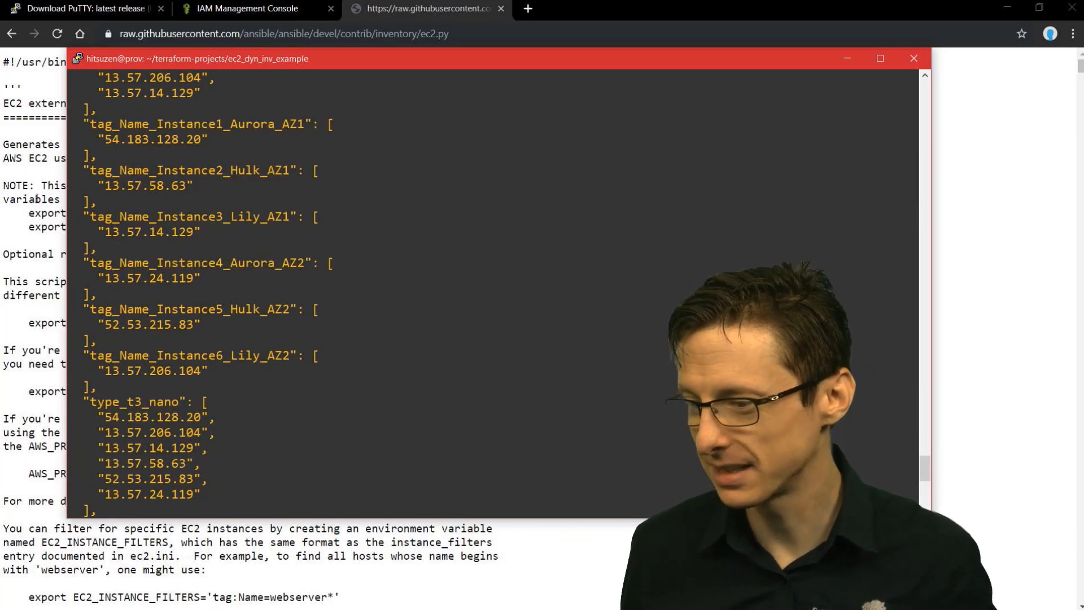
pyautogui.doubleClick(113, 139)
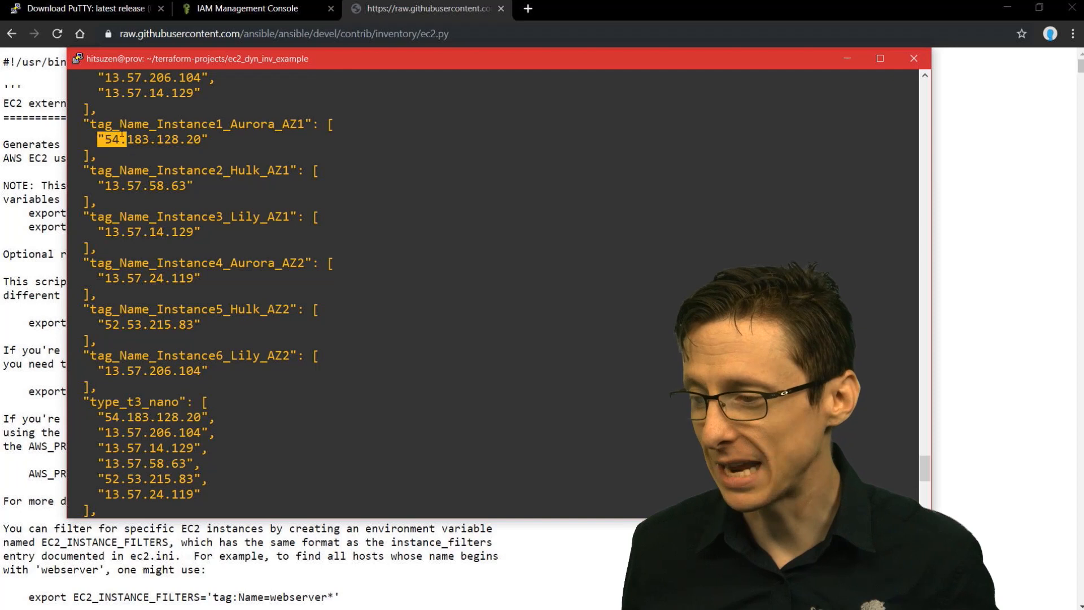
pyautogui.scroll(-3)
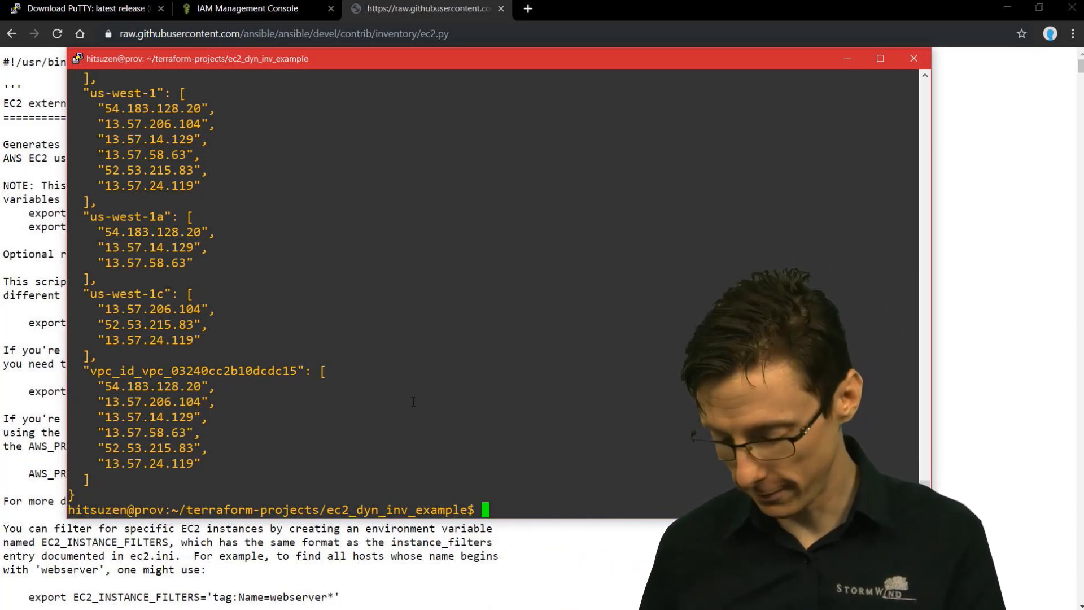
# Step: Start an ansible-playbook -i command and abandon it with Ctrl+C
pyautogui.write('ansiu')
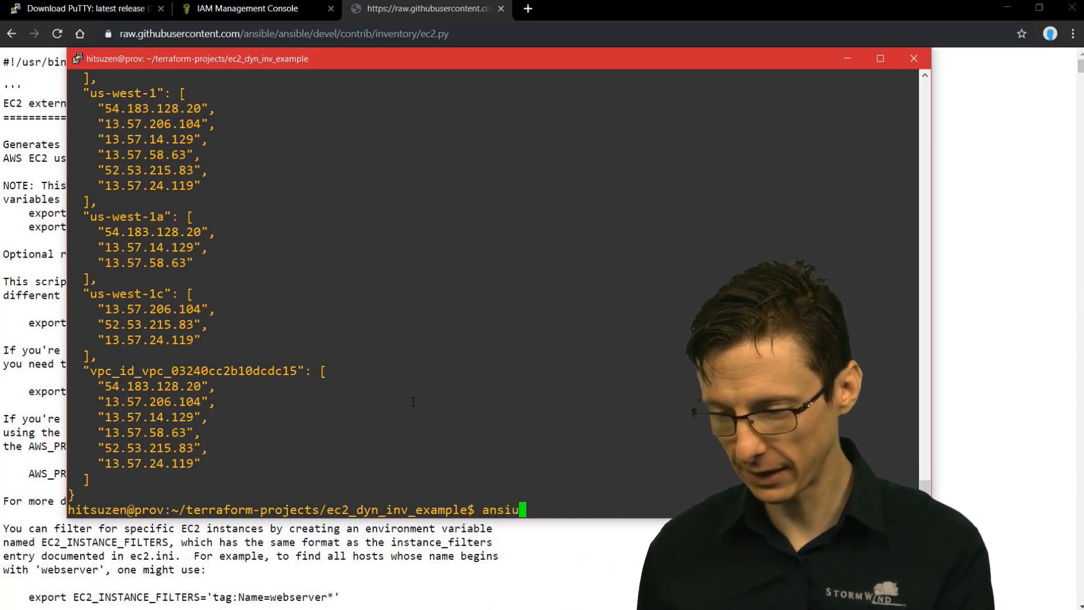
pyautogui.press('Backspace')
pyautogui.write('ble-playbook')
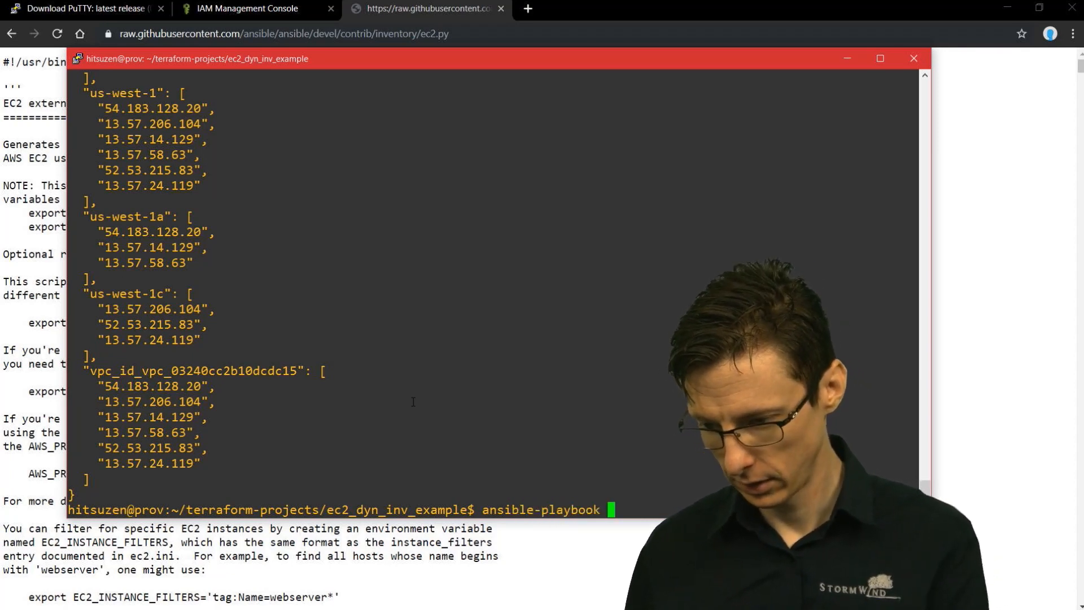
pyautogui.write('-i')
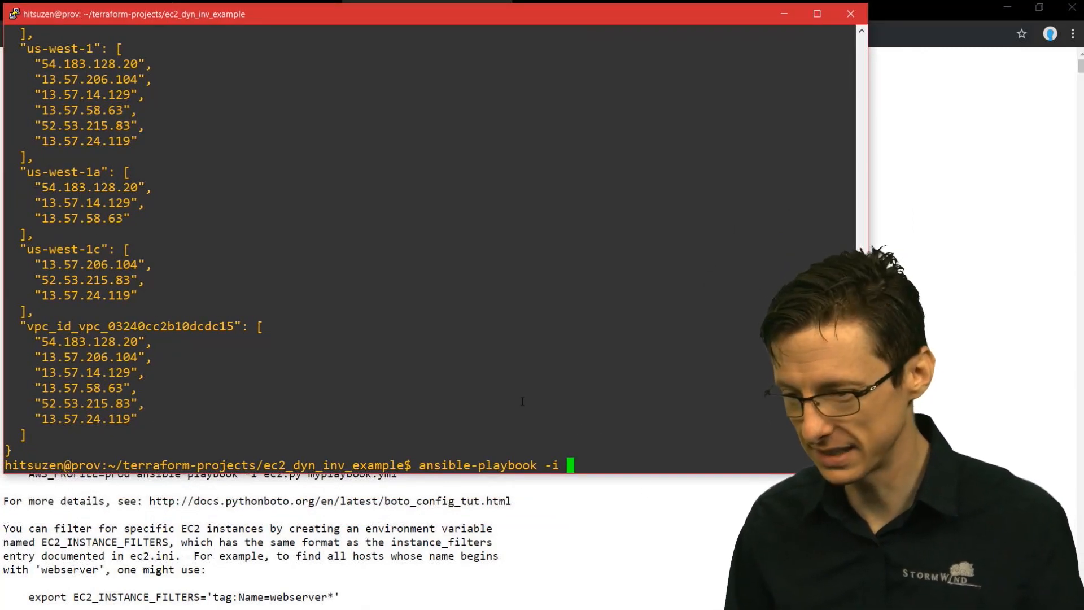
pyautogui.press('ctrl+c')
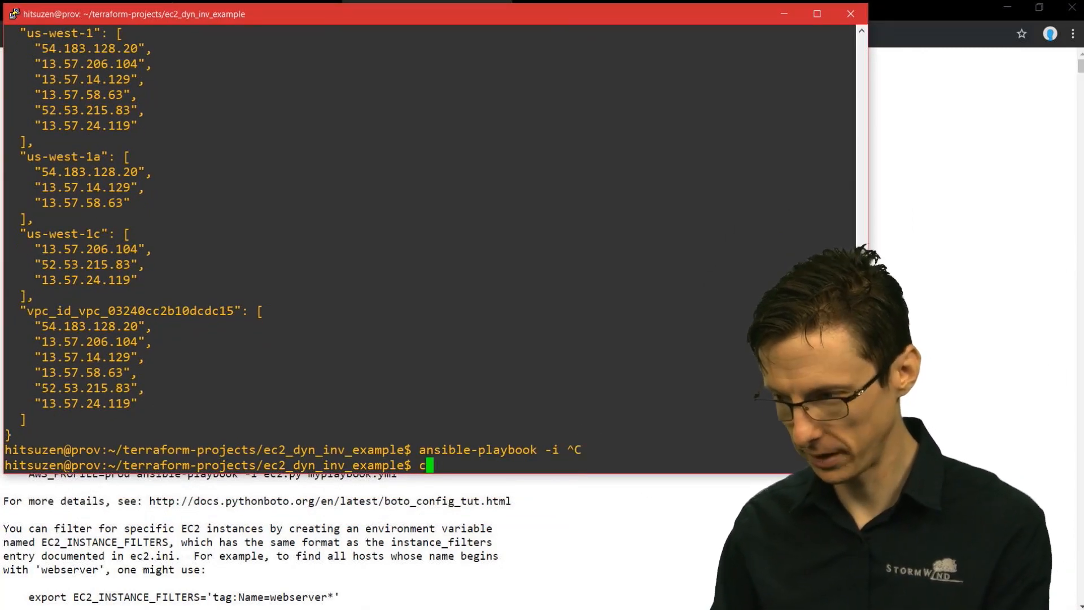
# Step: Compose ansible-playbook -i ~/bin/ec2.py, then erase the line with Ctrl+U
pyautogui.write('ansible-playbook')
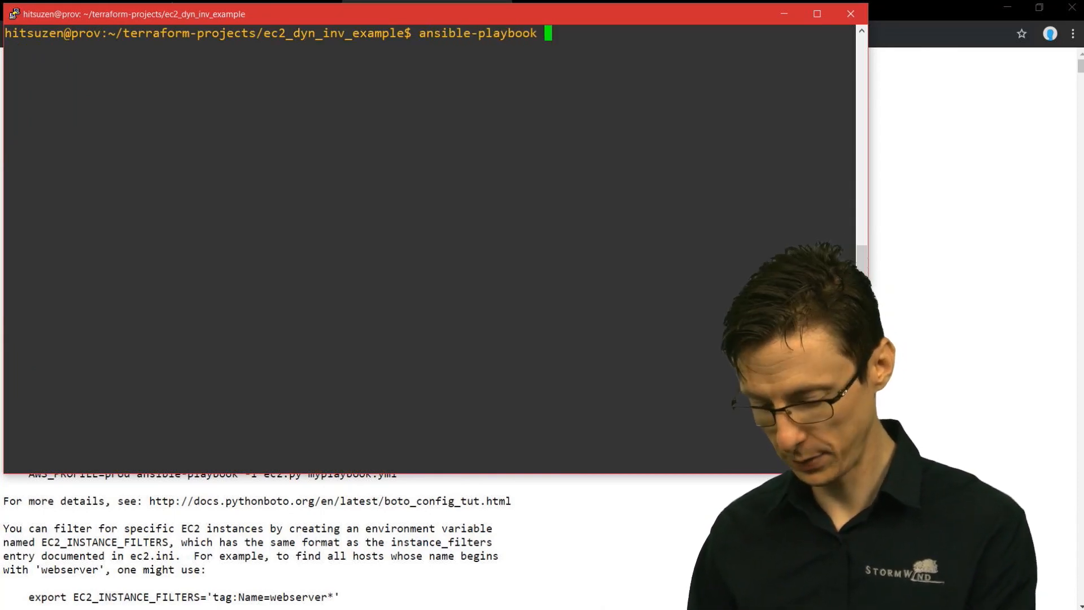
pyautogui.write('-i')
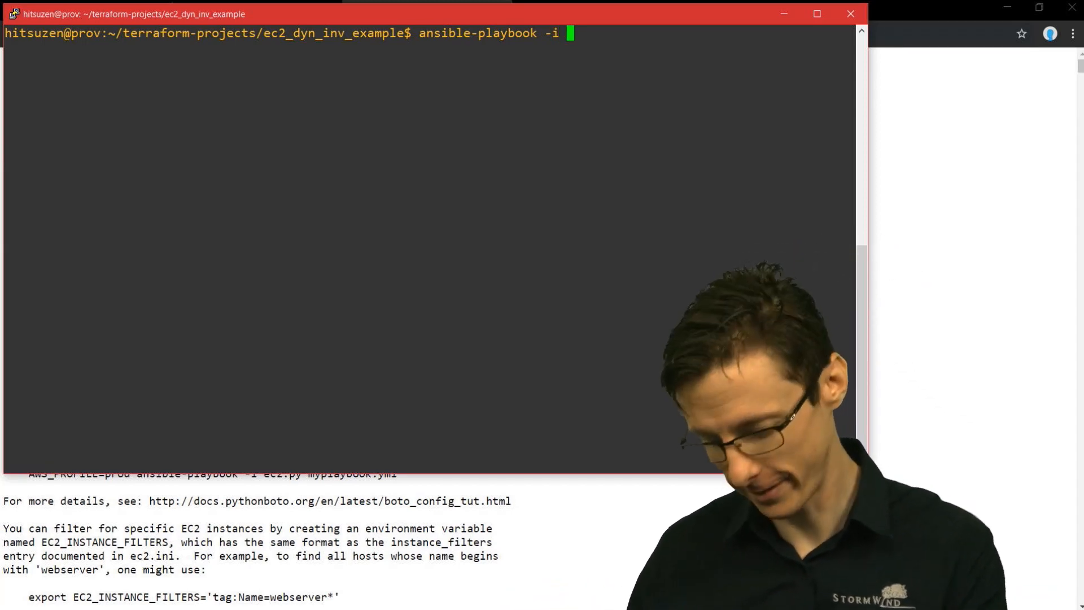
pyautogui.write('~')
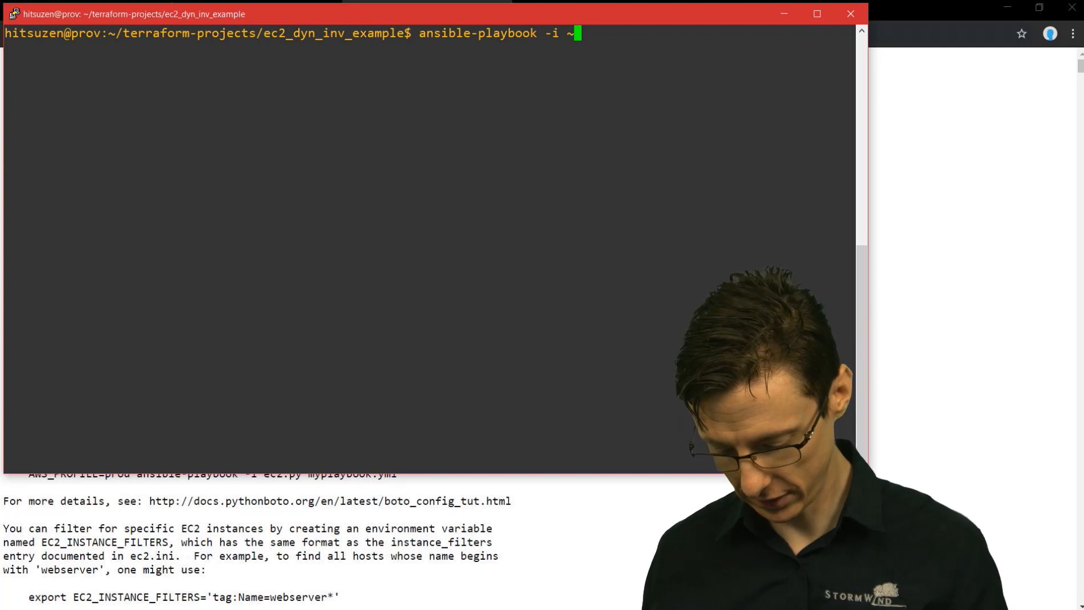
pyautogui.write('/')
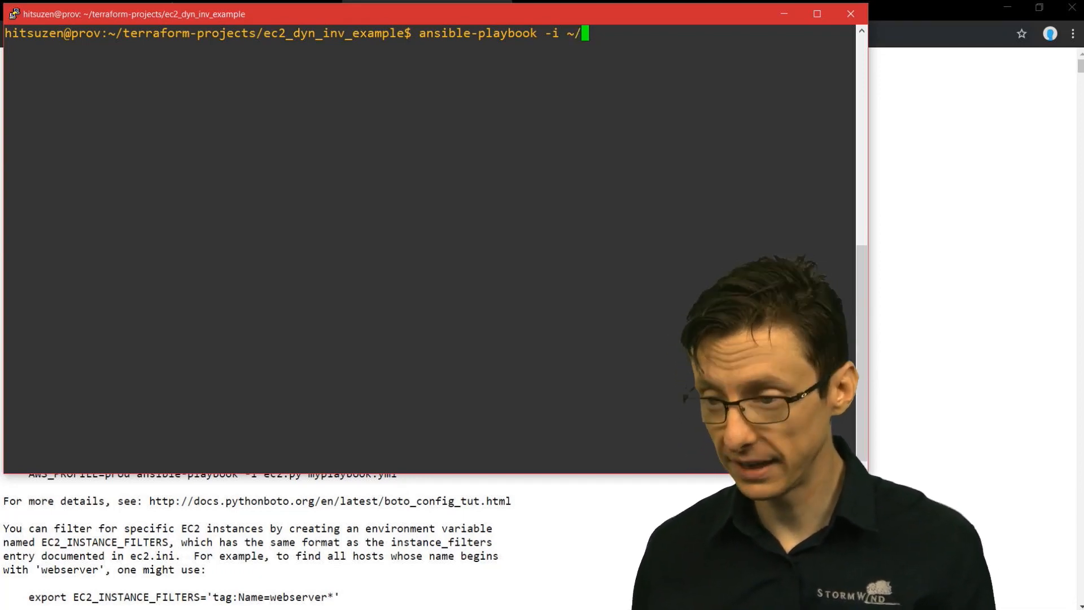
pyautogui.write('bin')
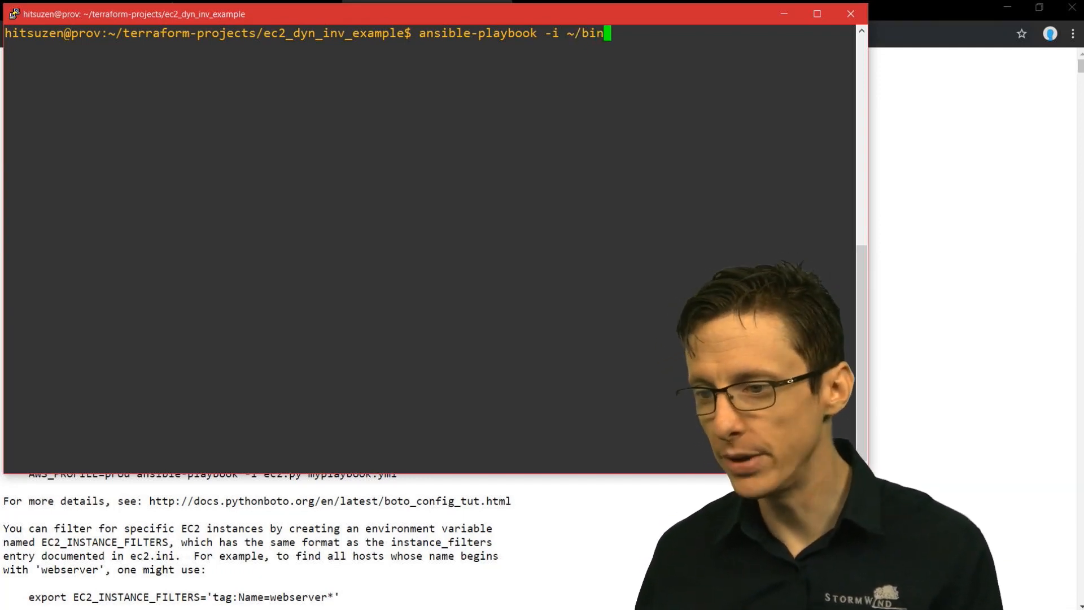
pyautogui.write('ex2')
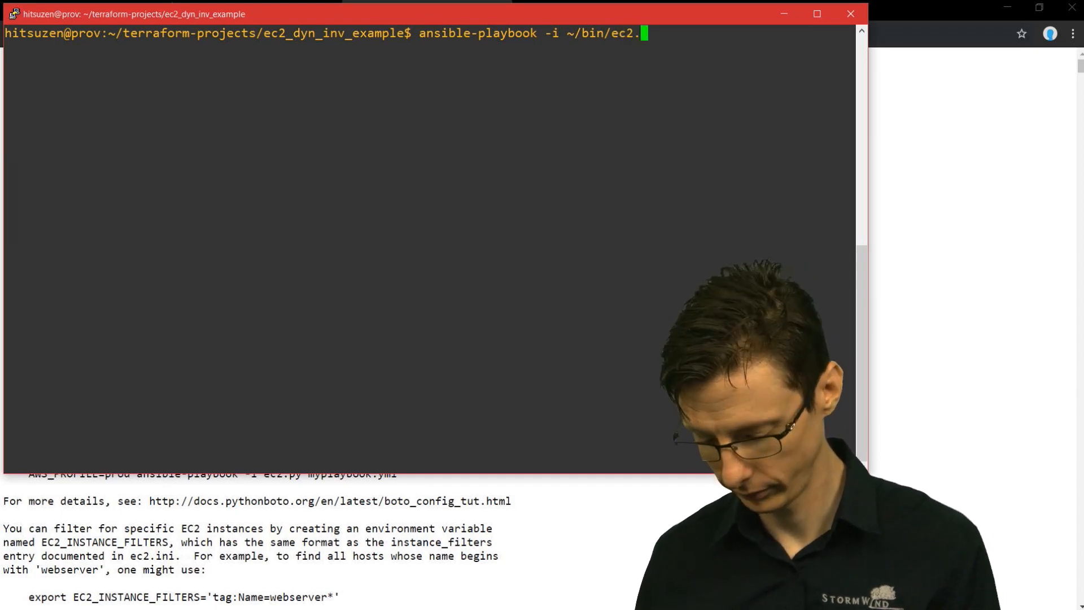
pyautogui.write('py')
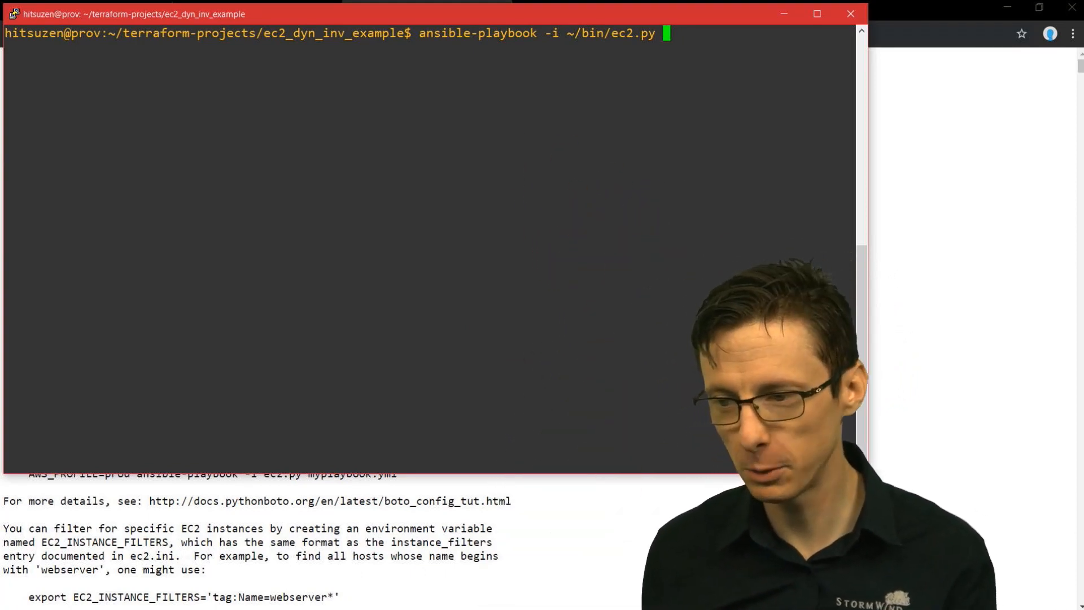
pyautogui.press('ctrl+u')
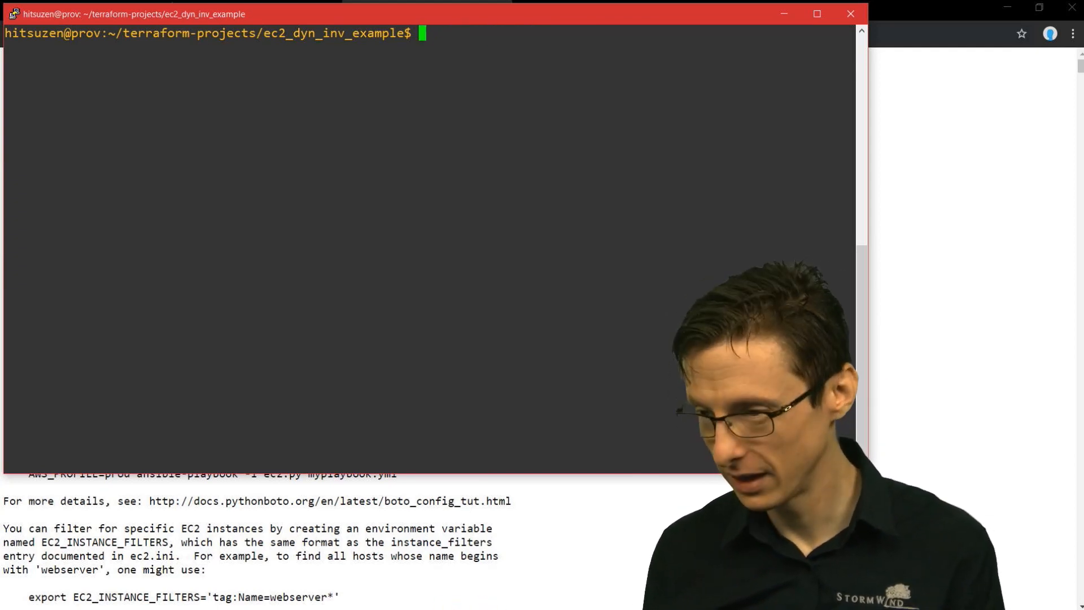
# Step: List the project files and group_vars showing tag_Cat_Aurora, tag_Cat_Hulk and tag_Cat_Lily YAML files
pyautogui.write('ls')
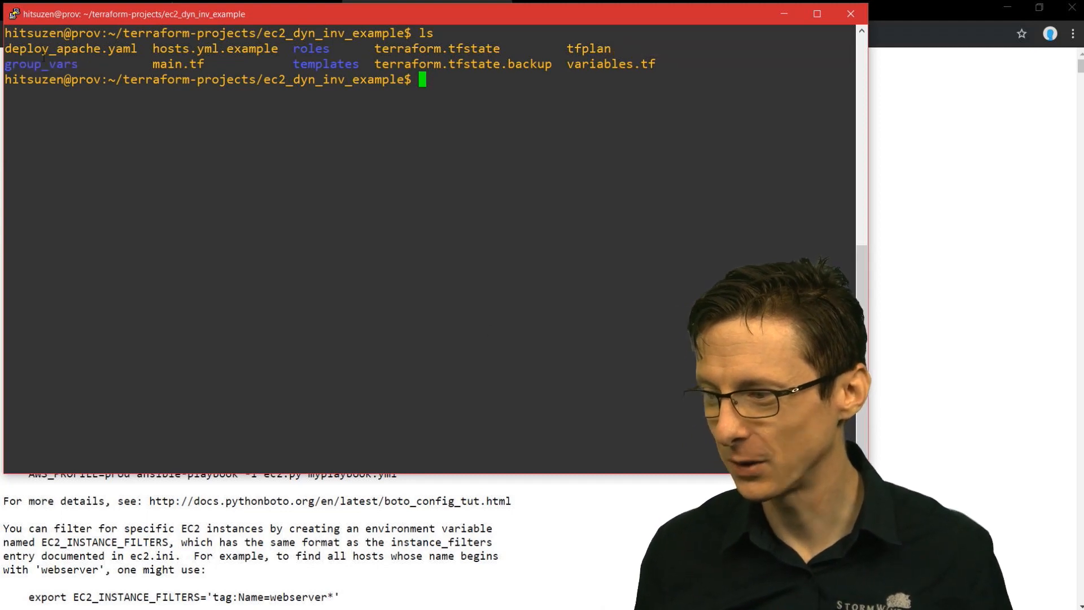
pyautogui.write('ls group_vars/')
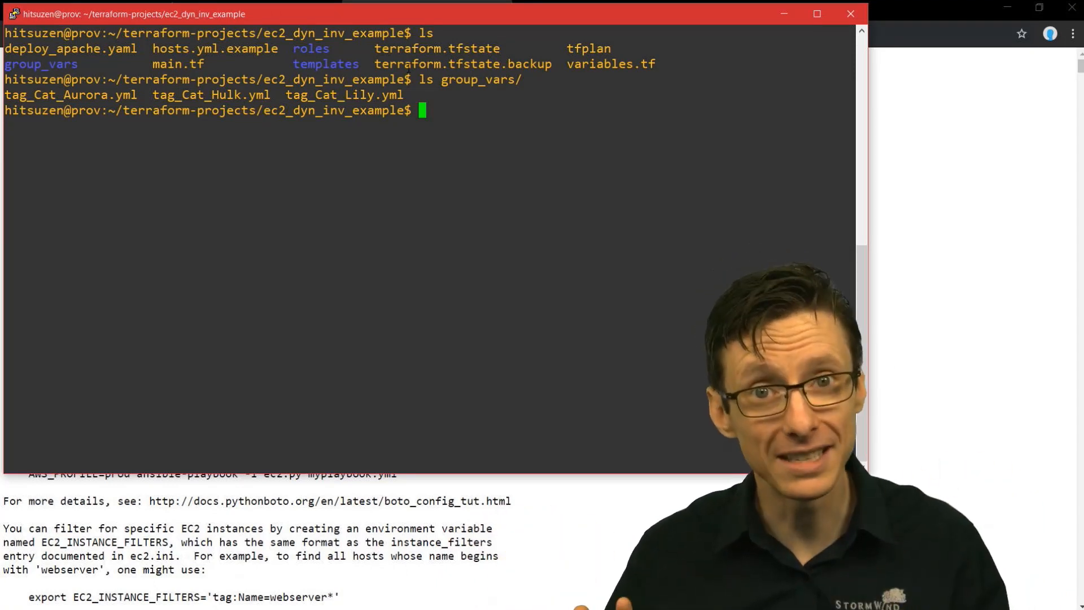
pyautogui.write('ls')
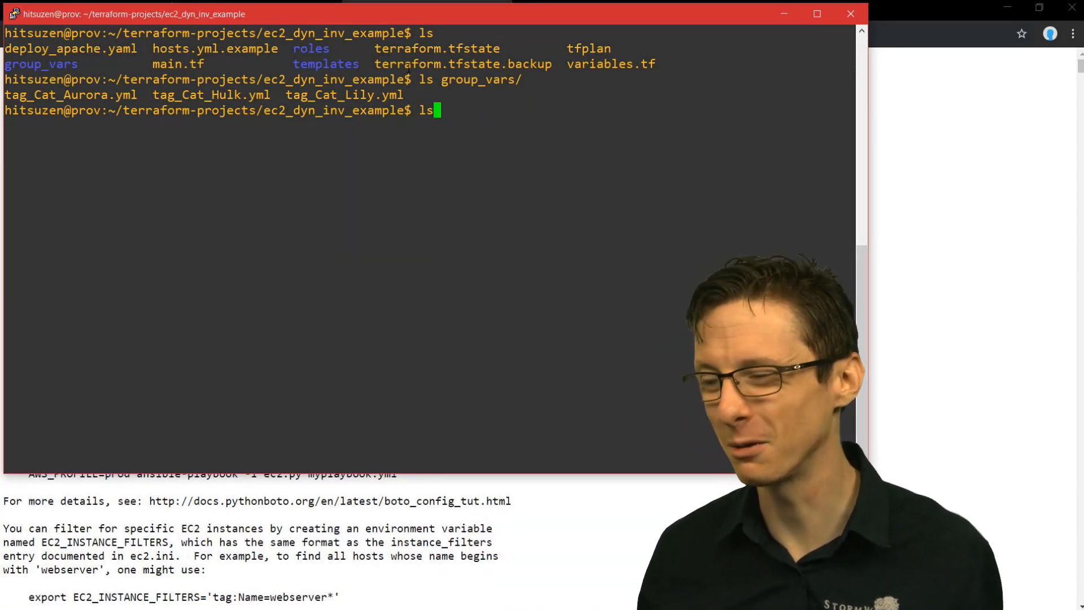
pyautogui.write('ansible-playbook')
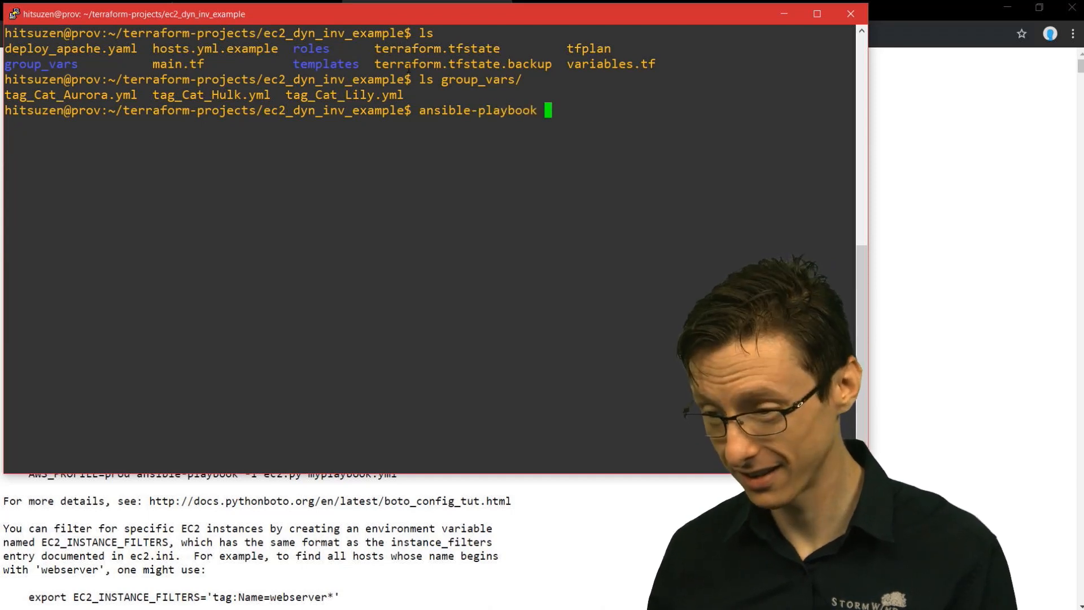
# Step: Source ../../secure-mnt/api-keys ansible to set the AWS credentials, then clear the terminal
pyautogui.press('Backspace')
pyautogui.write('. ../../')
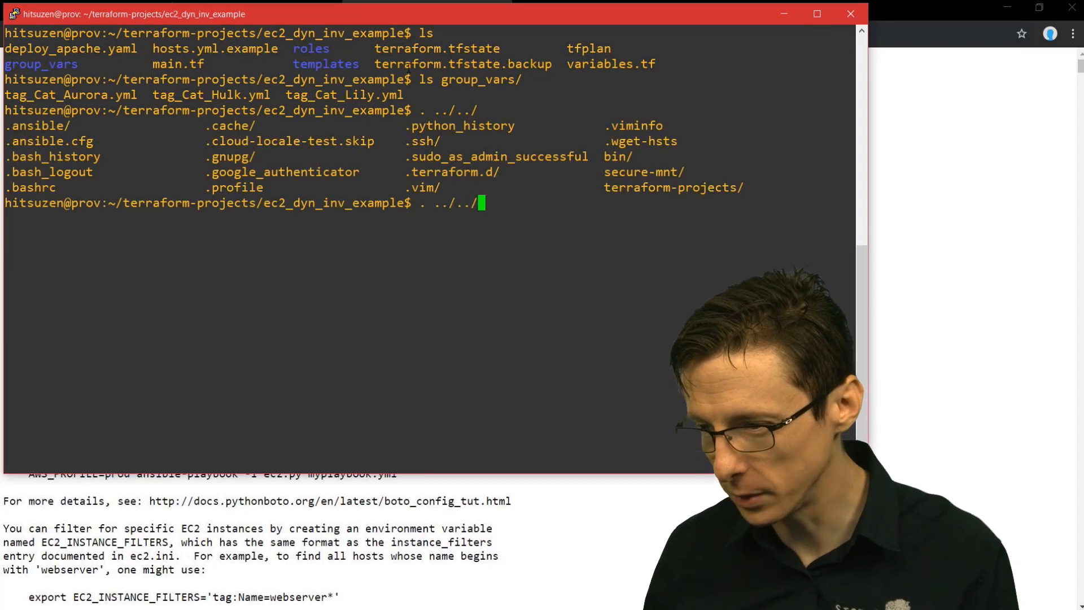
pyautogui.write('secure-mnt/api-keys')
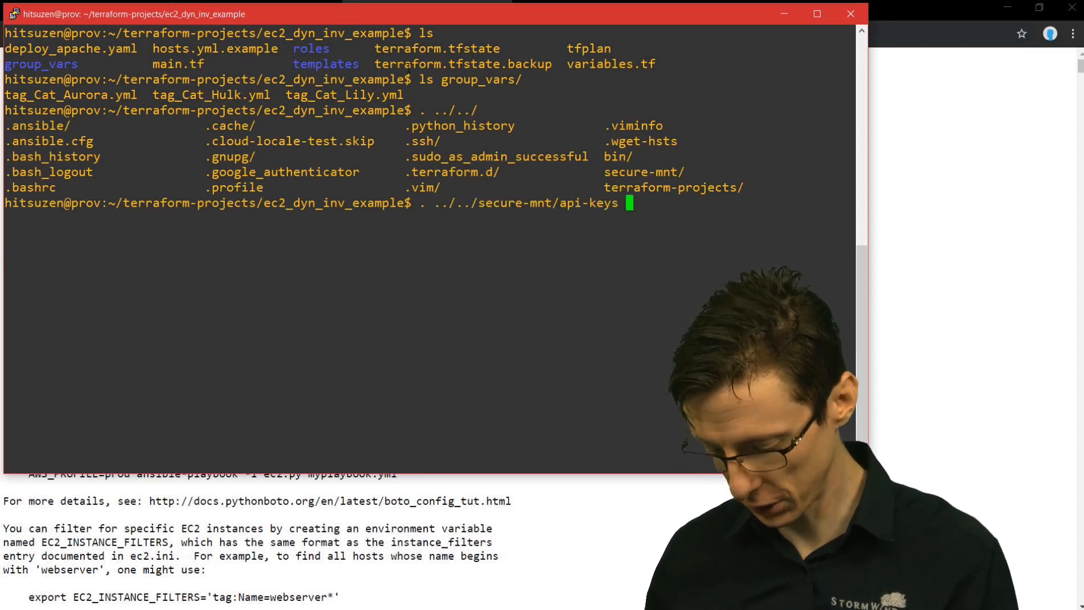
pyautogui.write('ansible')
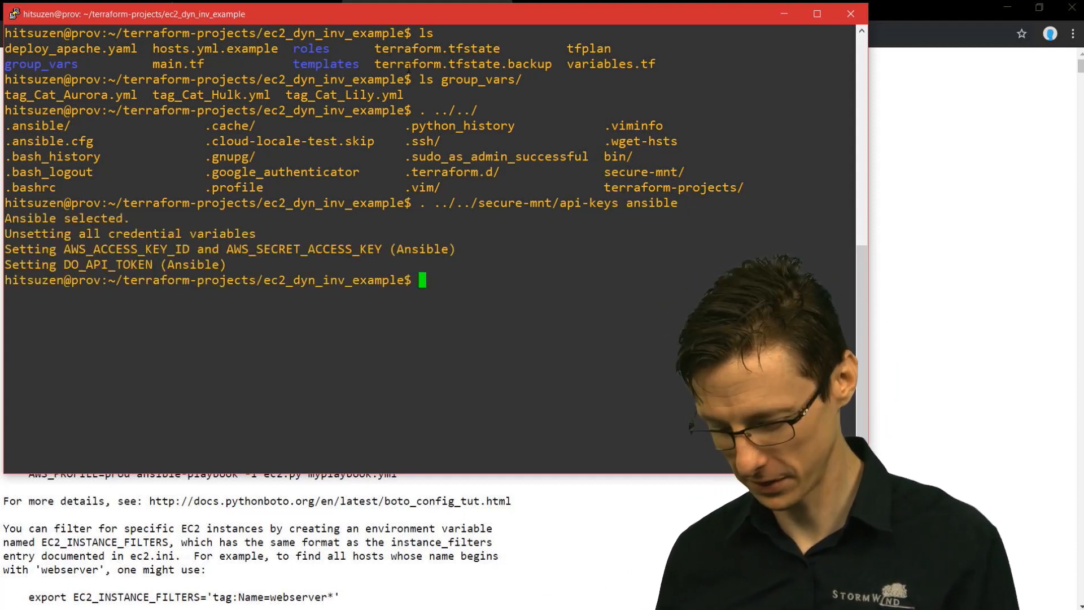
pyautogui.write('clear')
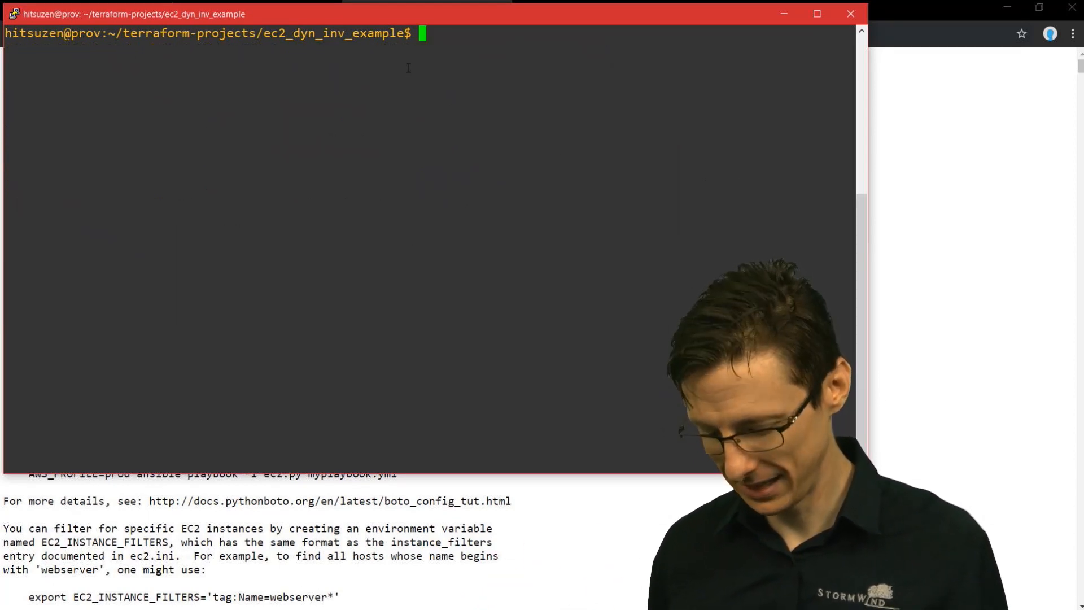
# Step: Run ansible-playbook -i ~/bin/ec2.py deploy_apache.yaml and review the task output for six hosts
pyautogui.write('ansible-playbook')
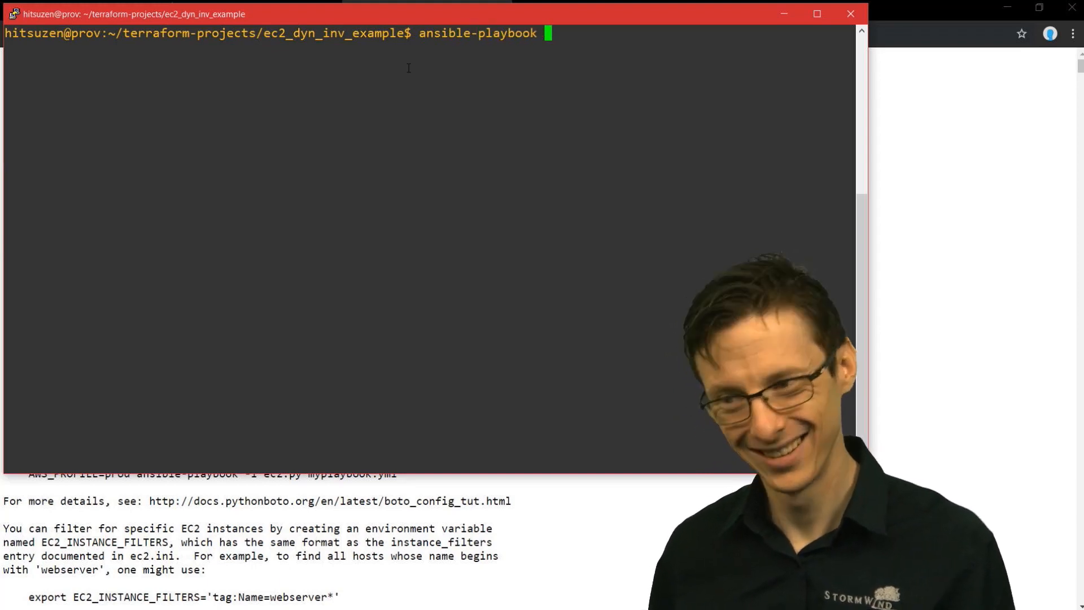
pyautogui.write('-i ~/bi')
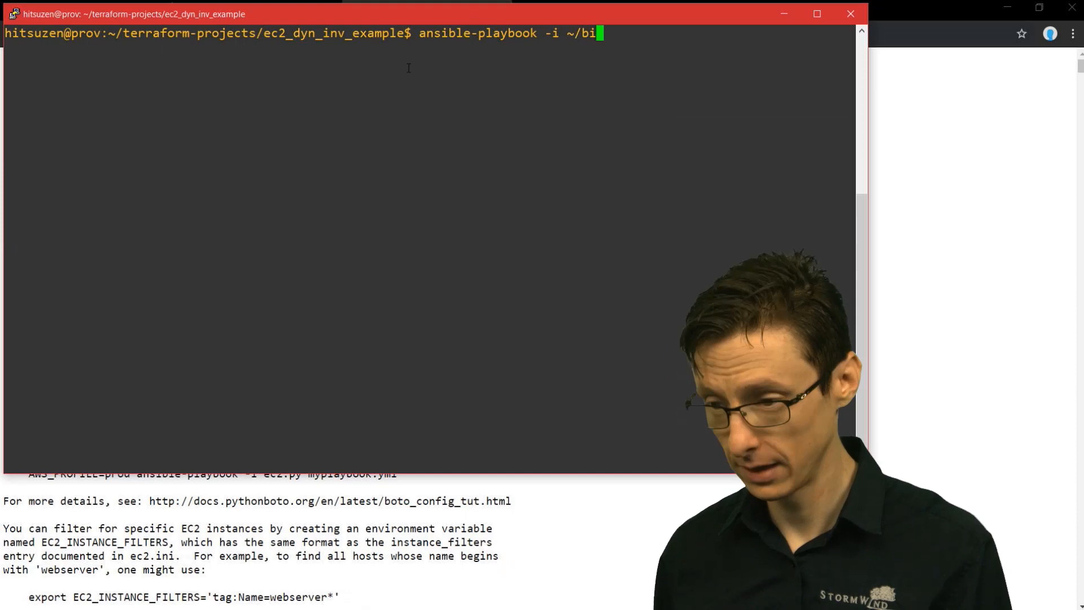
pyautogui.write('n/ec2.')
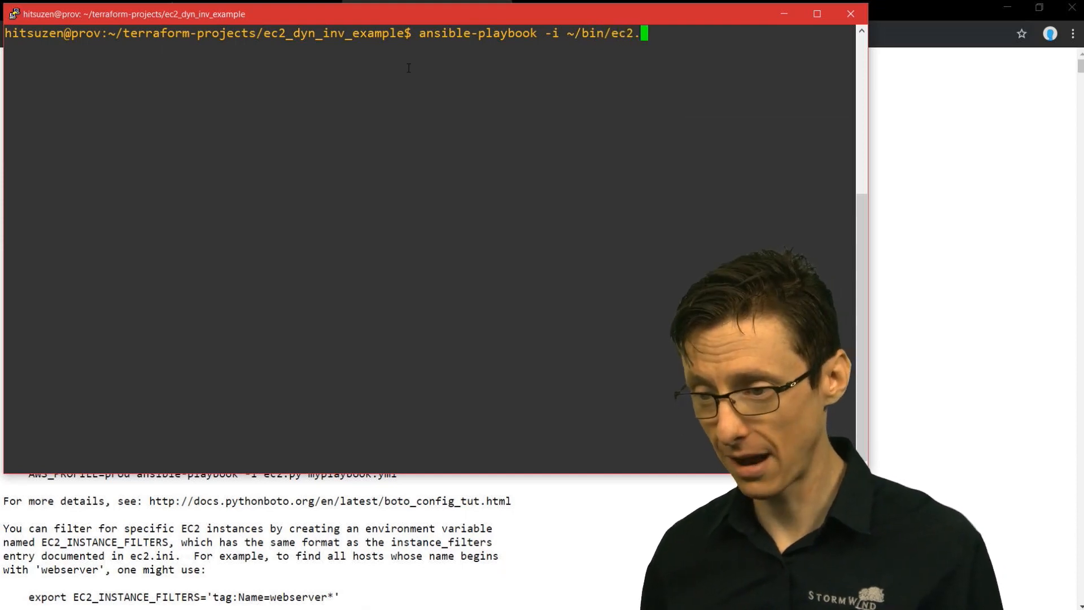
pyautogui.write('py')
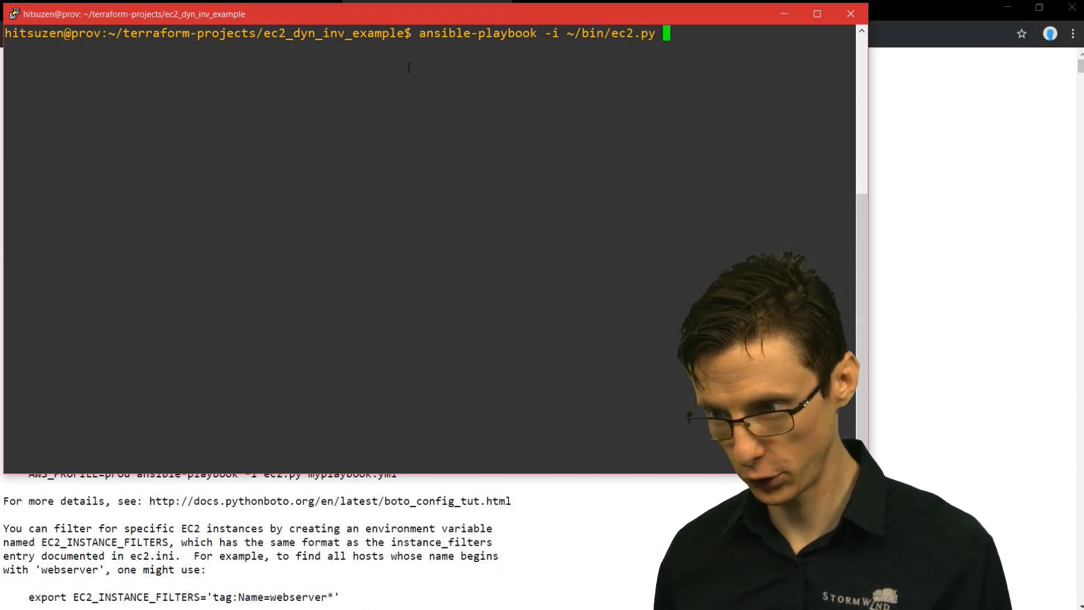
pyautogui.write('deplop')
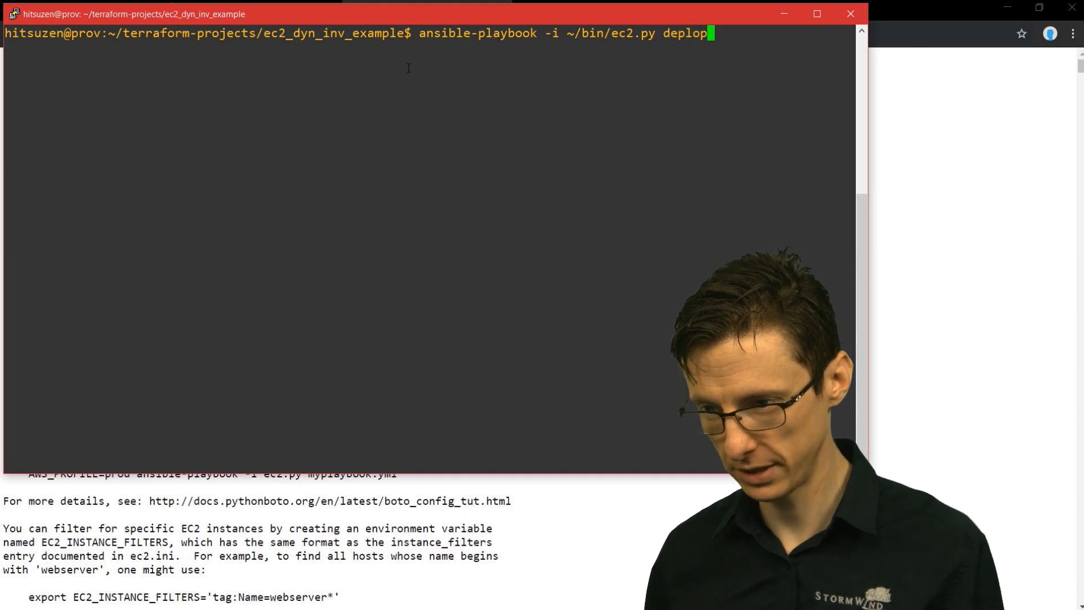
pyautogui.write('y_apache.yaml')
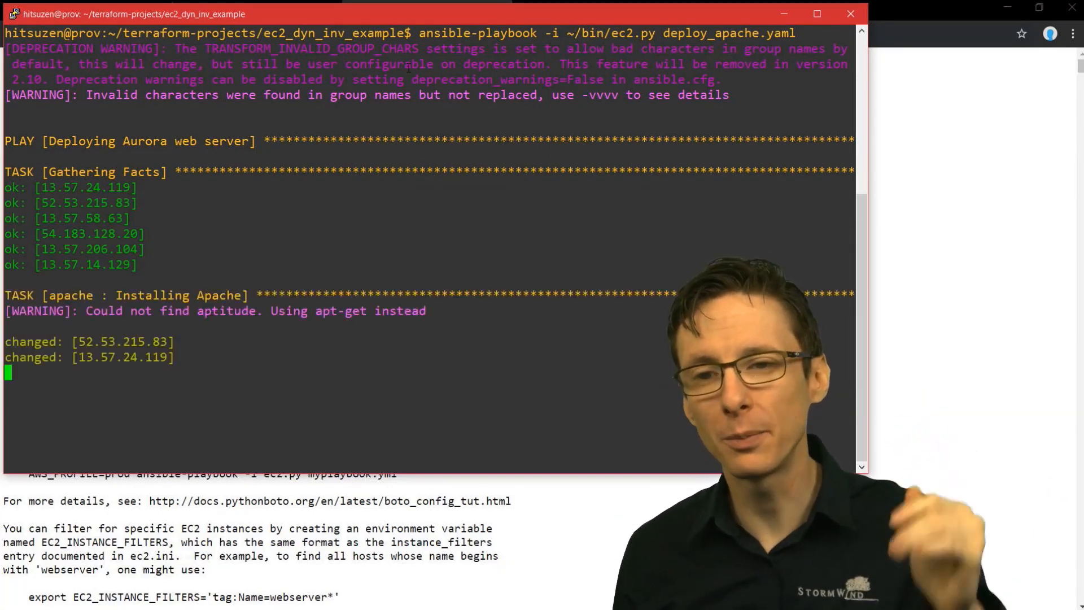
pyautogui.scroll(-3)
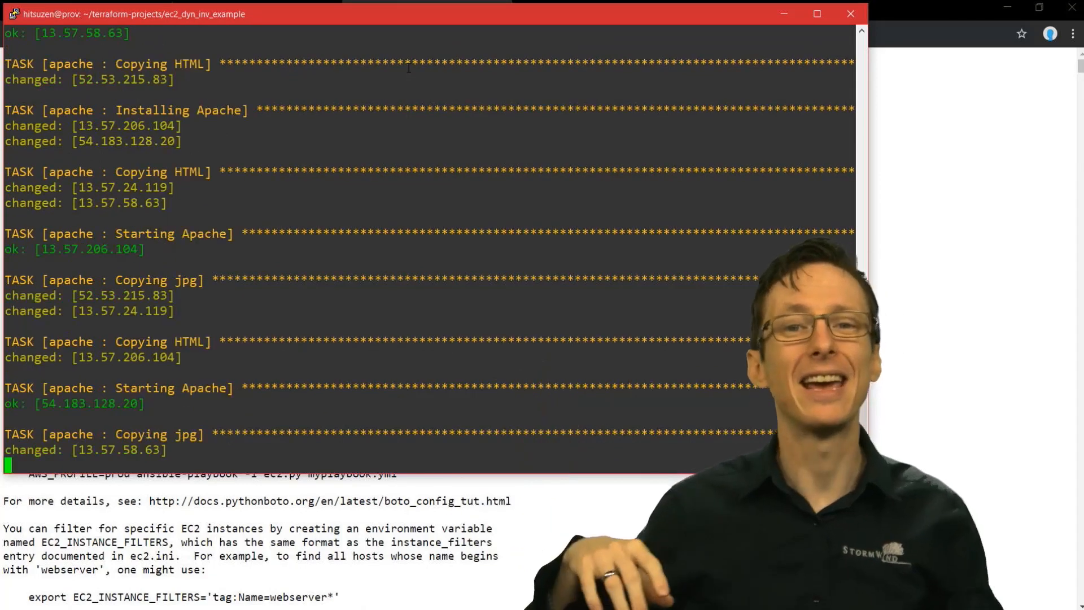
pyautogui.scroll(-3)
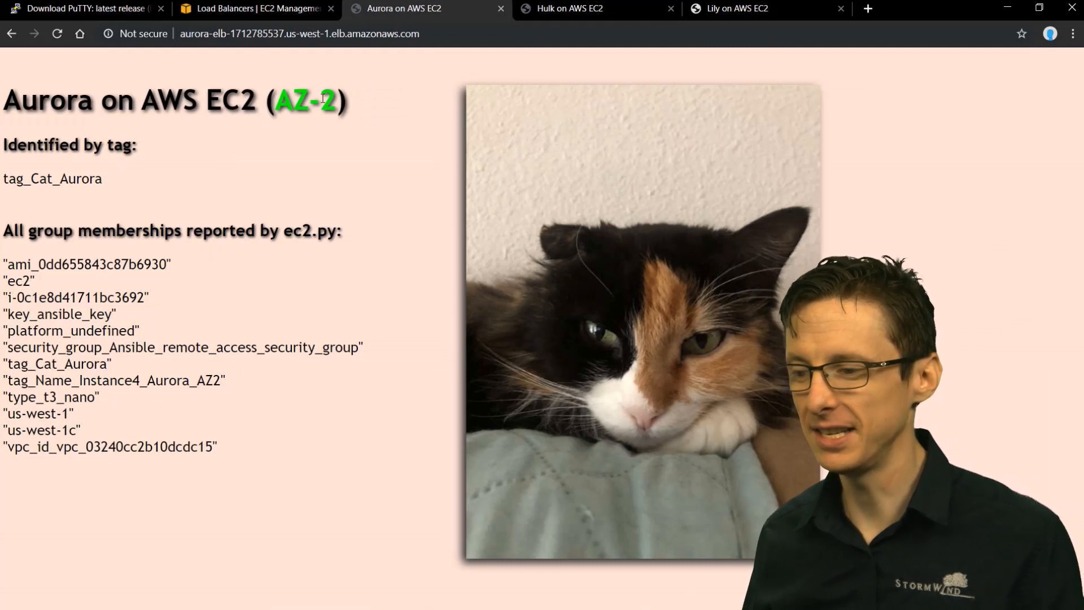
# Step: Reload the Aurora ELB page so it switches from AZ-2 to Instance1_Aurora_AZ1 and highlight the Cat_Aurora tag
pyautogui.doubleClick(282, 102)
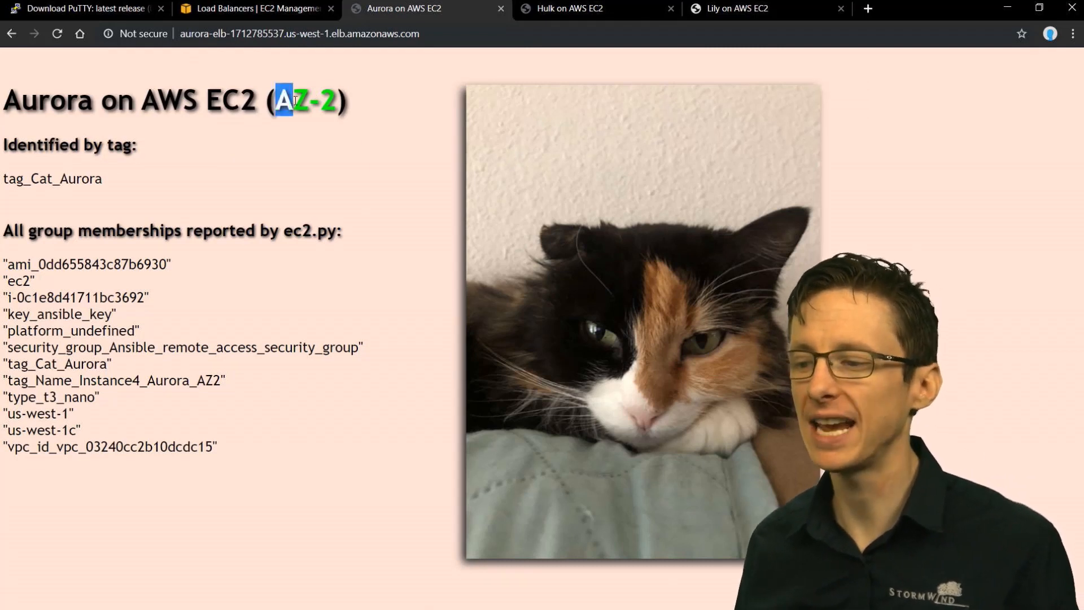
pyautogui.click(58, 33)
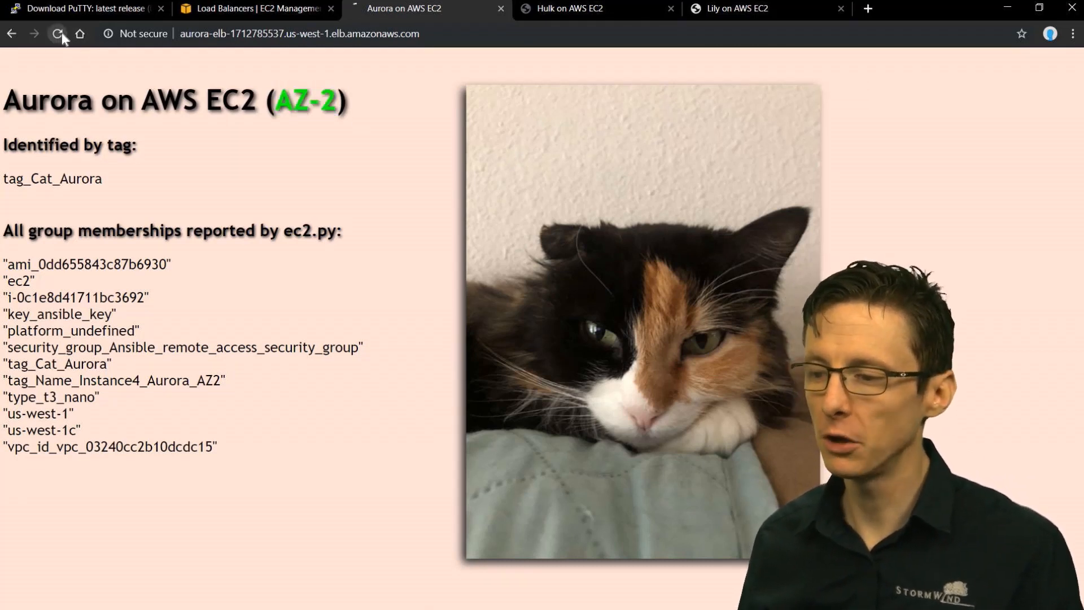
pyautogui.click(57, 33)
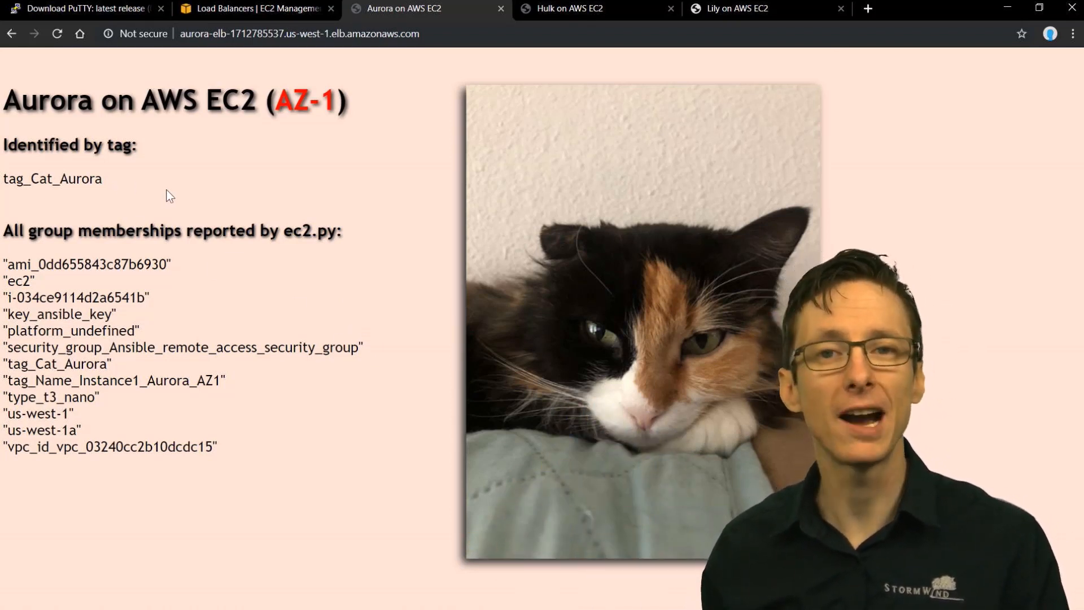
pyautogui.doubleClick(66, 178)
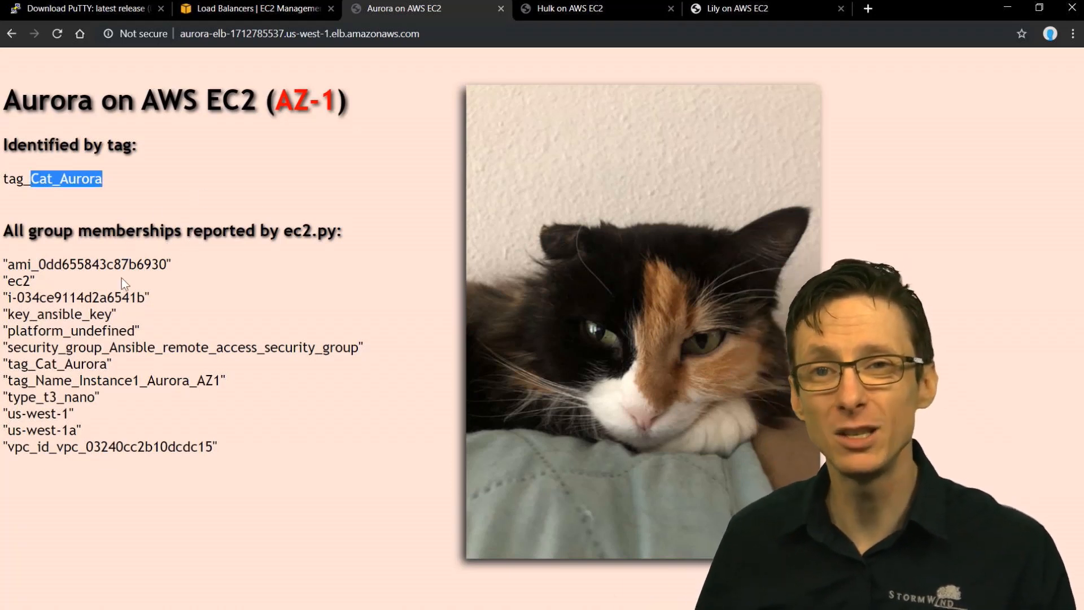
pyautogui.moveTo(178, 317)
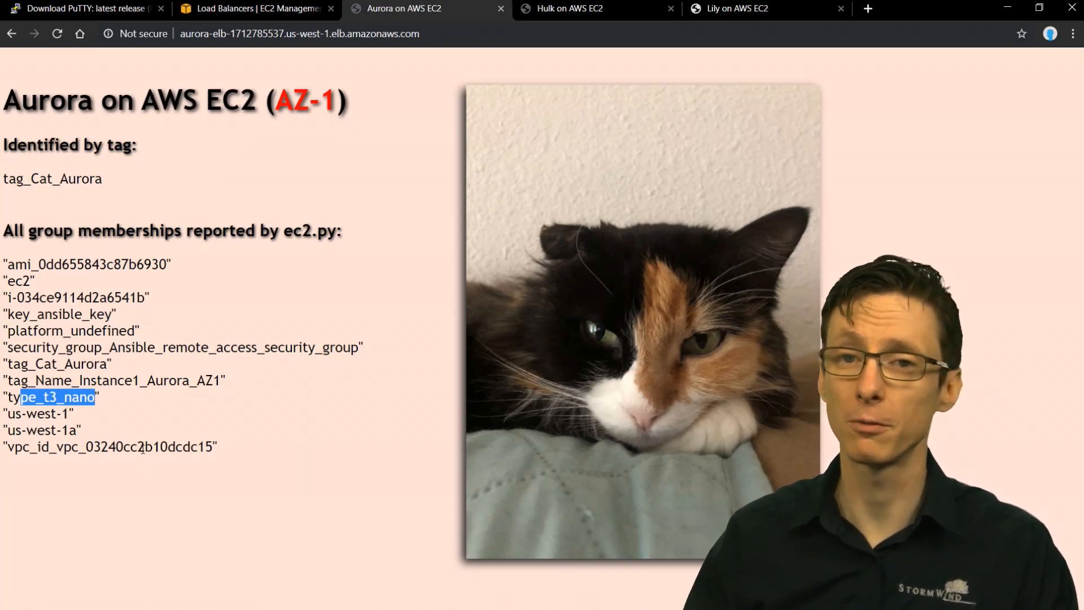
pyautogui.moveTo(16, 479)
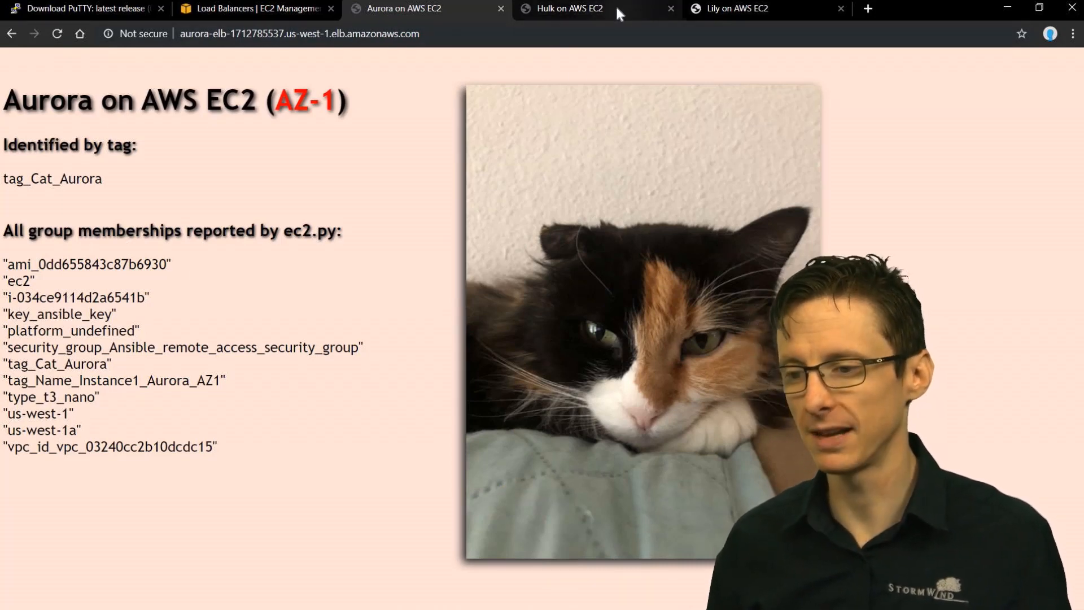
# Step: Reload the Hulk ELB page so it switches to Instance5_Hulk_AZ2, then bring up the Lily page
pyautogui.click(567, 9)
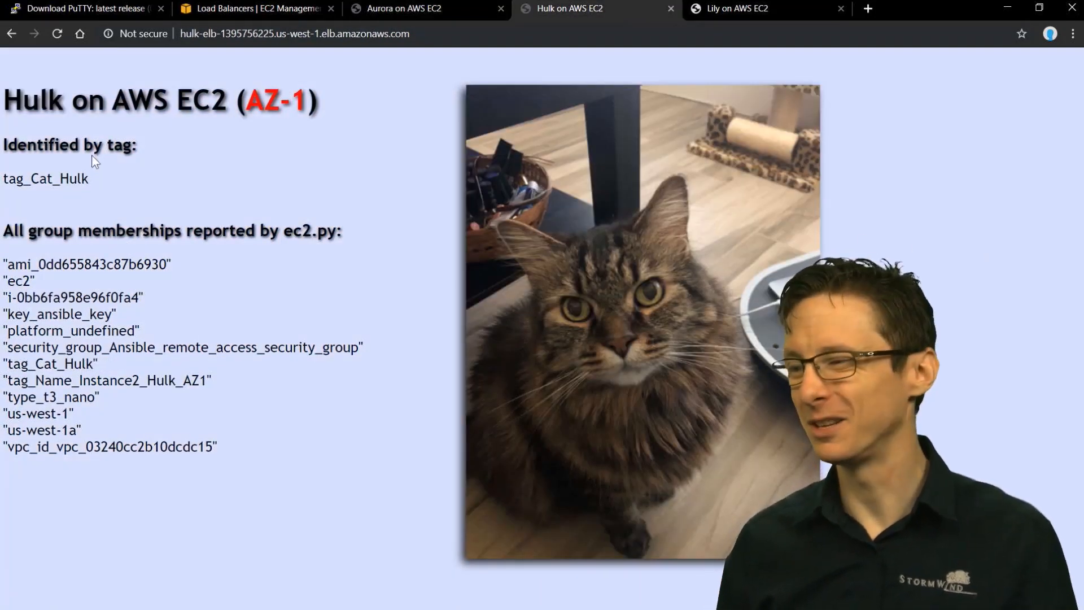
pyautogui.doubleClick(68, 178)
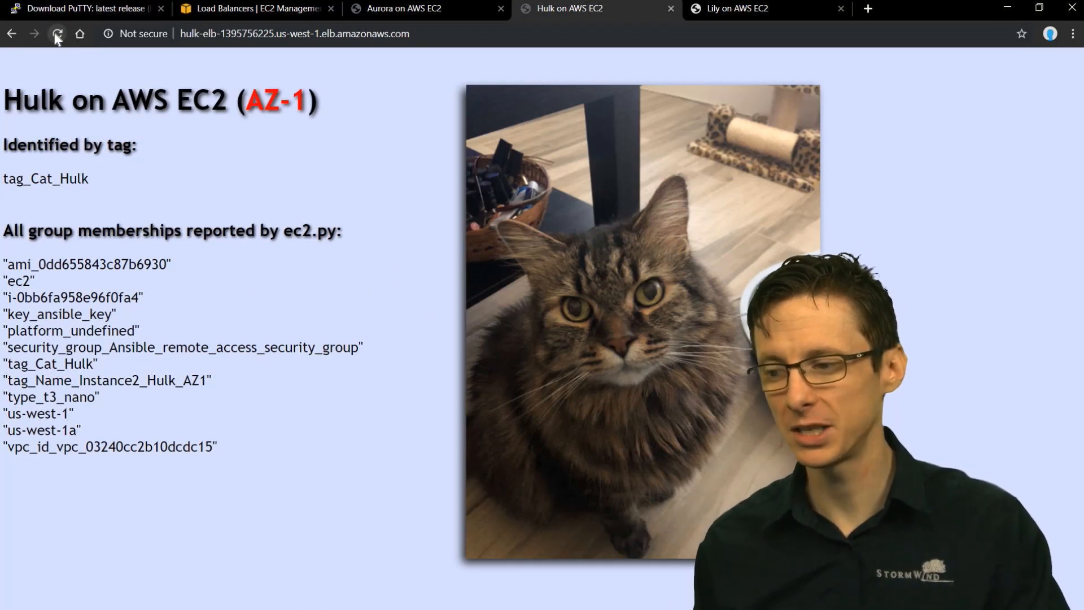
pyautogui.click(56, 33)
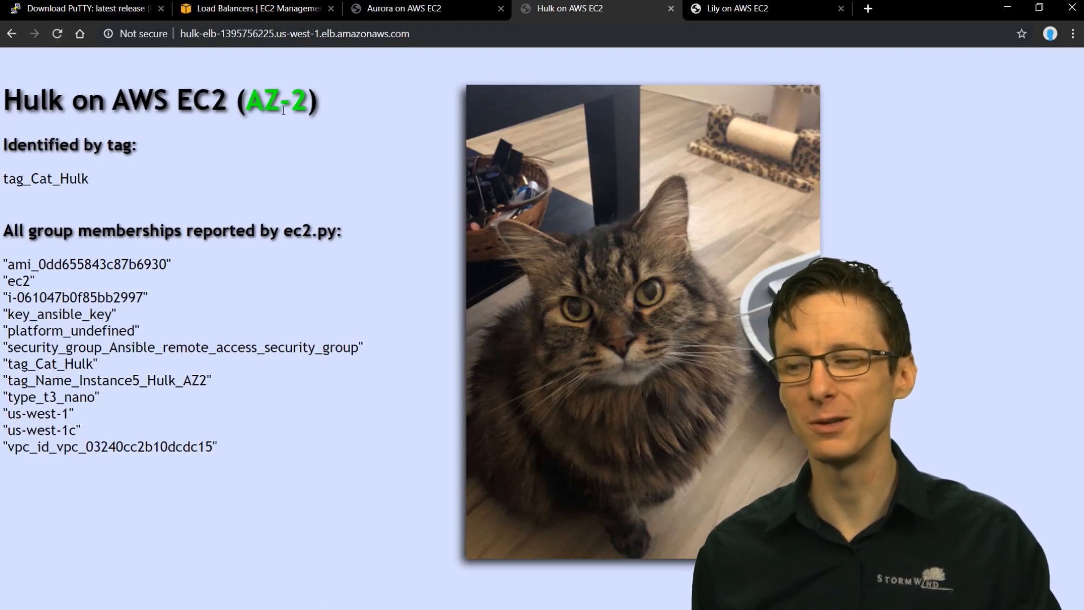
pyautogui.doubleClick(277, 101)
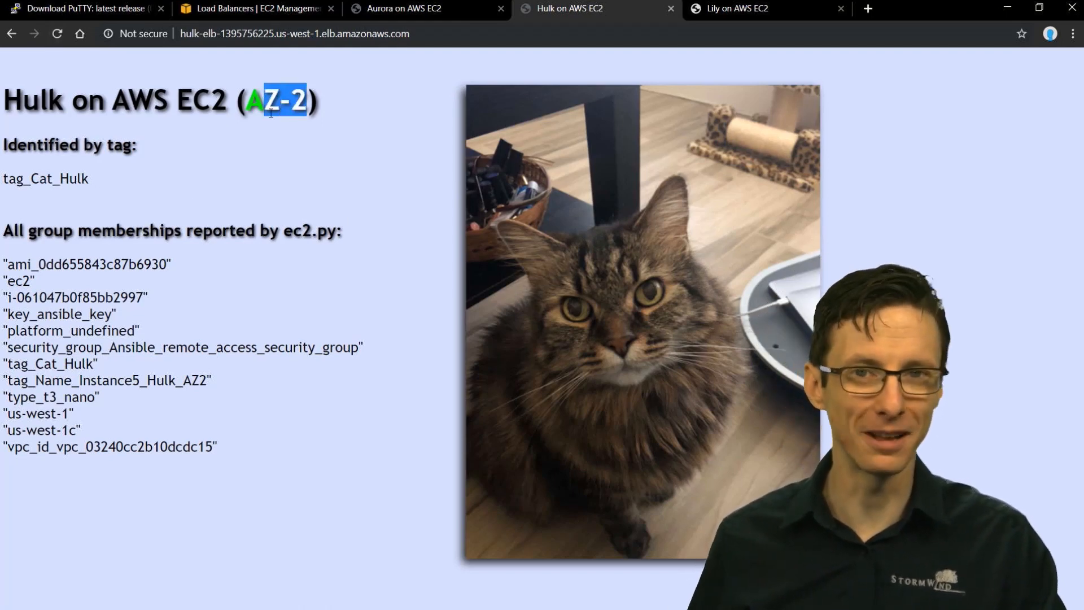
pyautogui.click(760, 8)
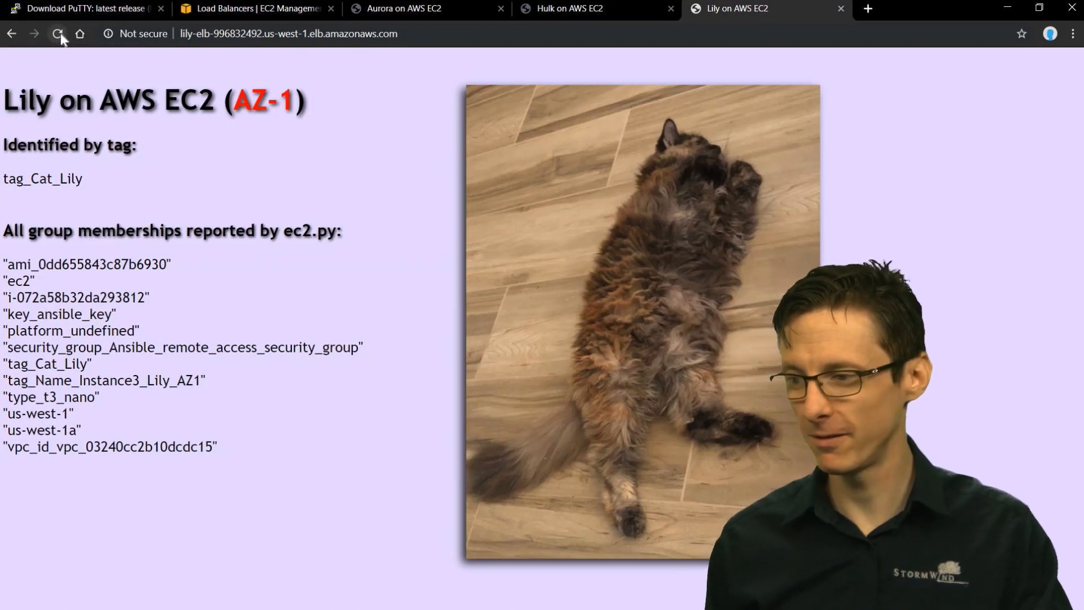
# Step: Reload the Lily page to reach Instance6_Lily_AZ2 and go to the EC2 instances list
pyautogui.click(58, 33)
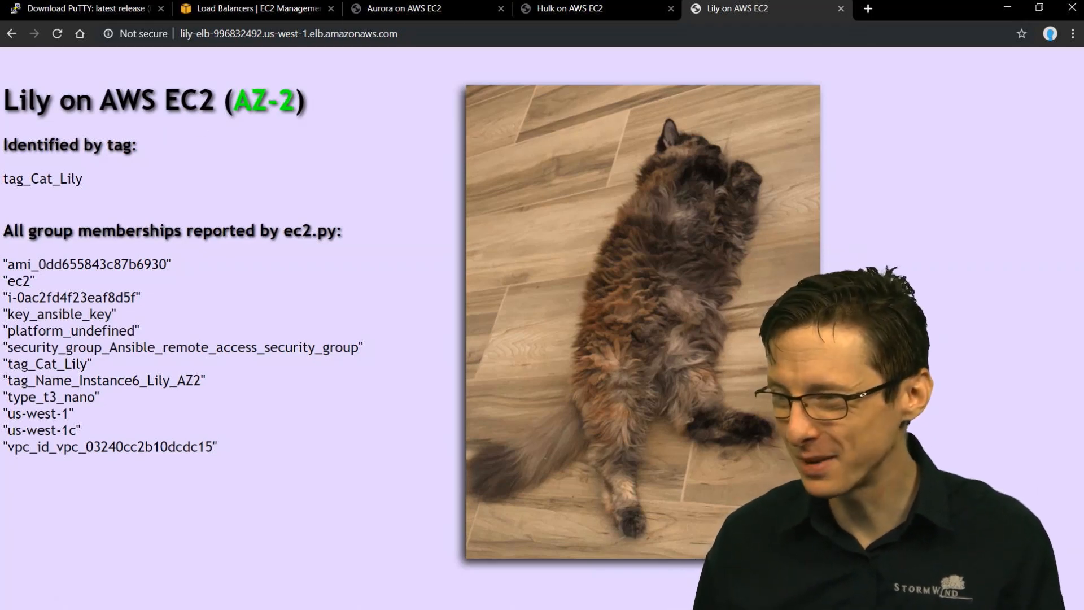
pyautogui.click(254, 8)
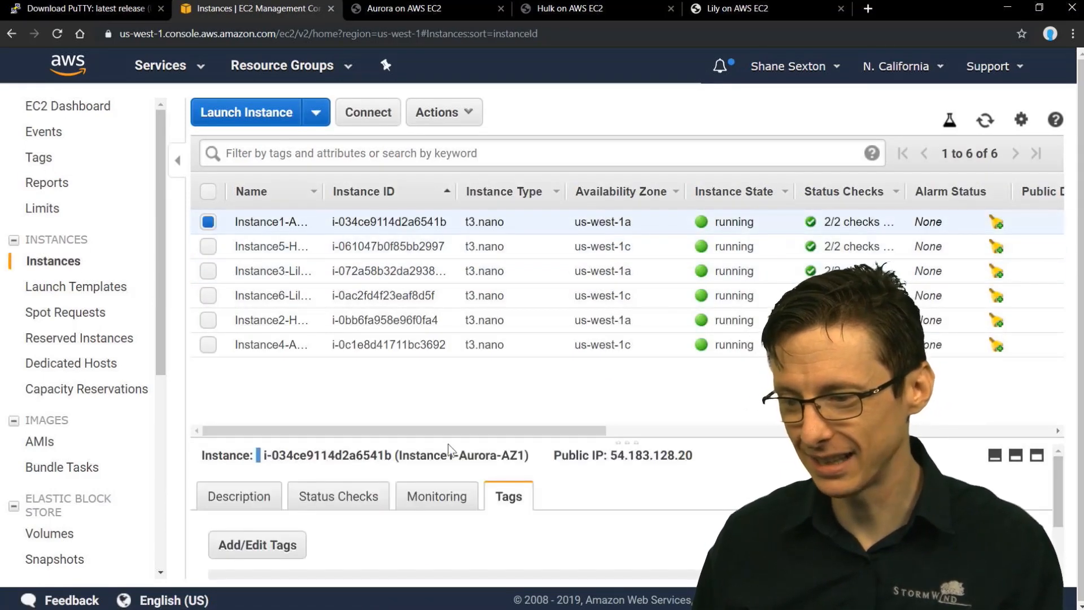
# Step: Add a ServerType tag with value webserver to Instance1-Aurora-AZ1 and save it
pyautogui.click(256, 544)
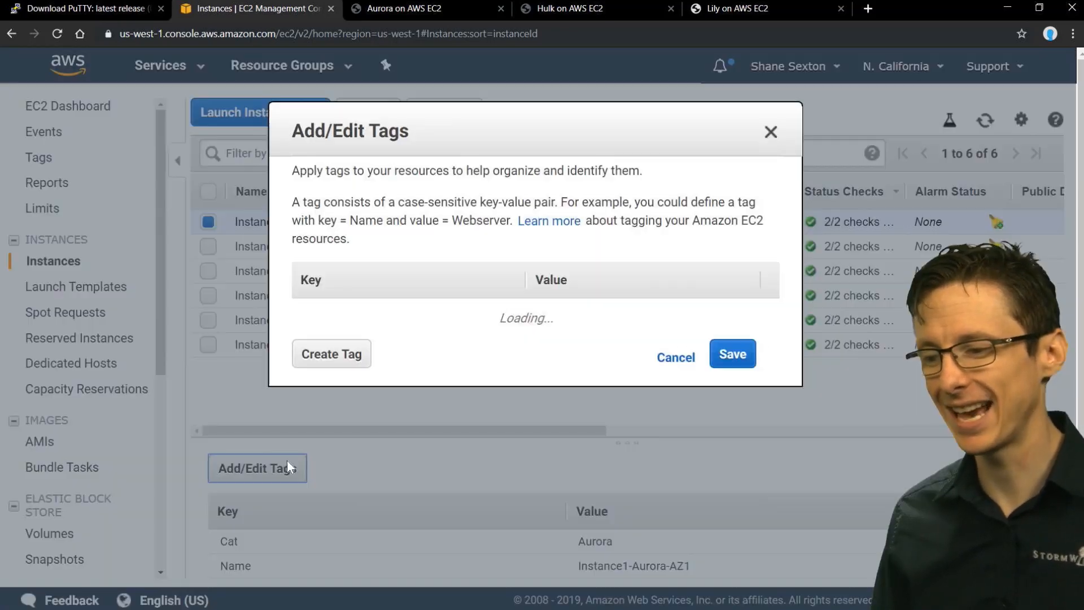
pyautogui.click(331, 353)
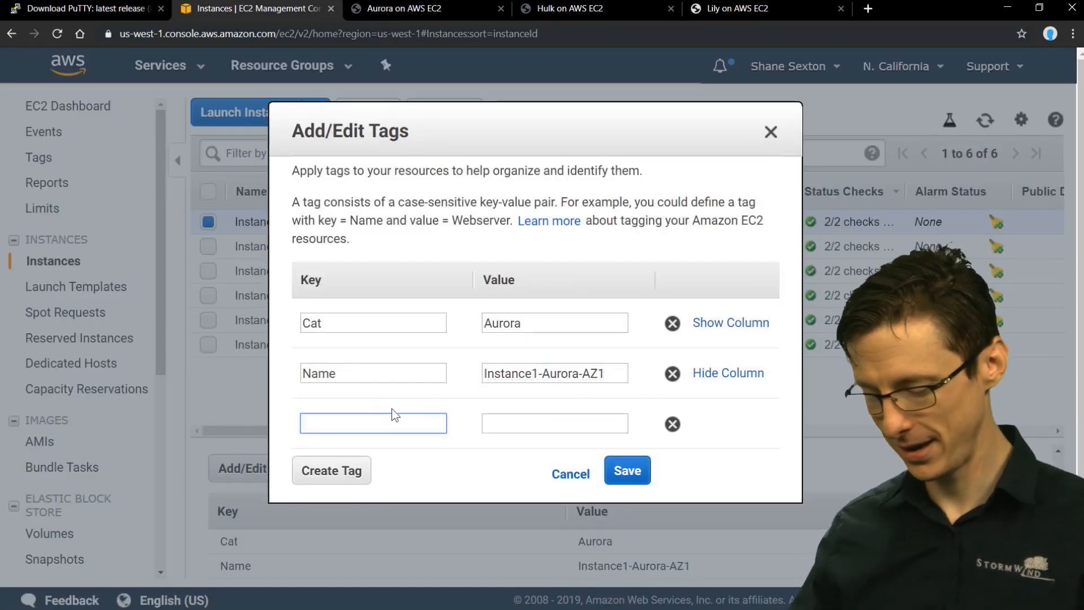
pyautogui.moveTo(400, 415)
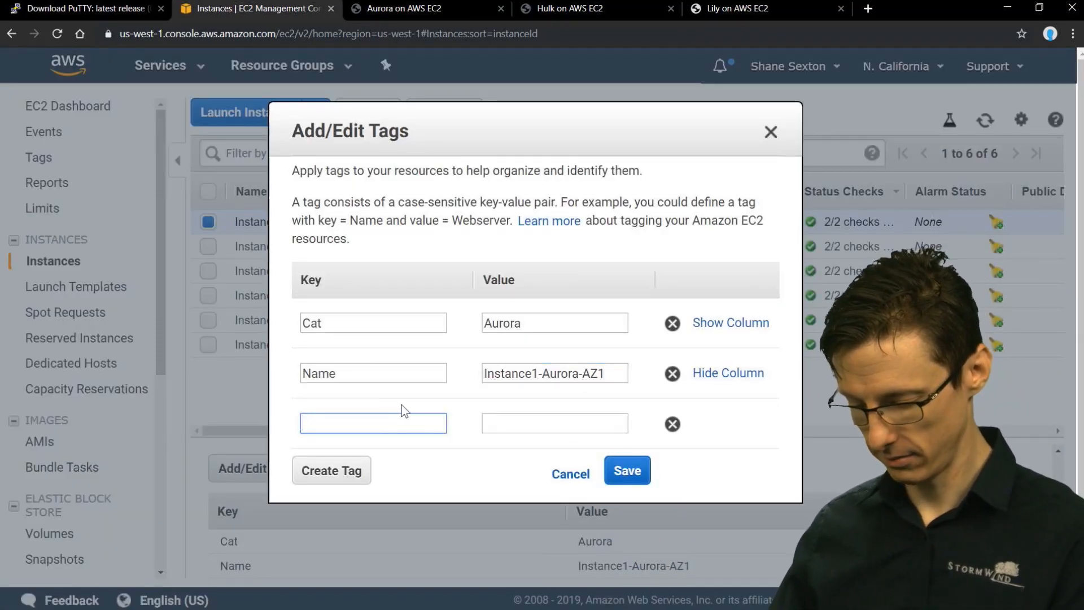
pyautogui.write('ServerType')
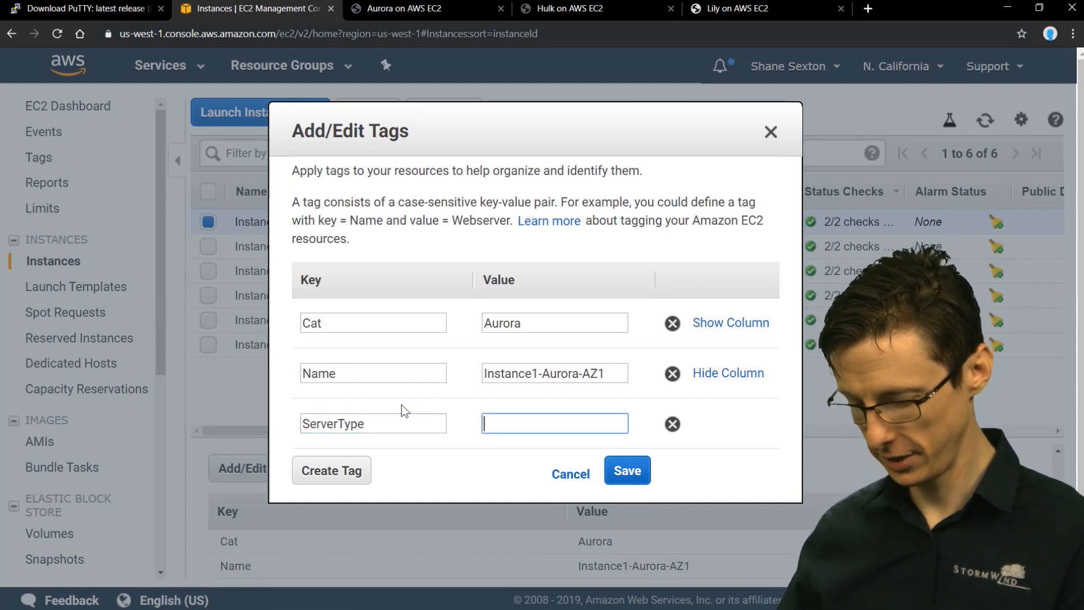
pyautogui.write('webserver')
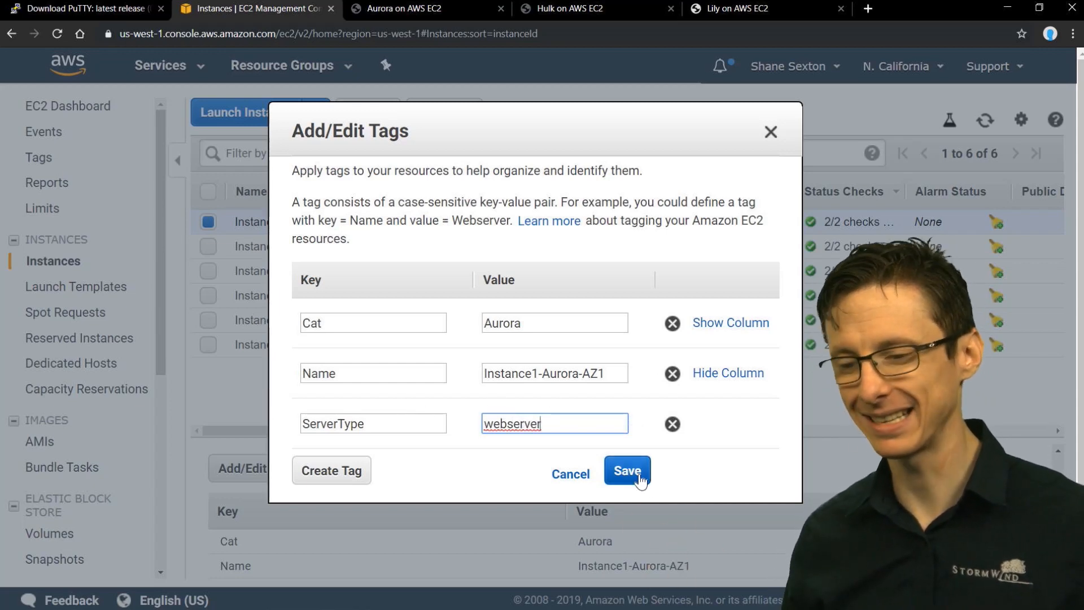
pyautogui.click(626, 471)
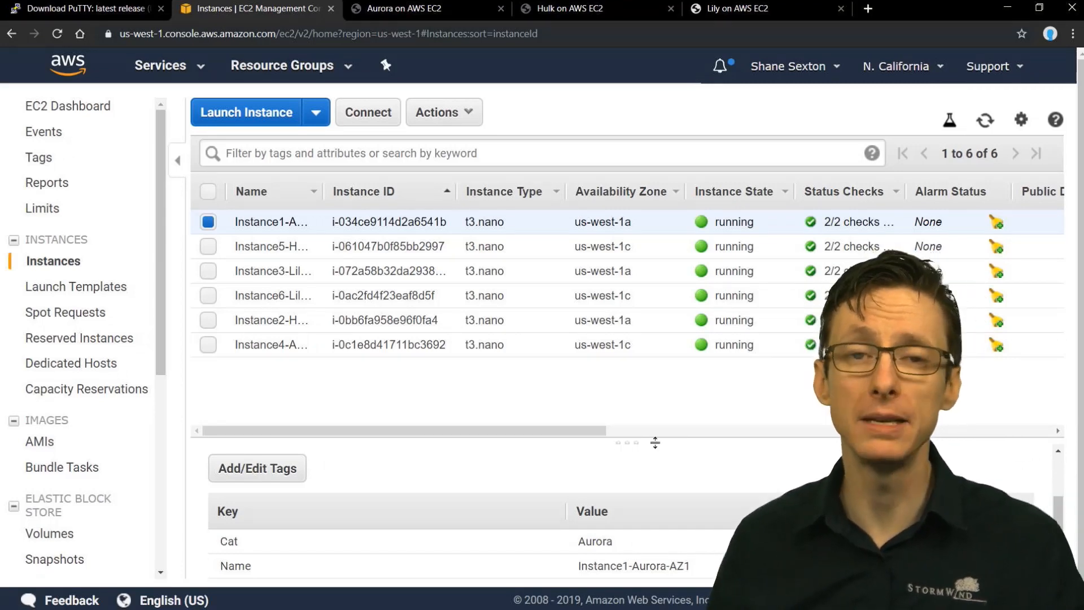
pyautogui.moveTo(484, 360)
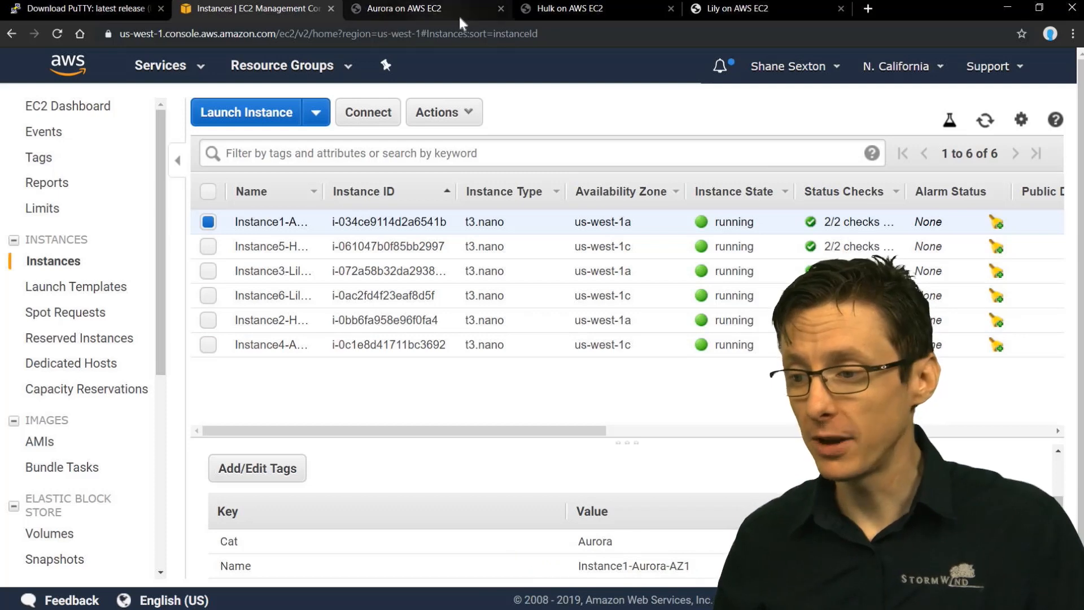
pyautogui.click(736, 8)
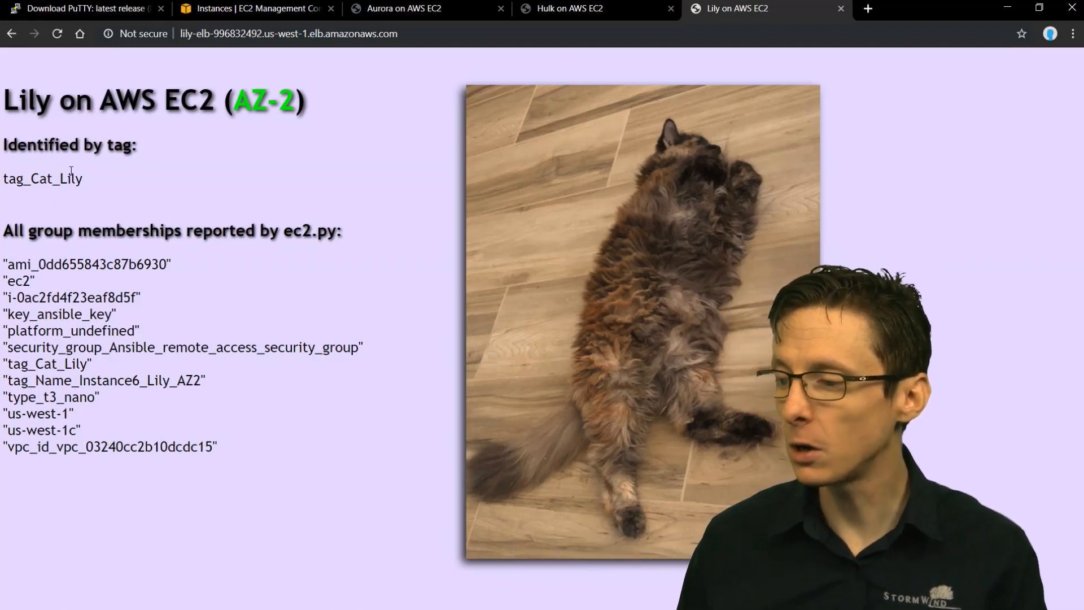
pyautogui.moveTo(3, 179); pyautogui.dragTo(78, 179)
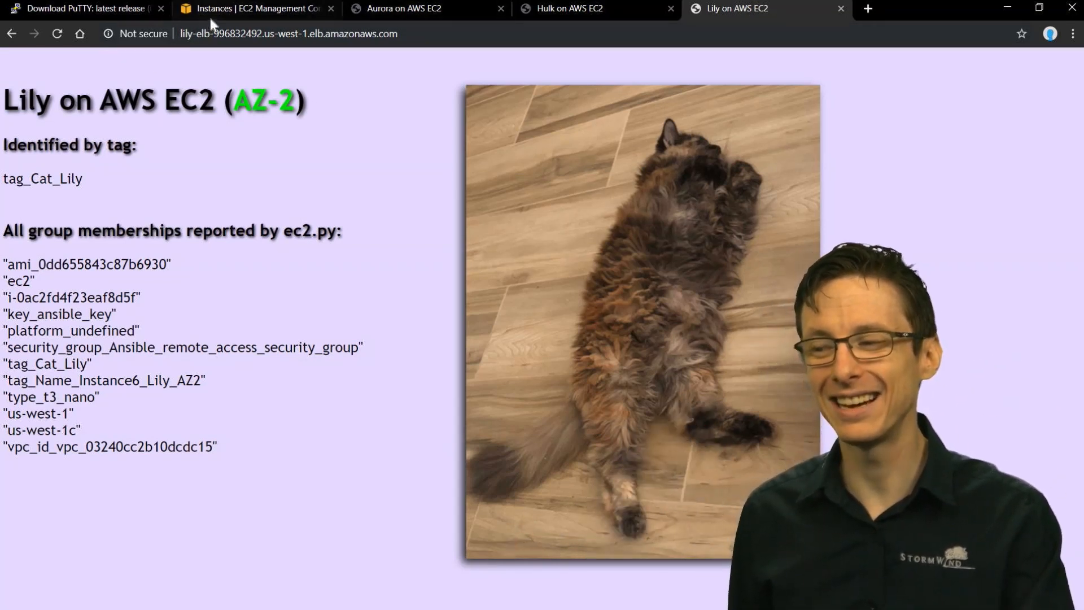
pyautogui.click(255, 8)
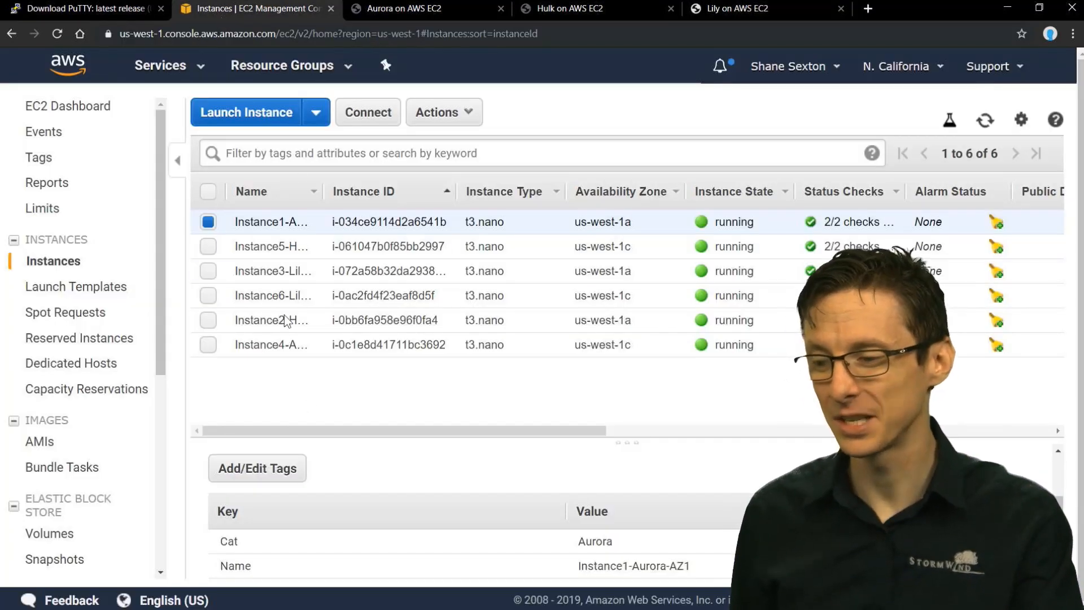